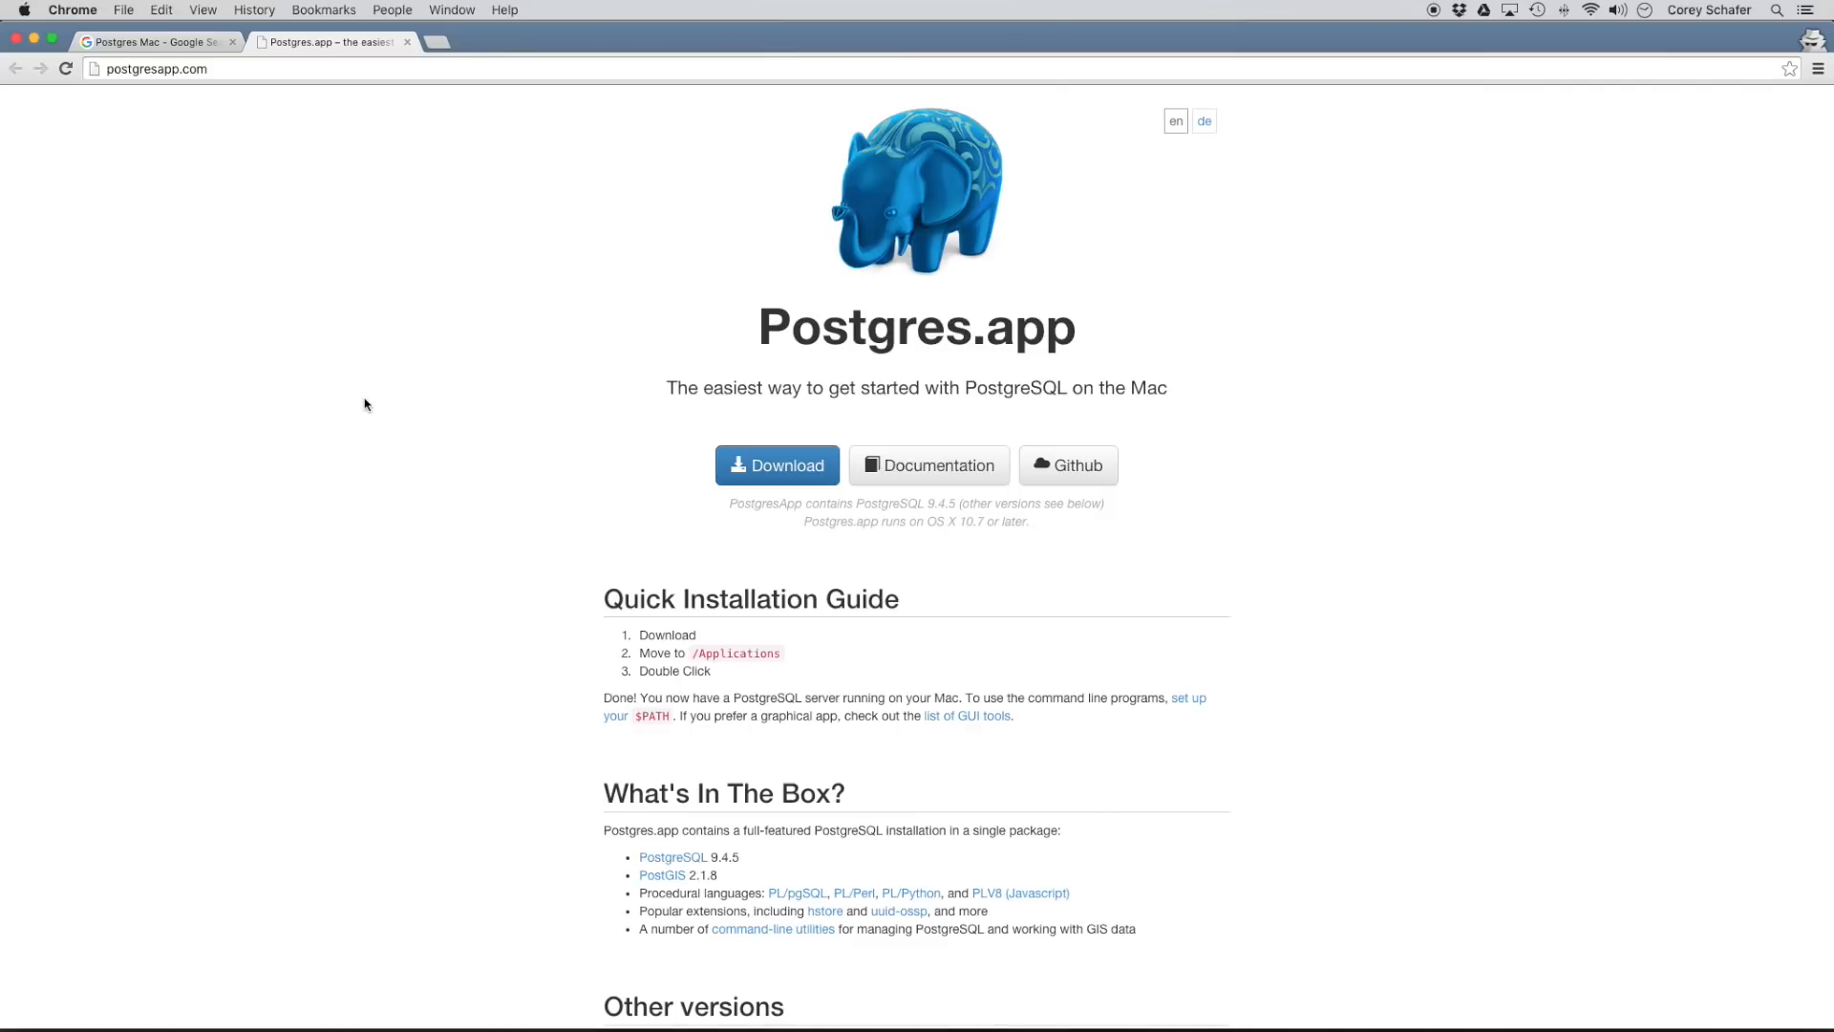
{"action": "mouse_move", "coordinate": [868, 295]}
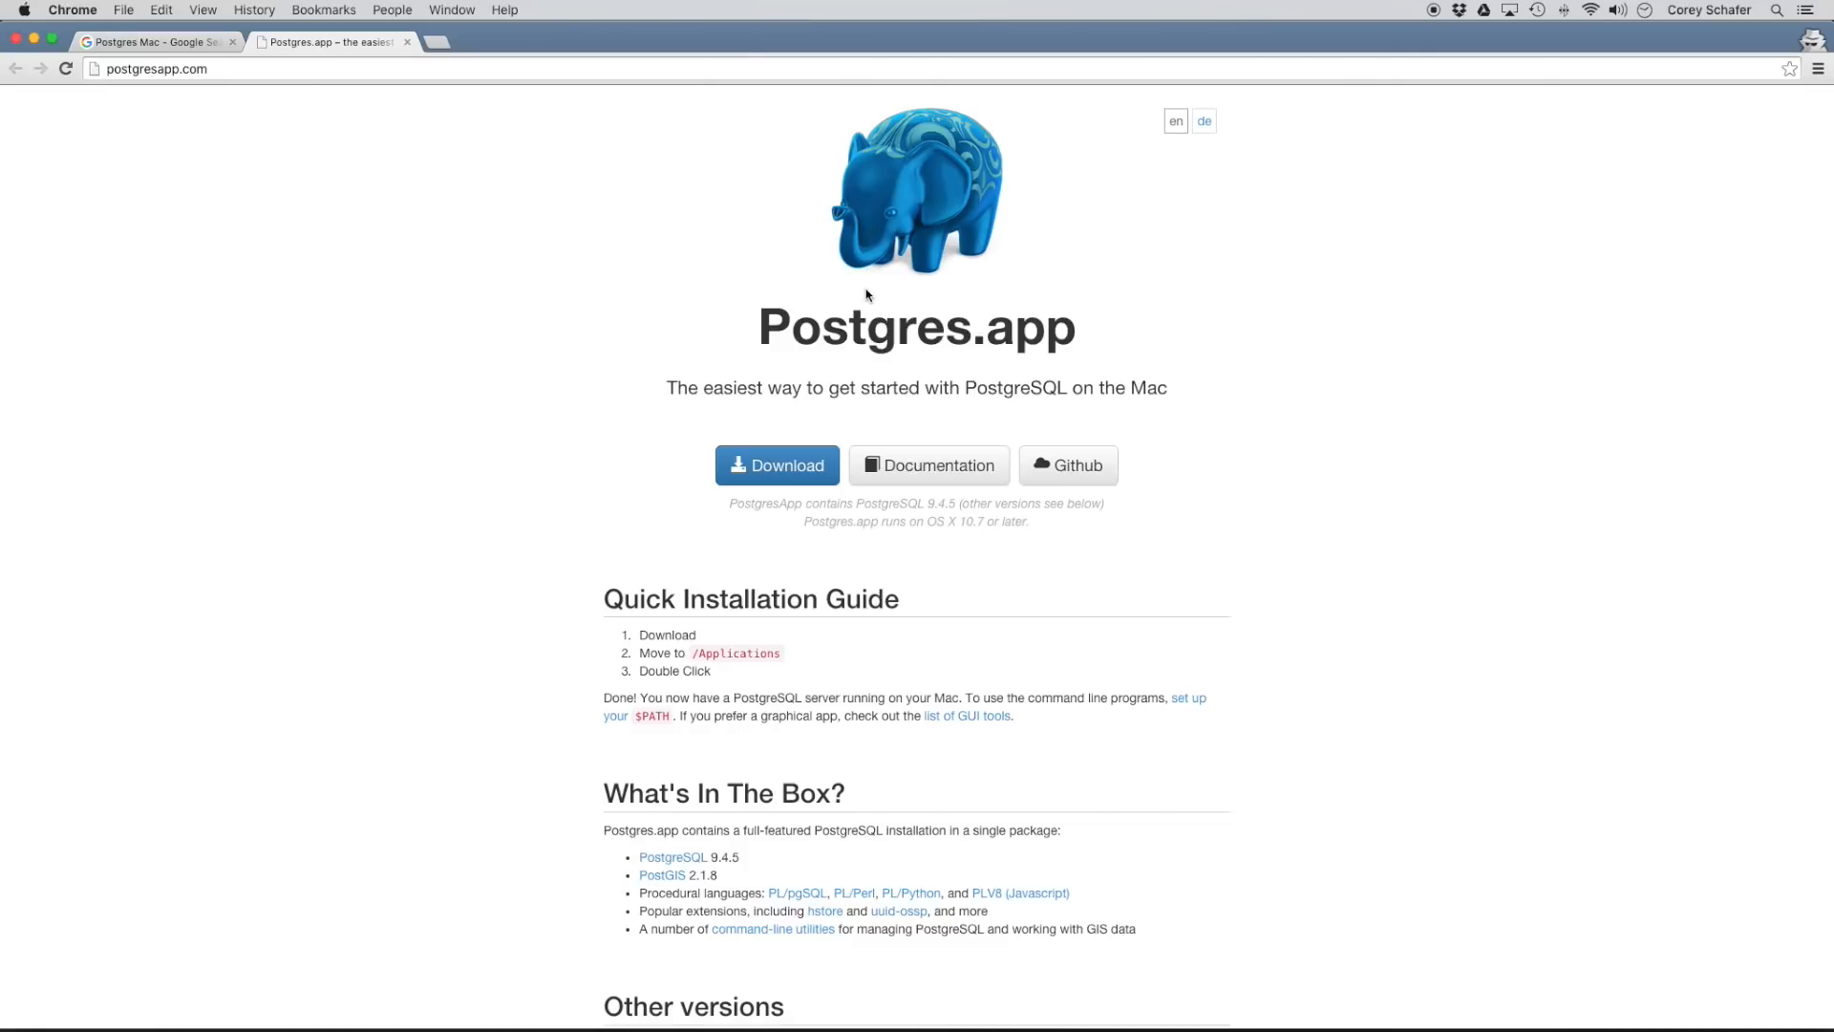
Open the 'PostgreSQL: Mac OS X packages' page from the Postgres Mac search results.
{"action": "left_click", "coordinate": [153, 41]}
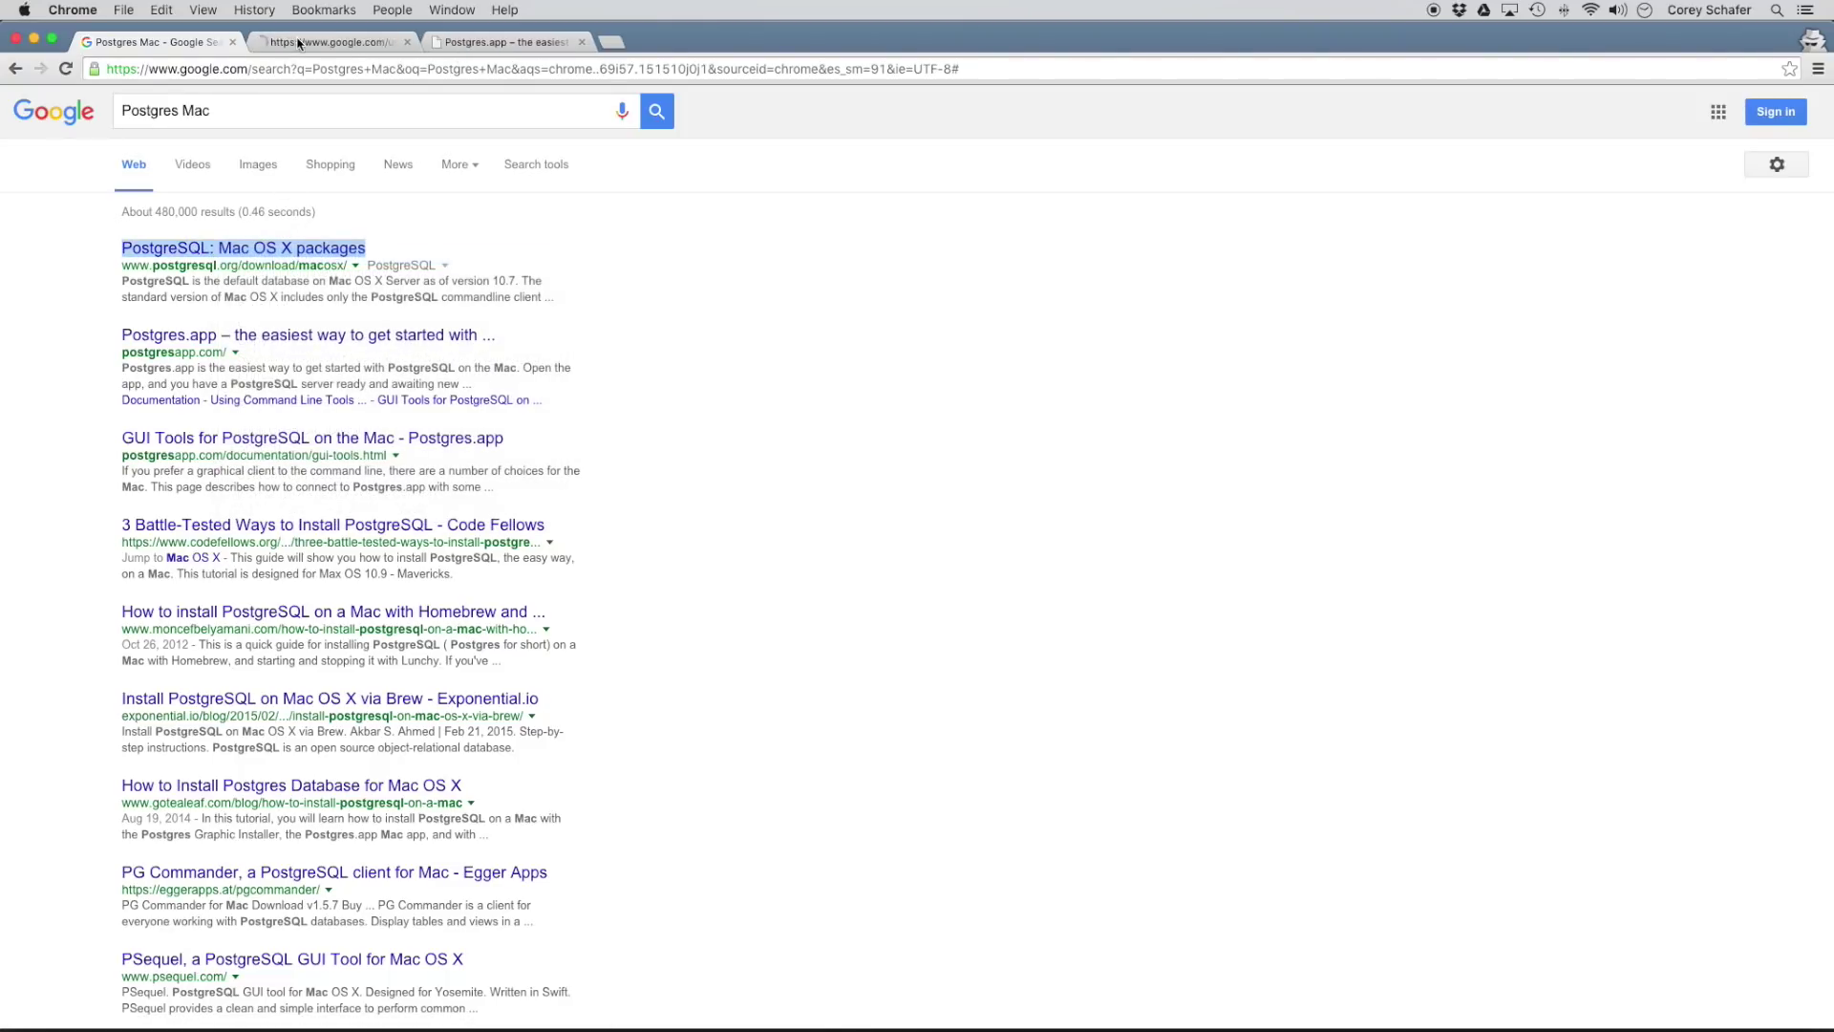
{"action": "left_click", "coordinate": [242, 247]}
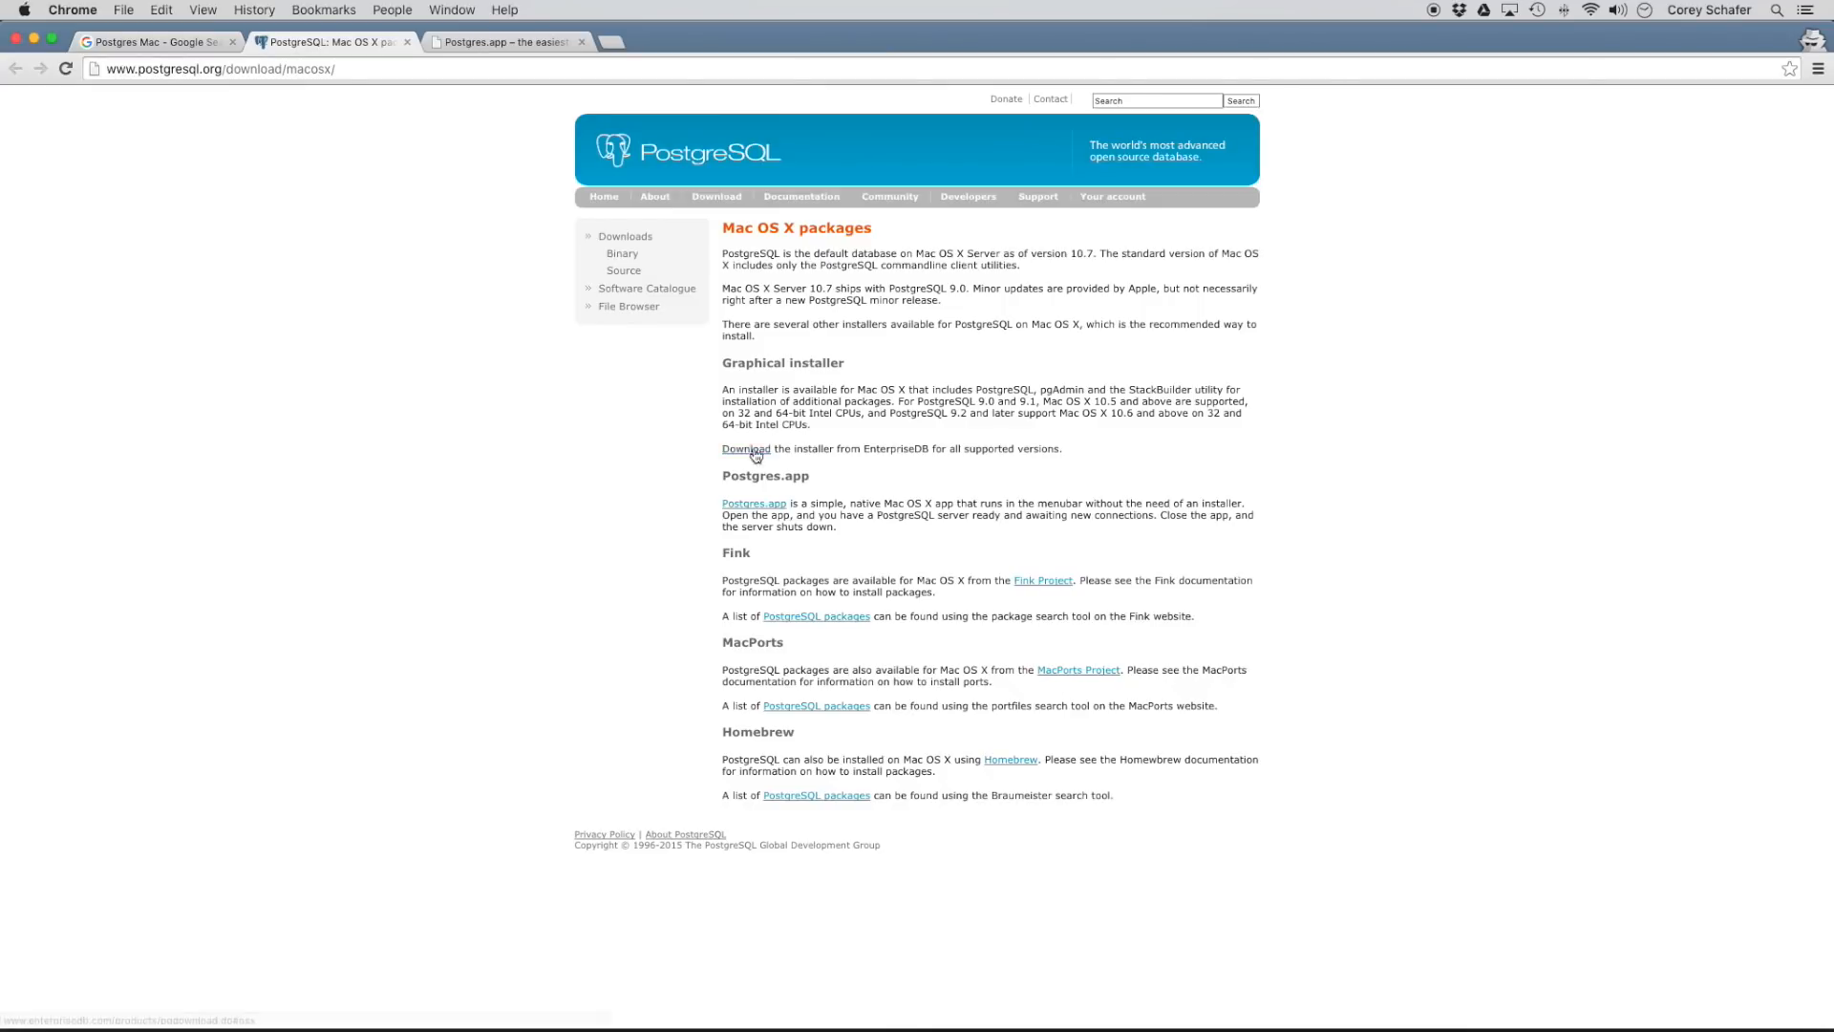
{"action": "mouse_move", "coordinate": [734, 487]}
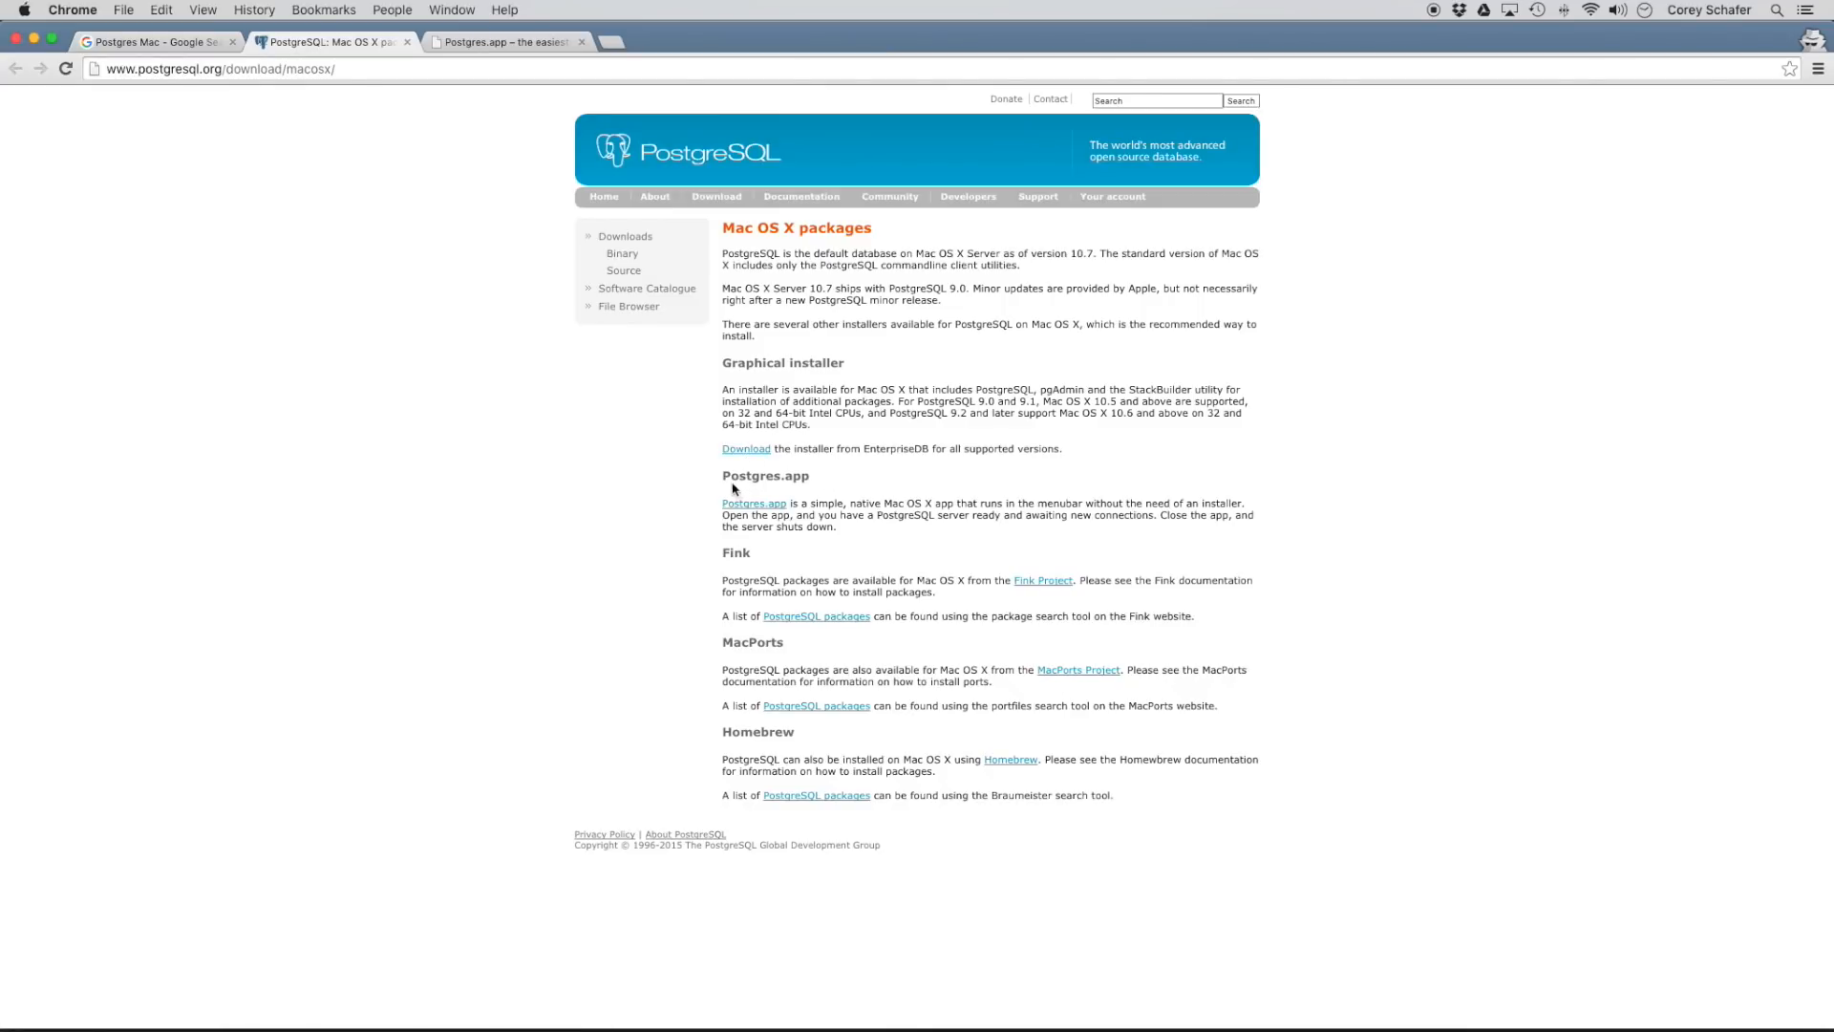
{"action": "mouse_move", "coordinate": [859, 528]}
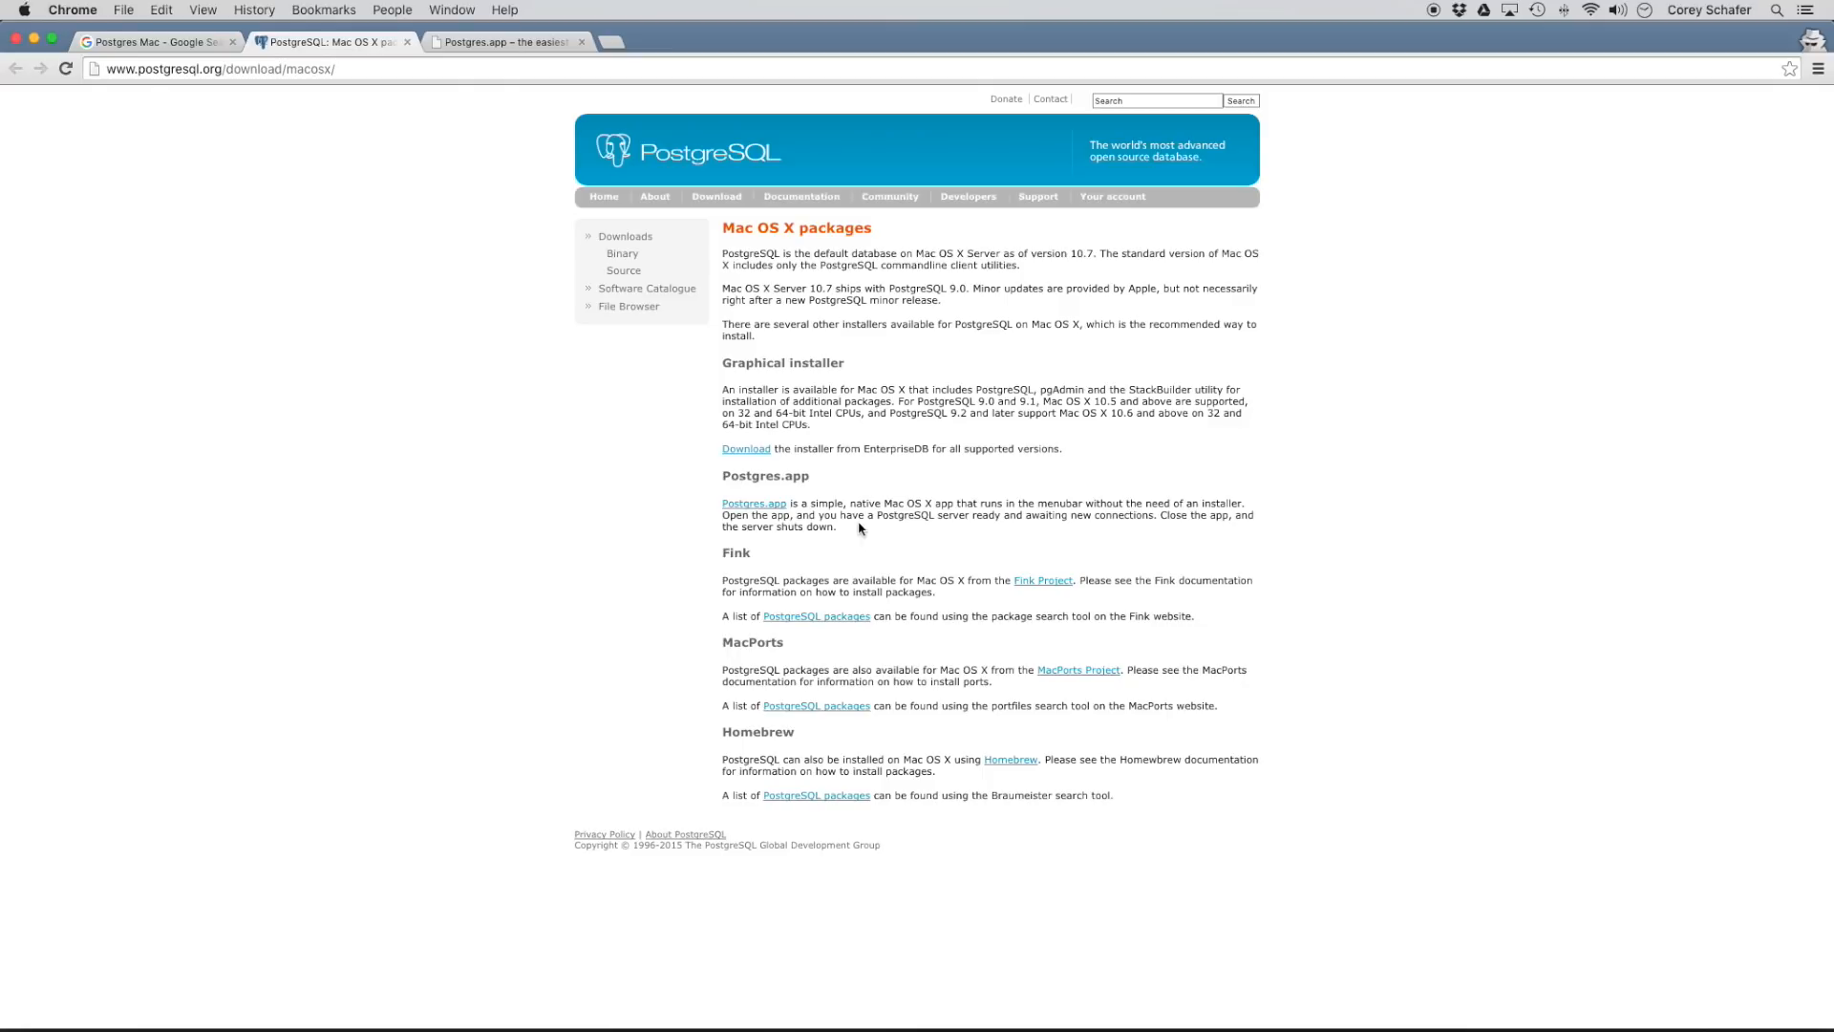
{"action": "mouse_move", "coordinate": [928, 509]}
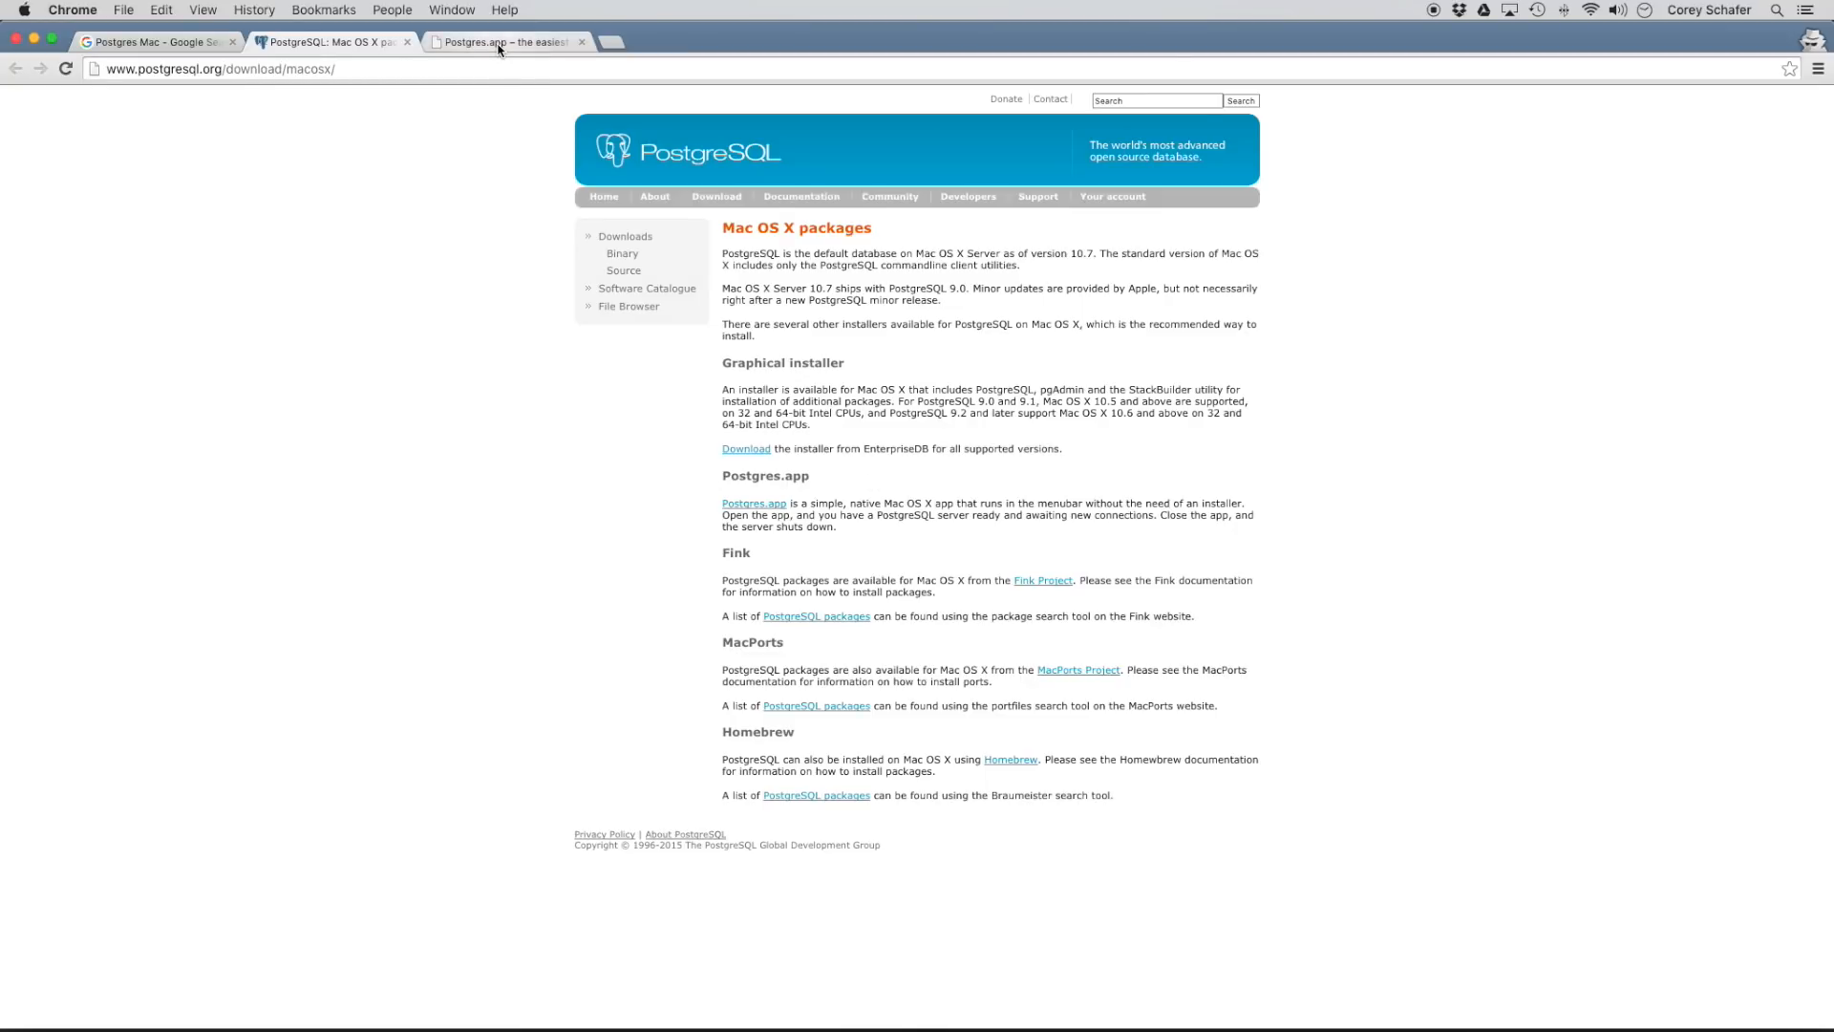
Download Postgres-9.4.5.0.zip from postgresapp.com and extract it into Downloads.
{"action": "left_click", "coordinate": [504, 42]}
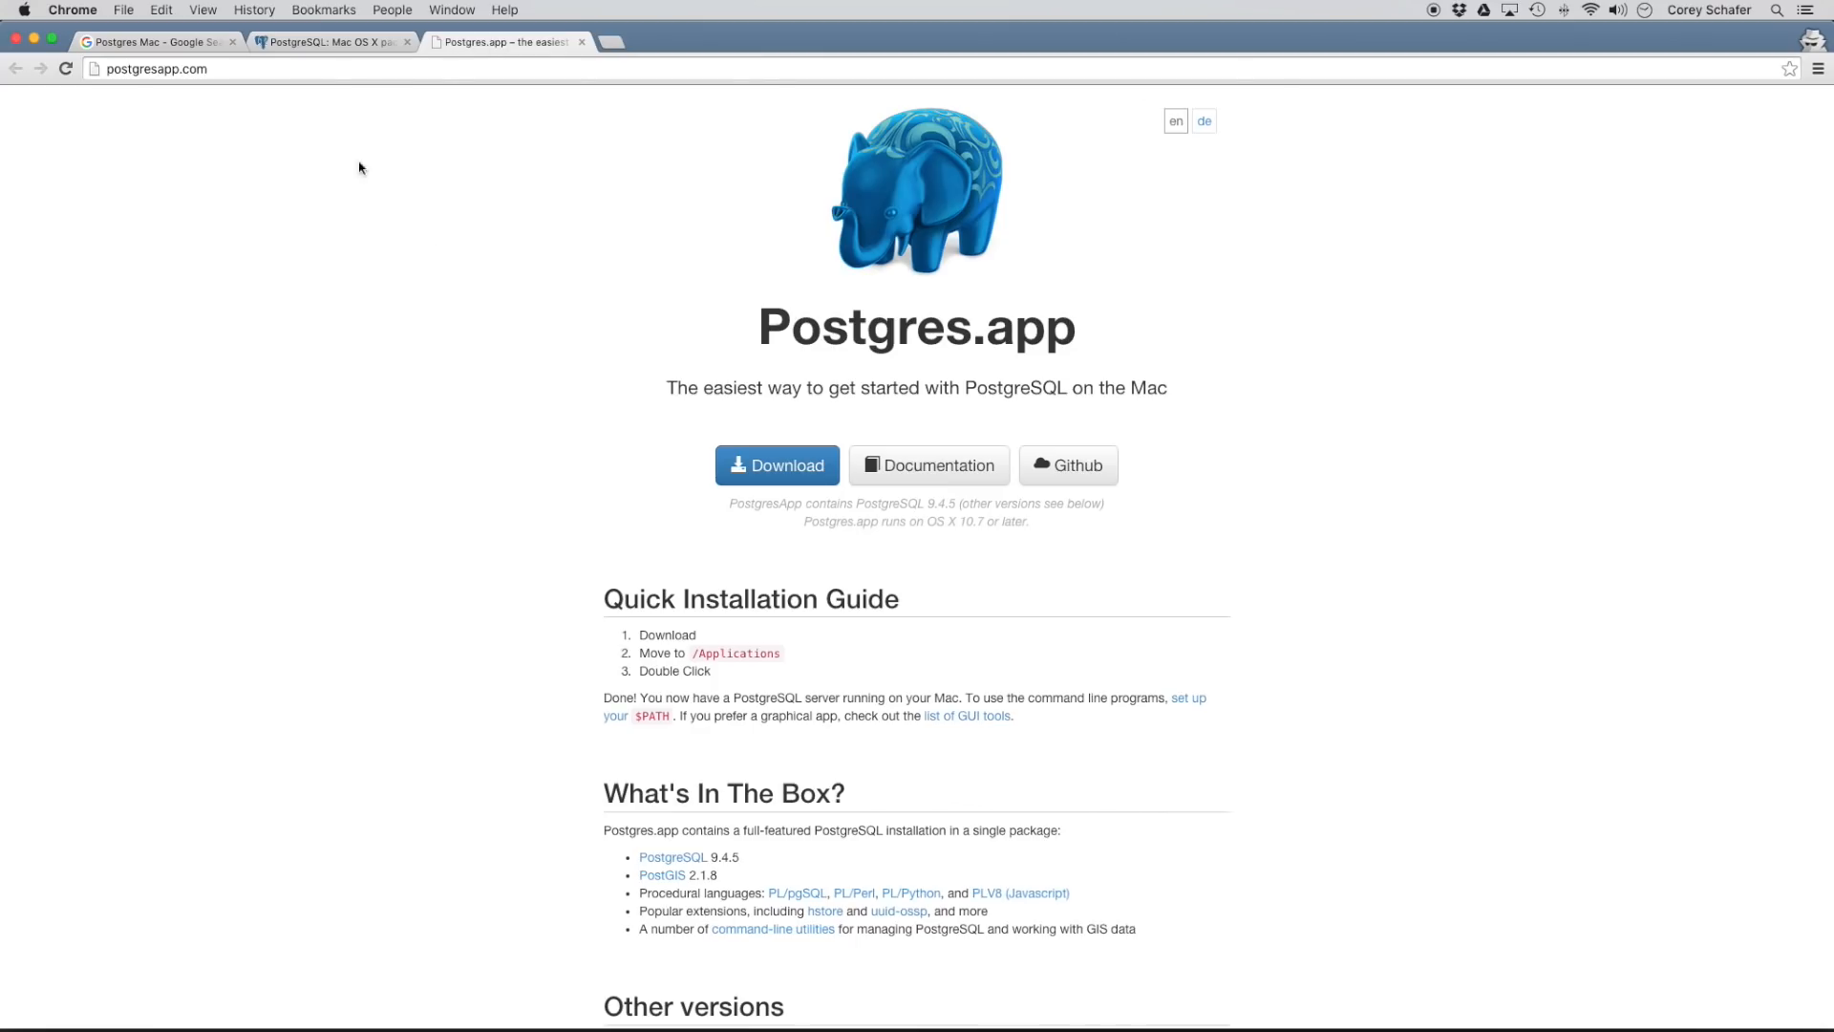
{"action": "left_click", "coordinate": [153, 42]}
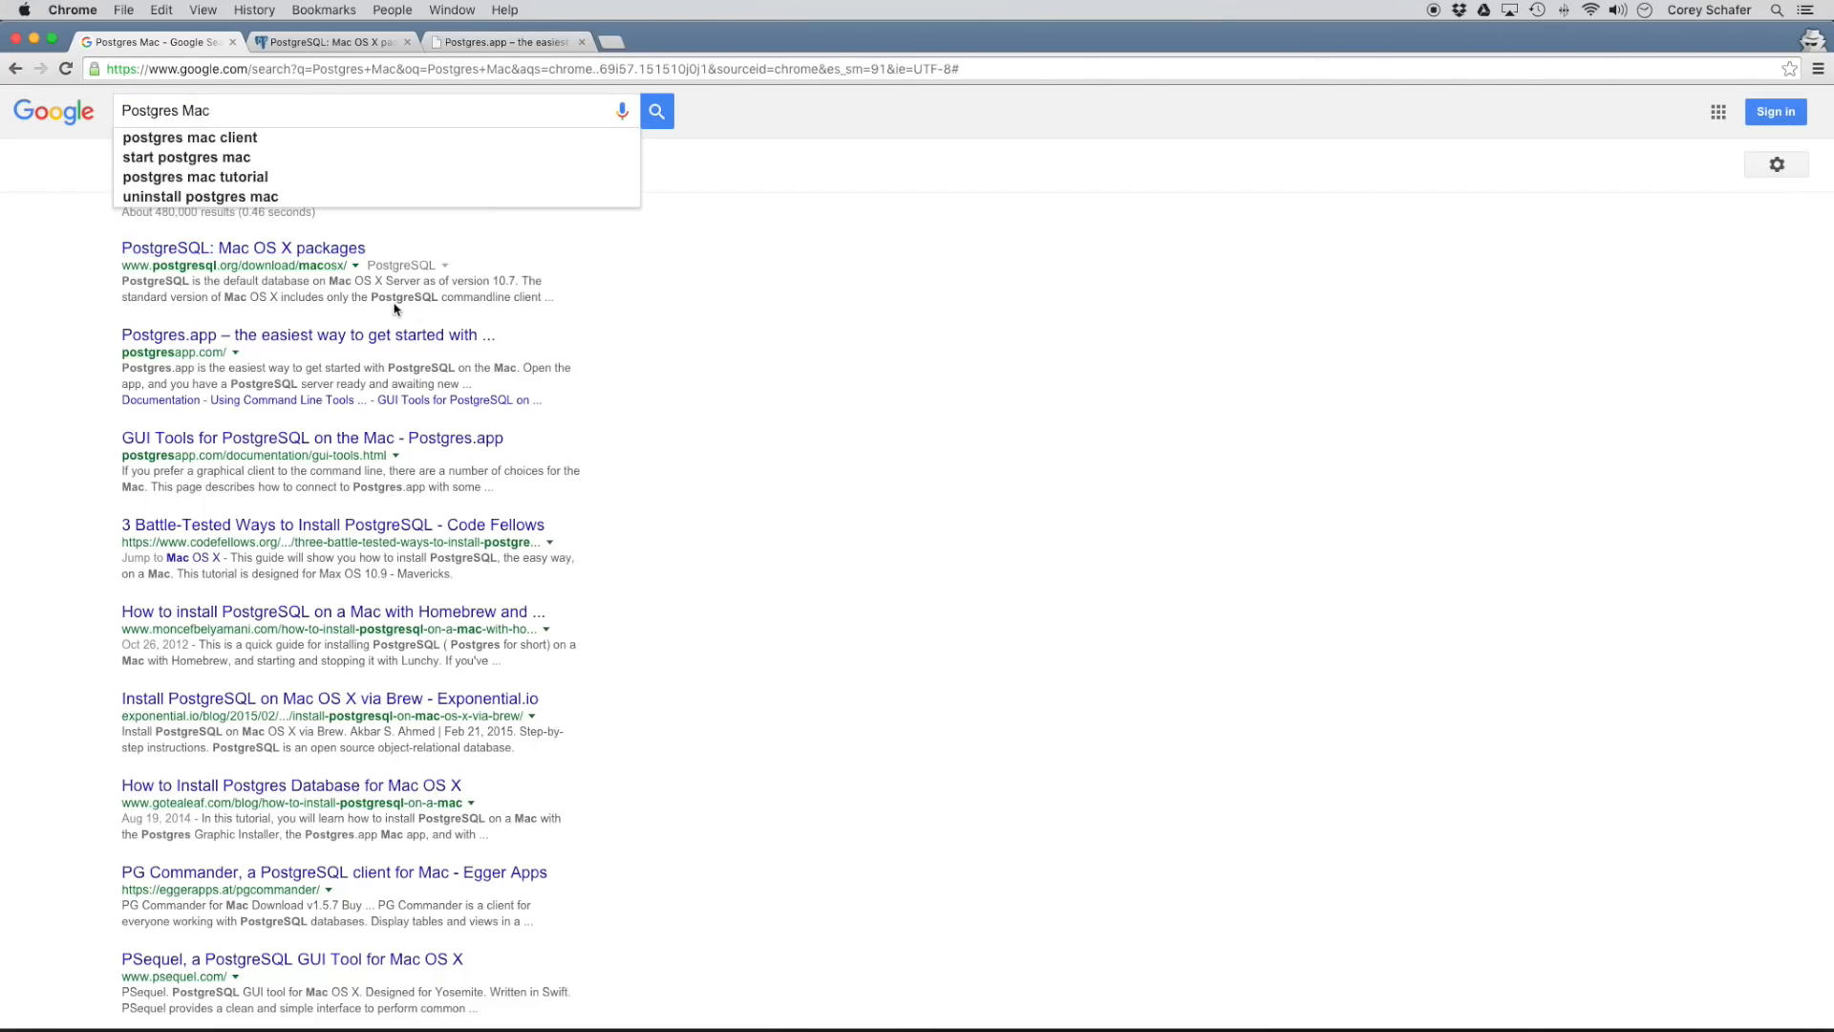
{"action": "mouse_move", "coordinate": [285, 346]}
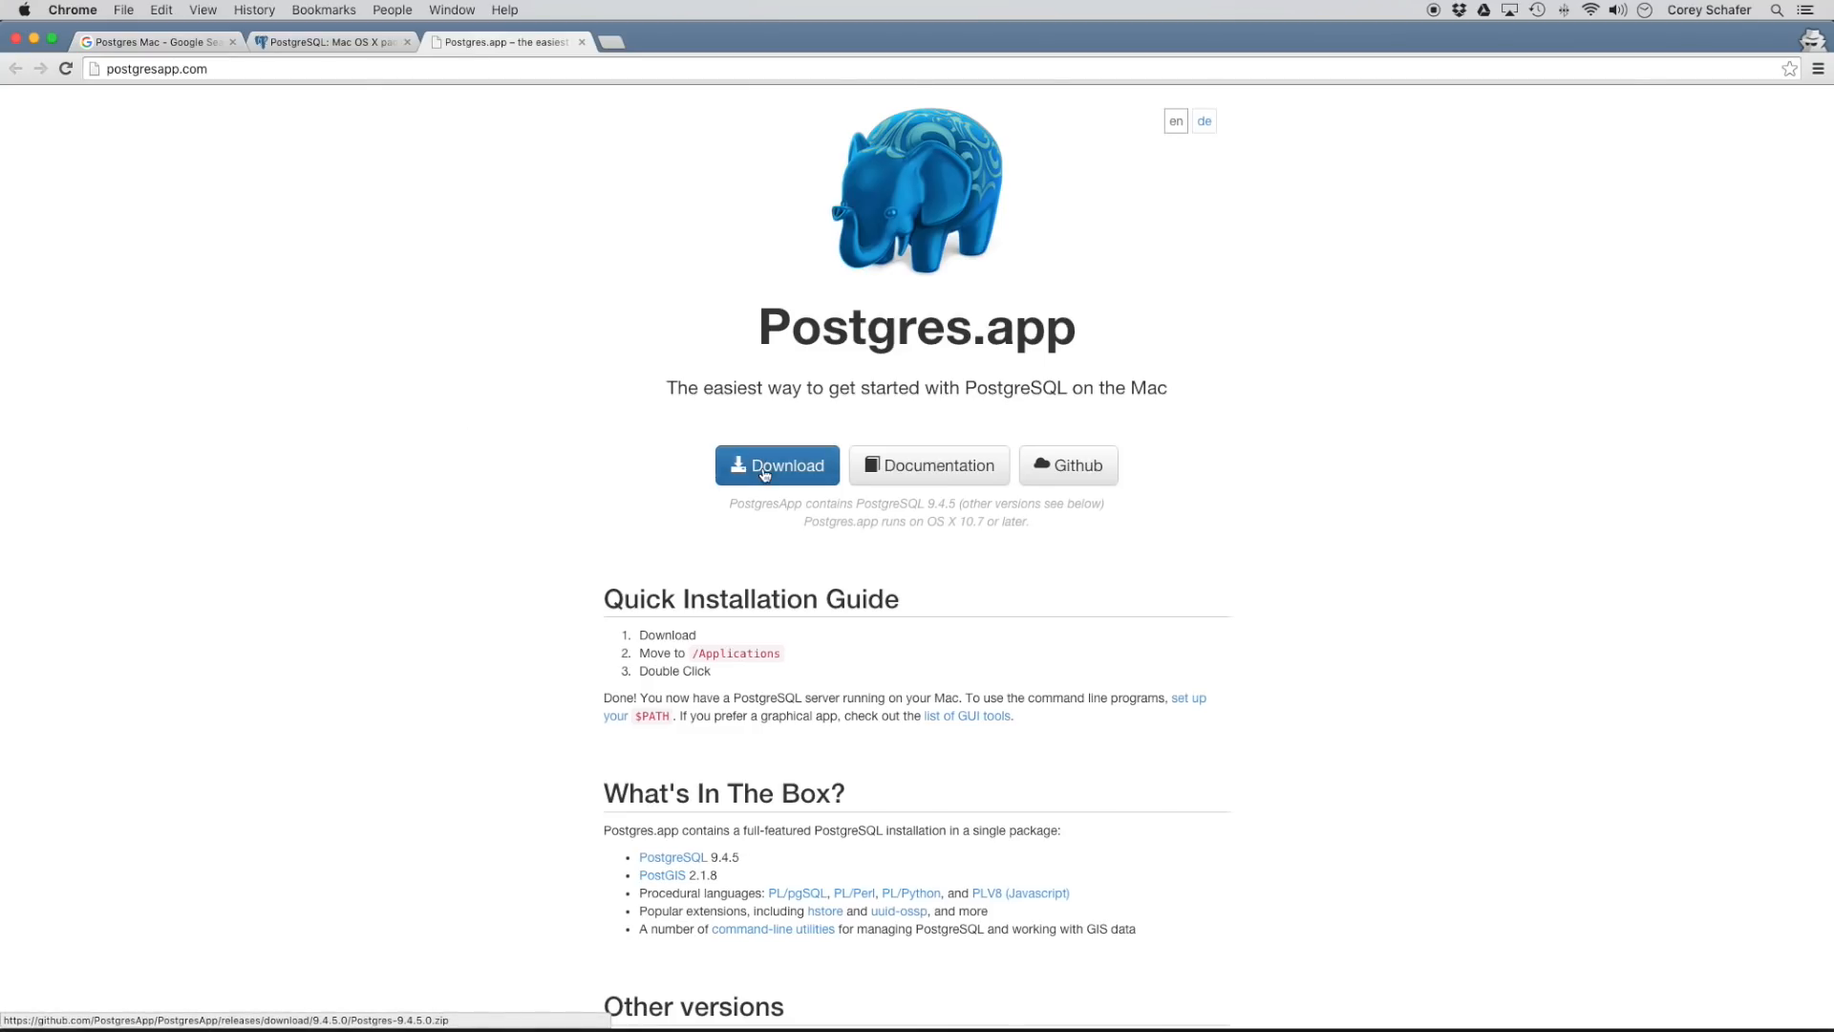
{"action": "left_click", "coordinate": [768, 466]}
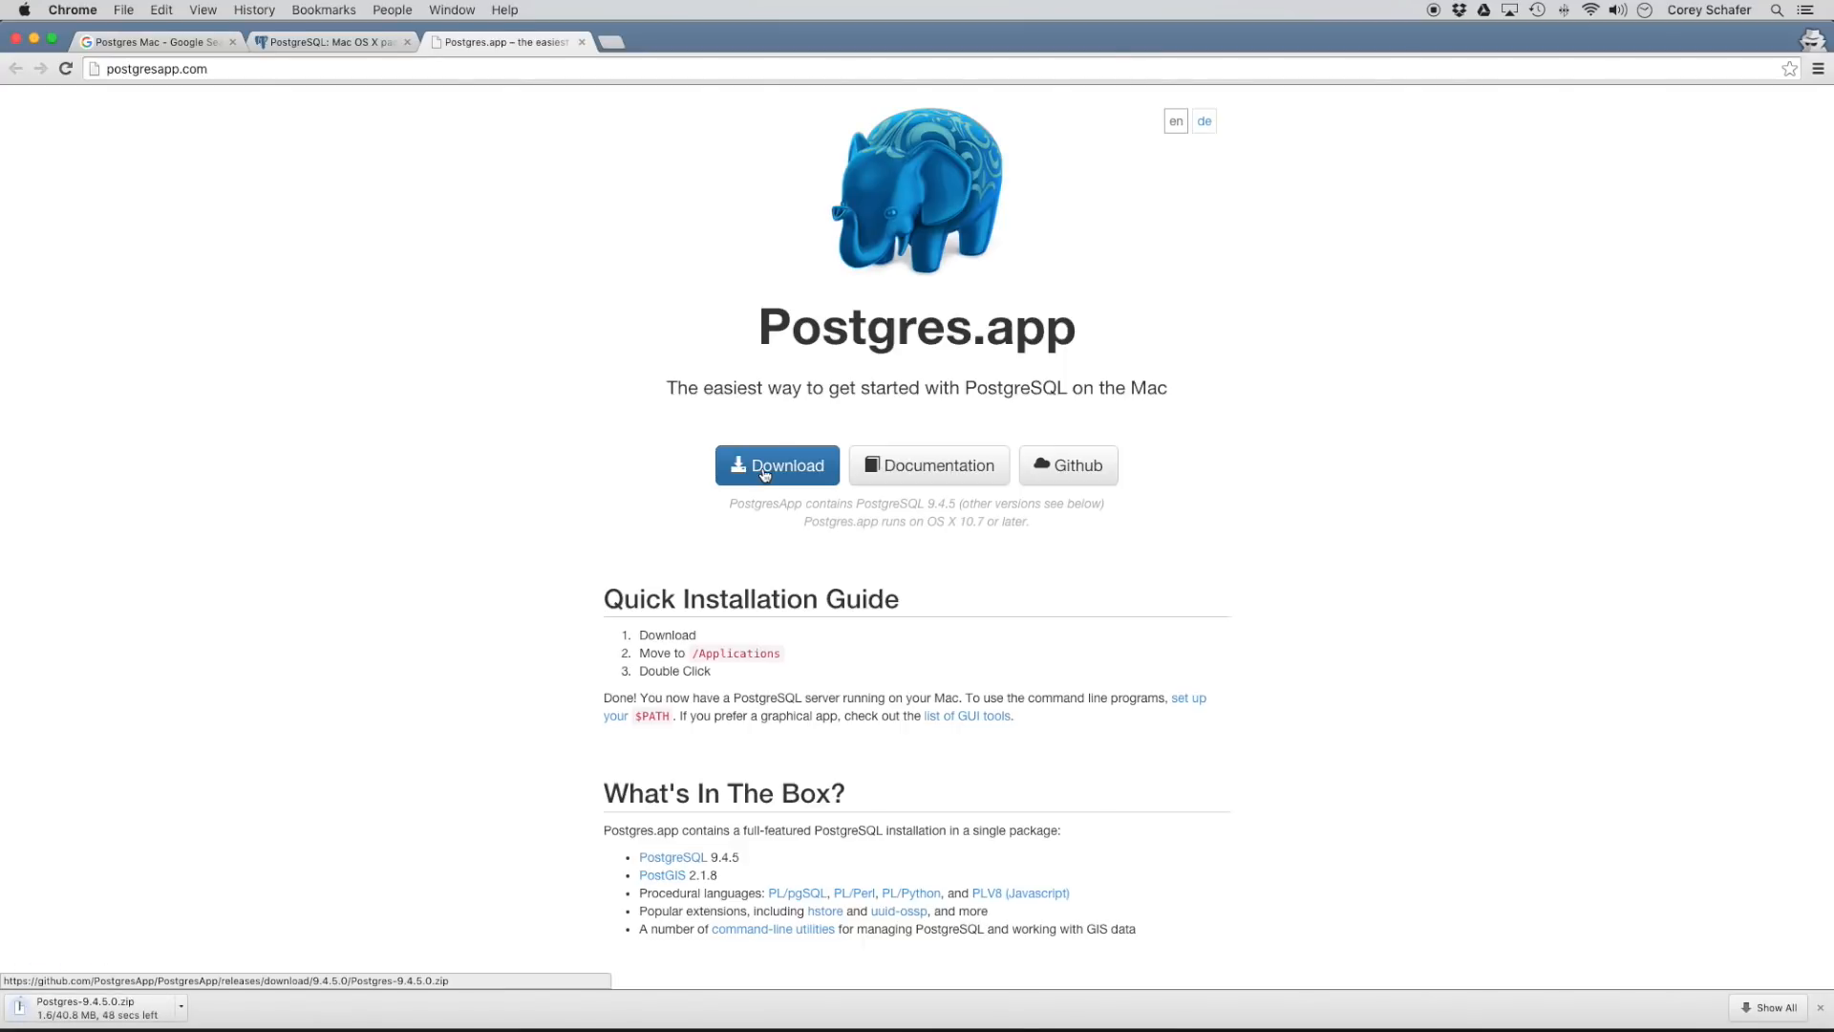
{"action": "mouse_move", "coordinate": [227, 611]}
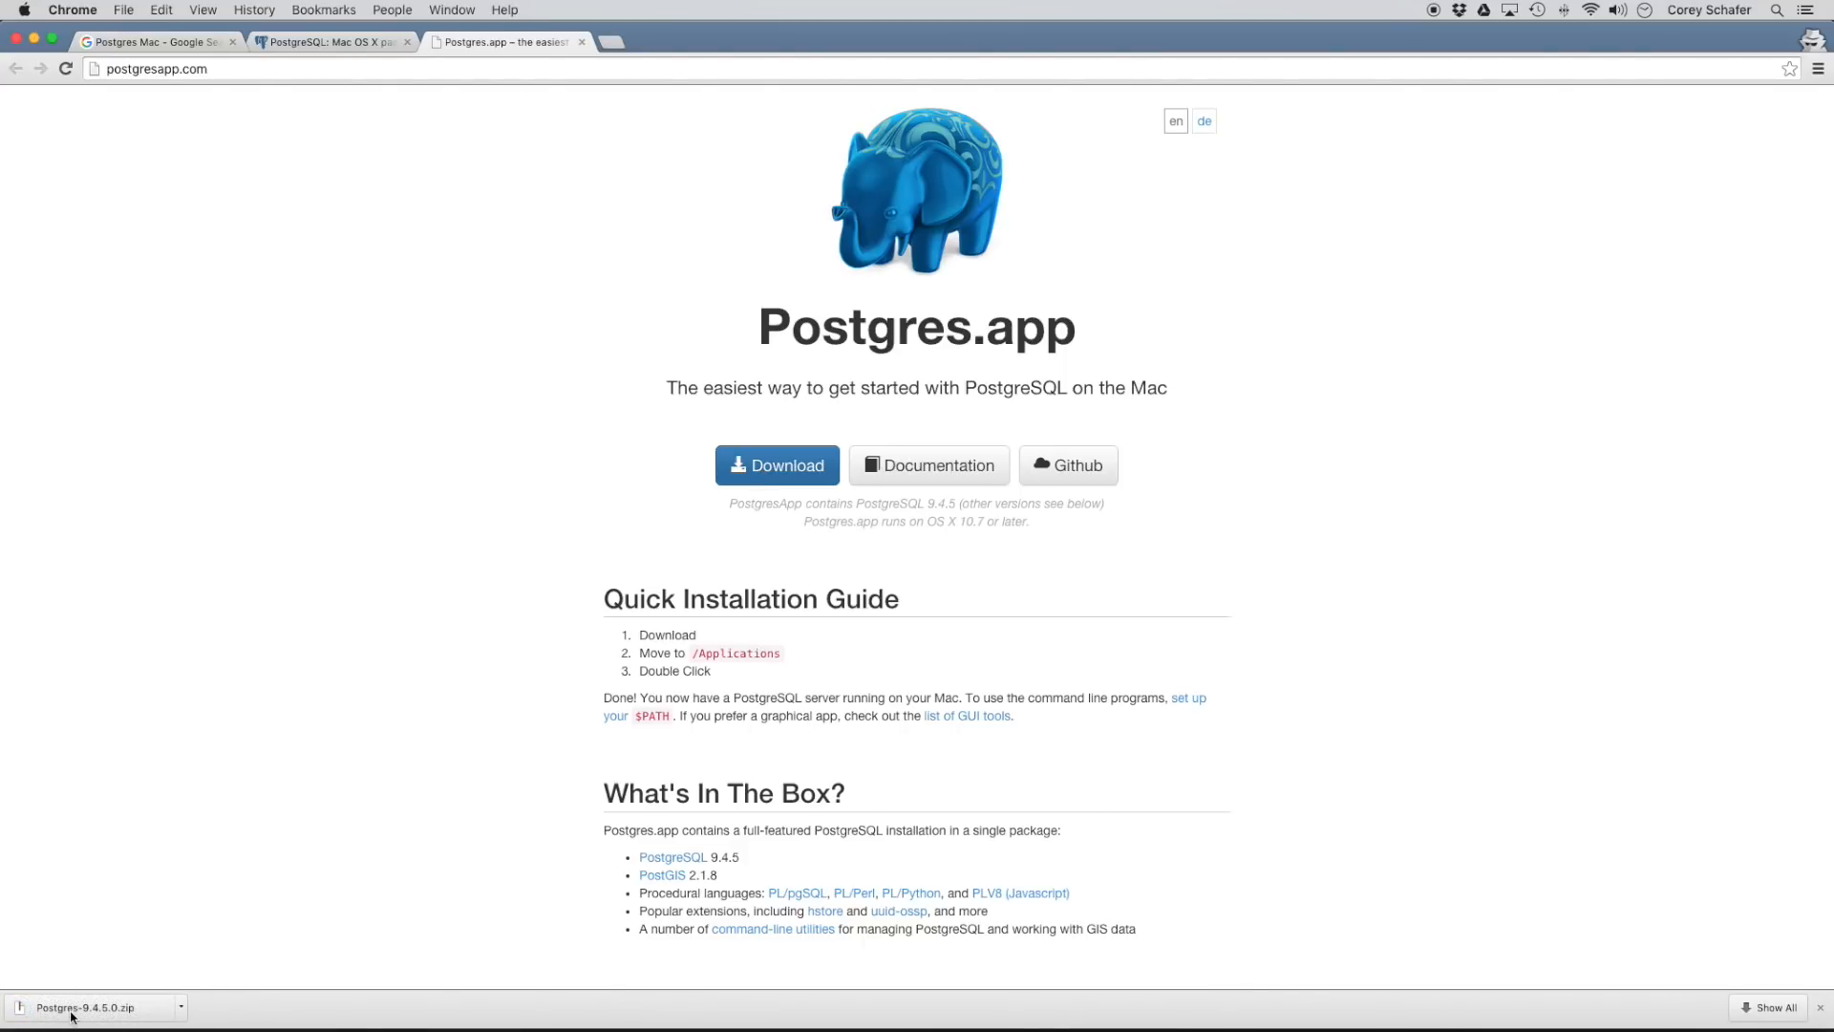
{"action": "left_click", "coordinate": [81, 1009]}
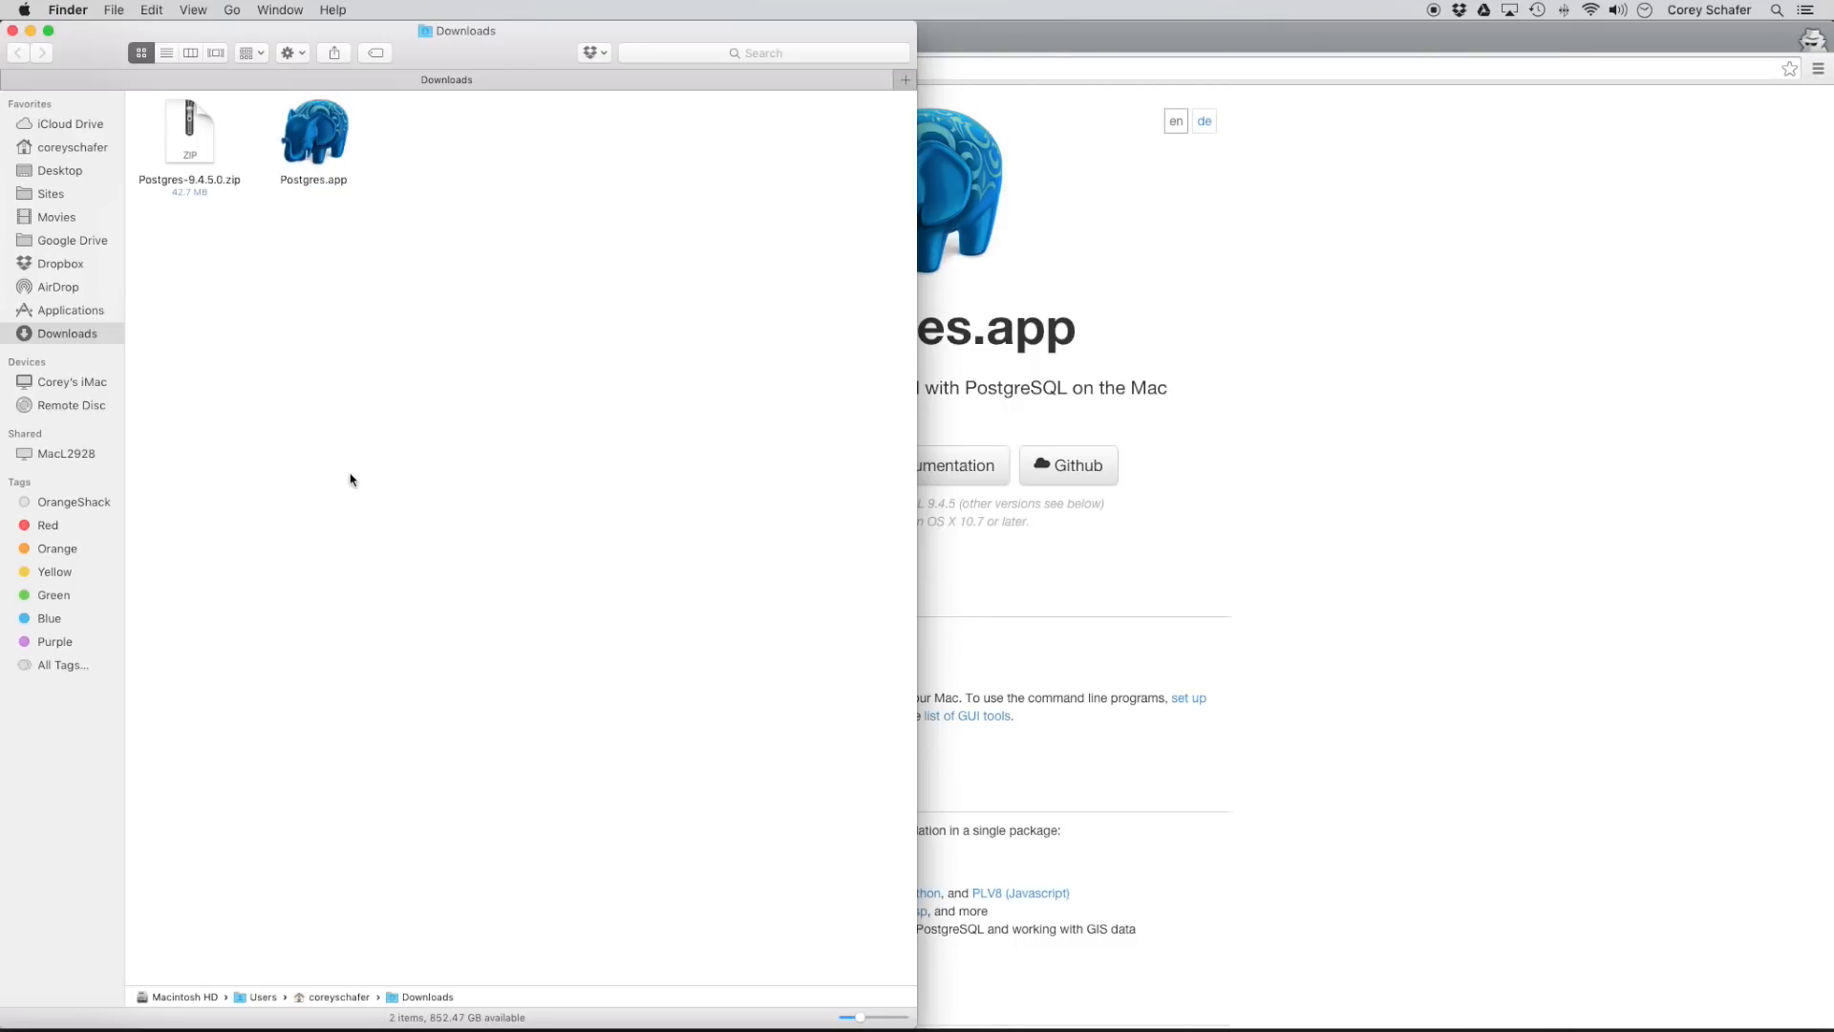
Bring up the context menu for the extracted Postgres.app in the Downloads window.
{"action": "right_click", "coordinate": [381, 993]}
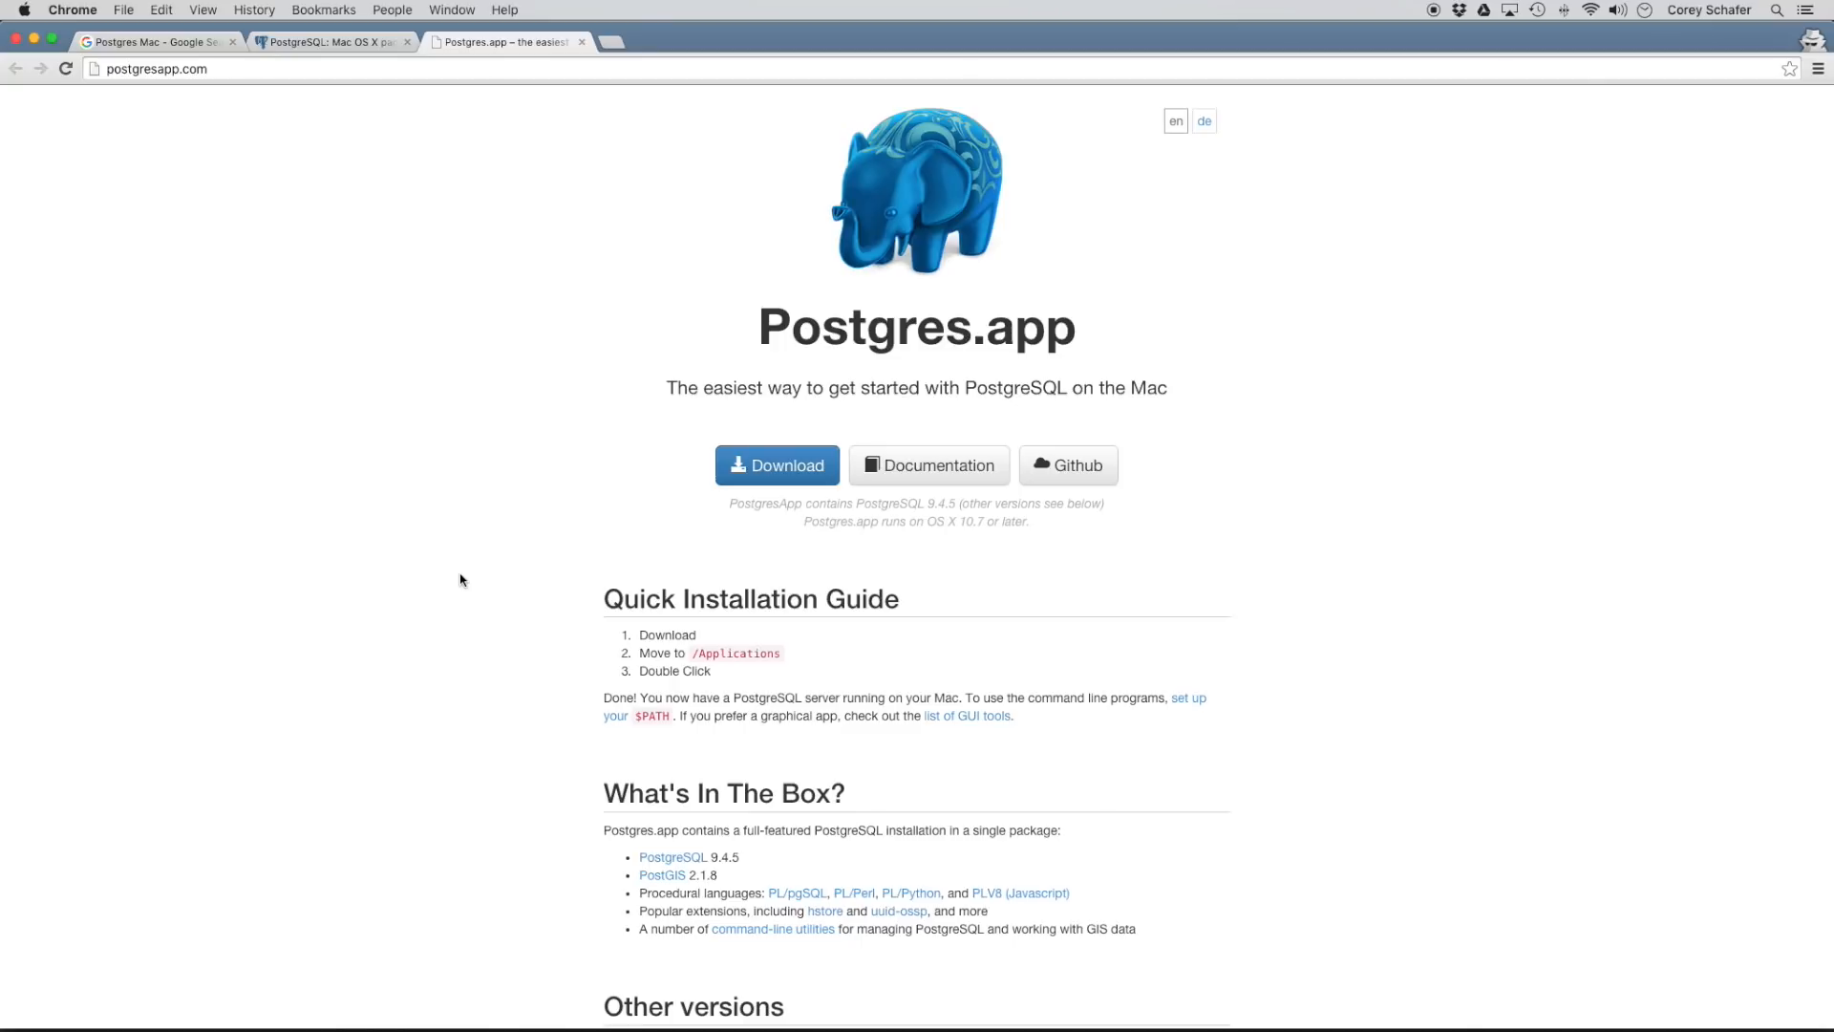
{"action": "mouse_move", "coordinate": [974, 724]}
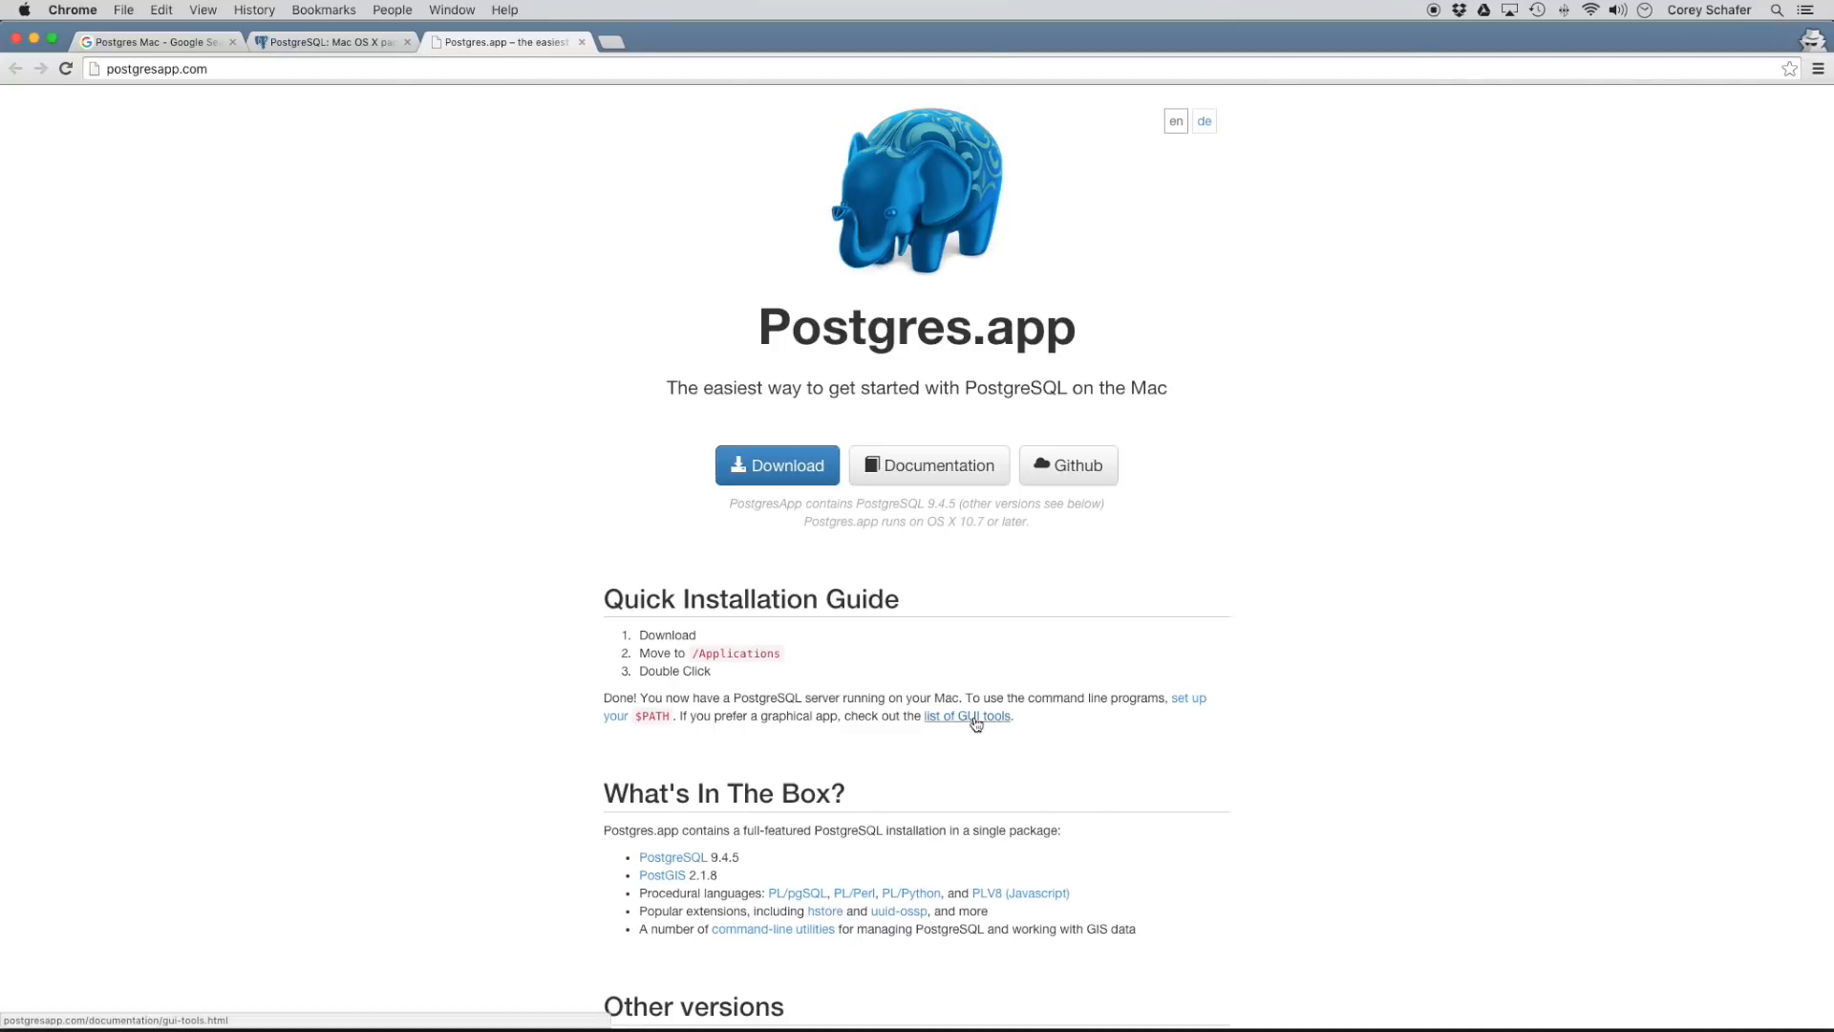
Open the Postgres.app GUI Tools page and scroll down to More Applications.
{"action": "left_click", "coordinate": [968, 716]}
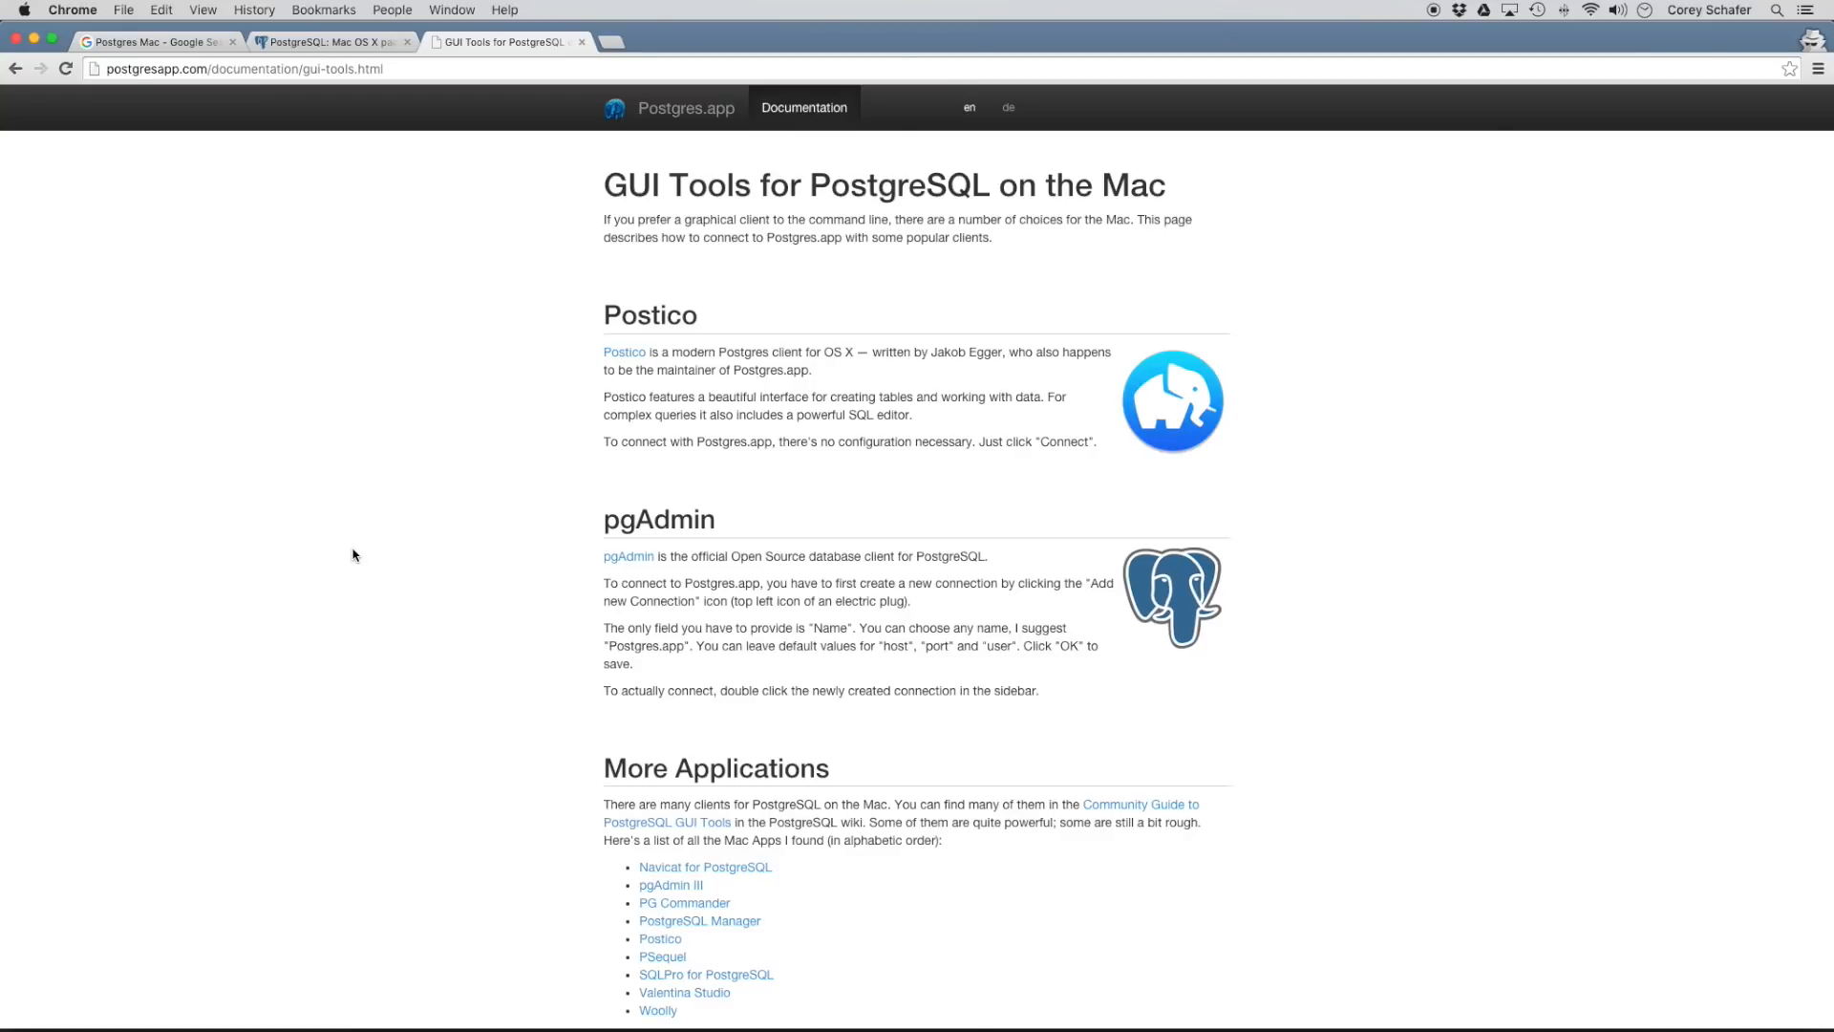
{"action": "scroll", "scroll_direction": "down", "scroll_amount": 3}
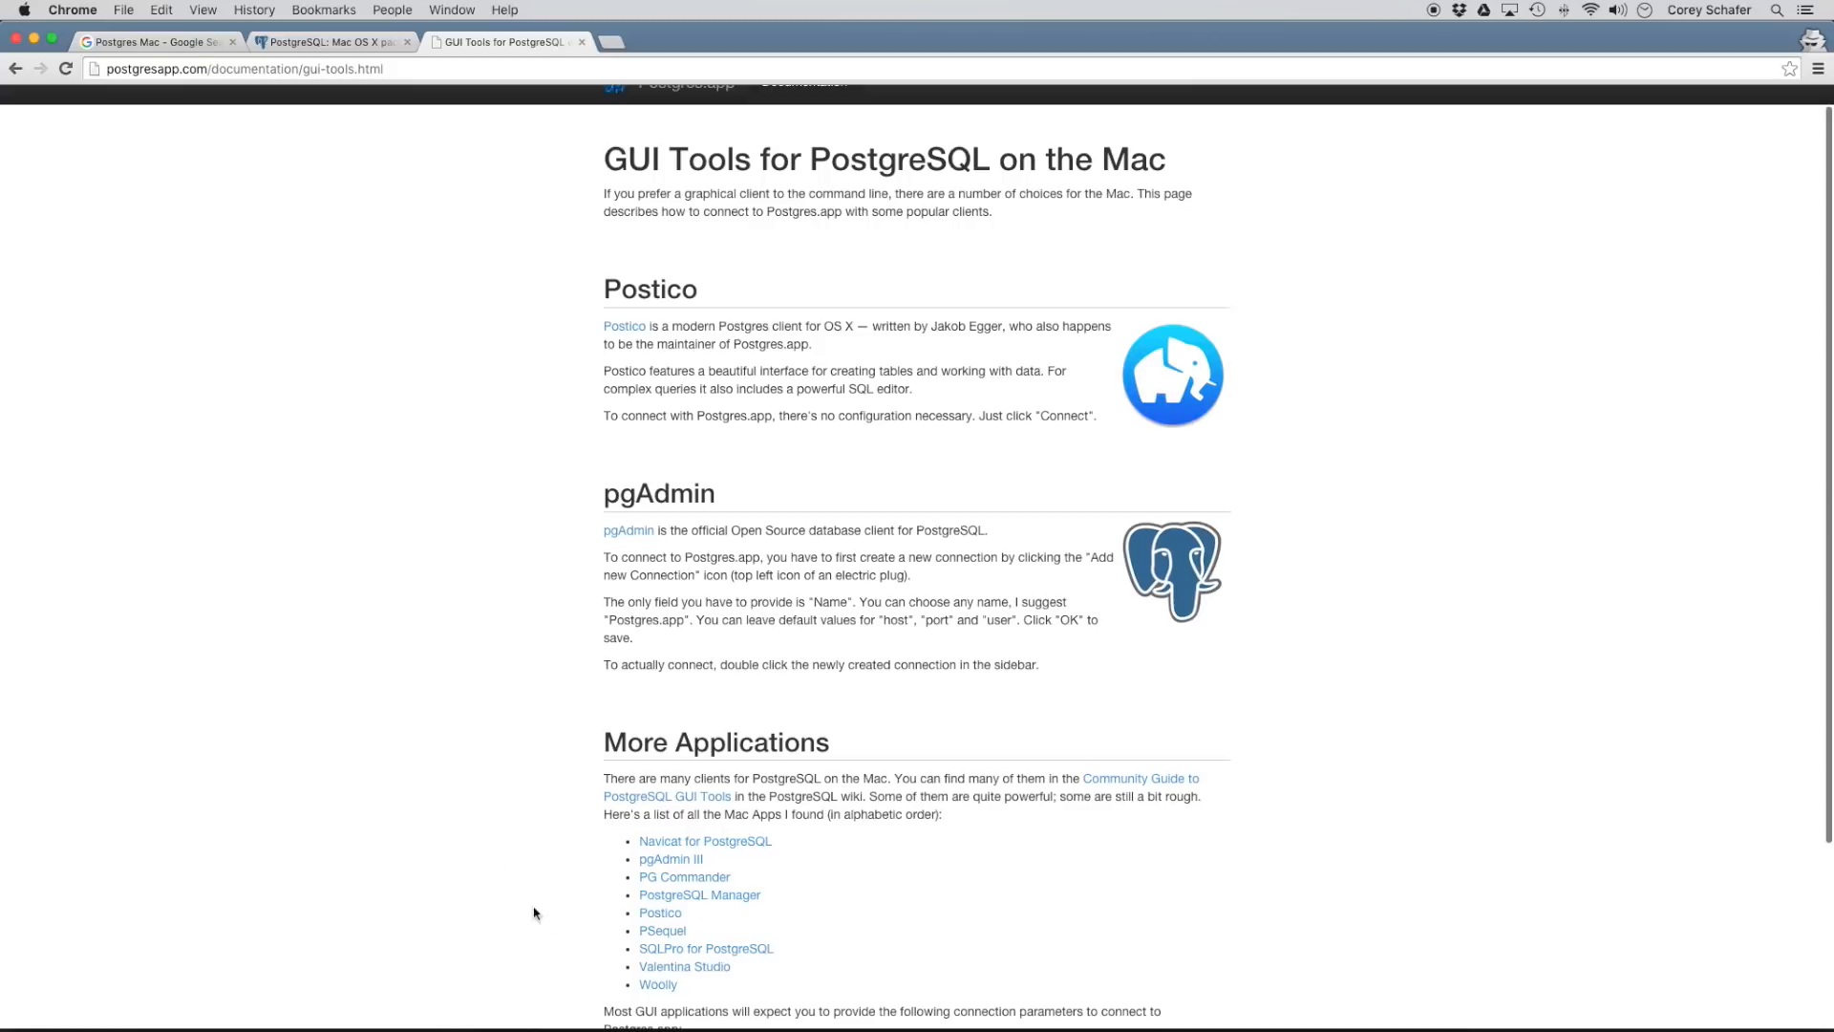
{"action": "mouse_move", "coordinate": [671, 936]}
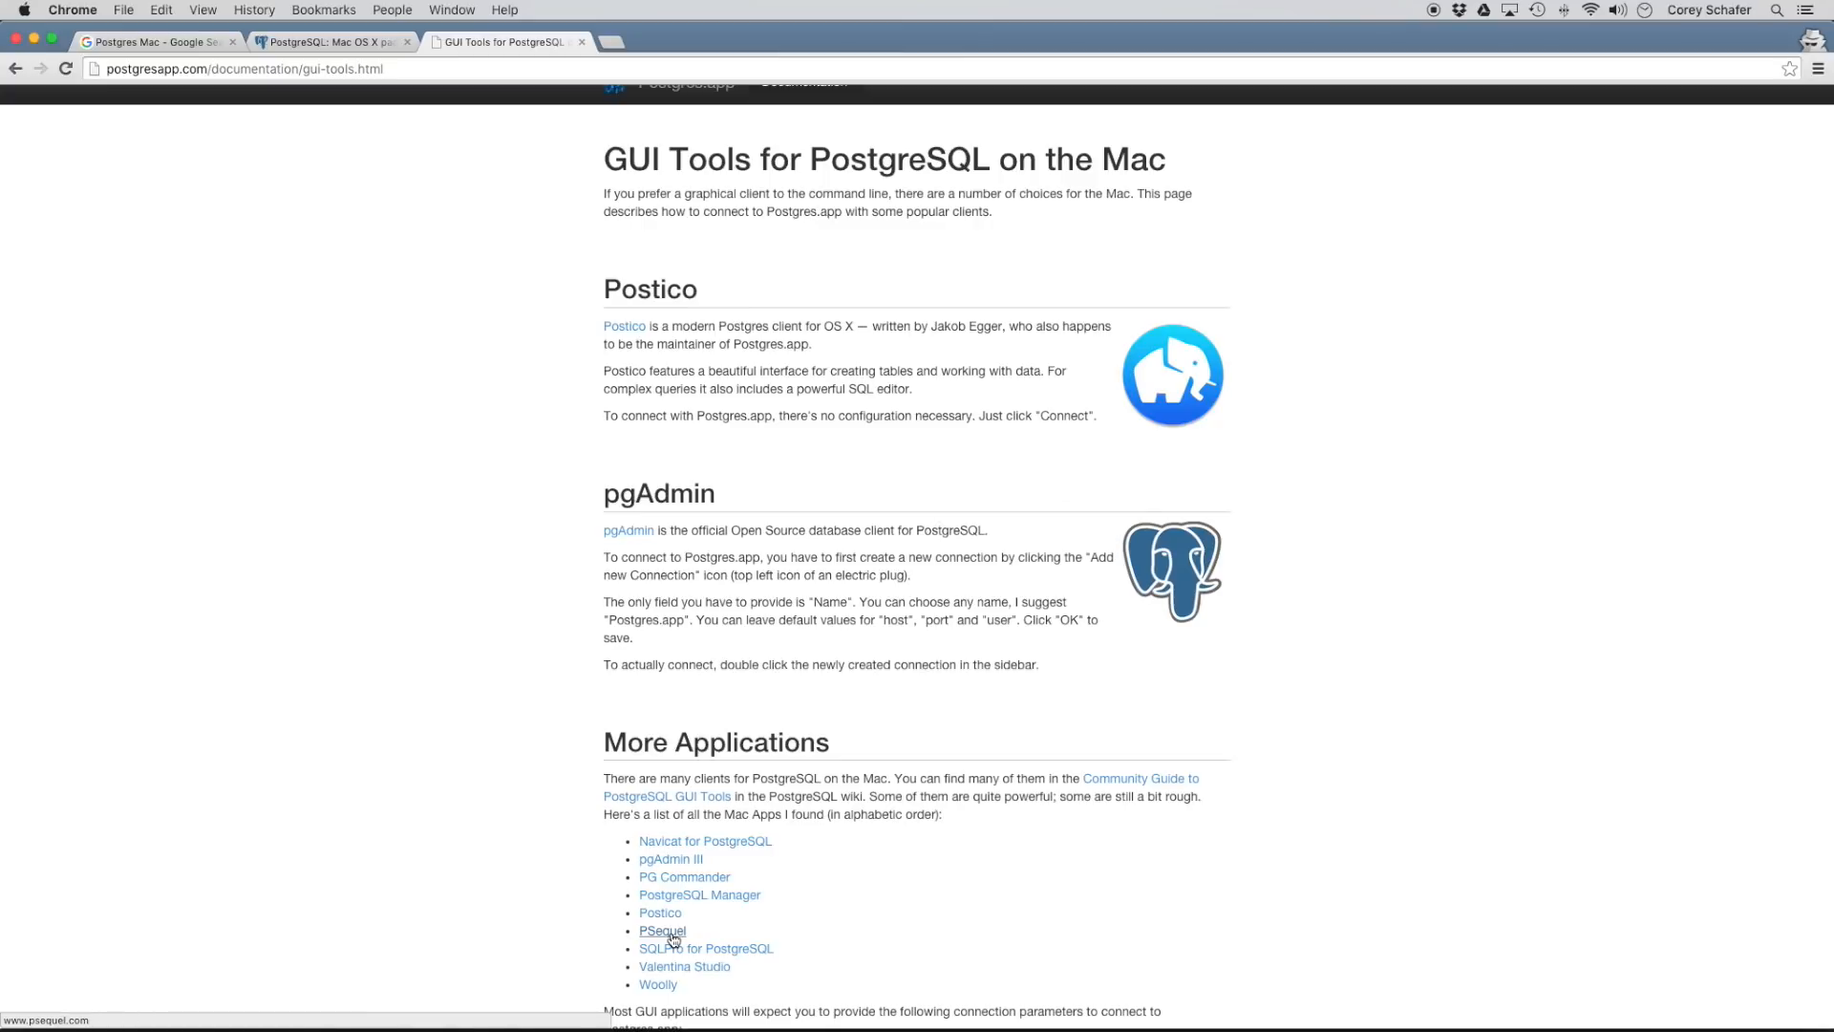
Download PSequel V1.1.2 for OS X 10.10+ from the PSequel website.
{"action": "left_click", "coordinate": [661, 930]}
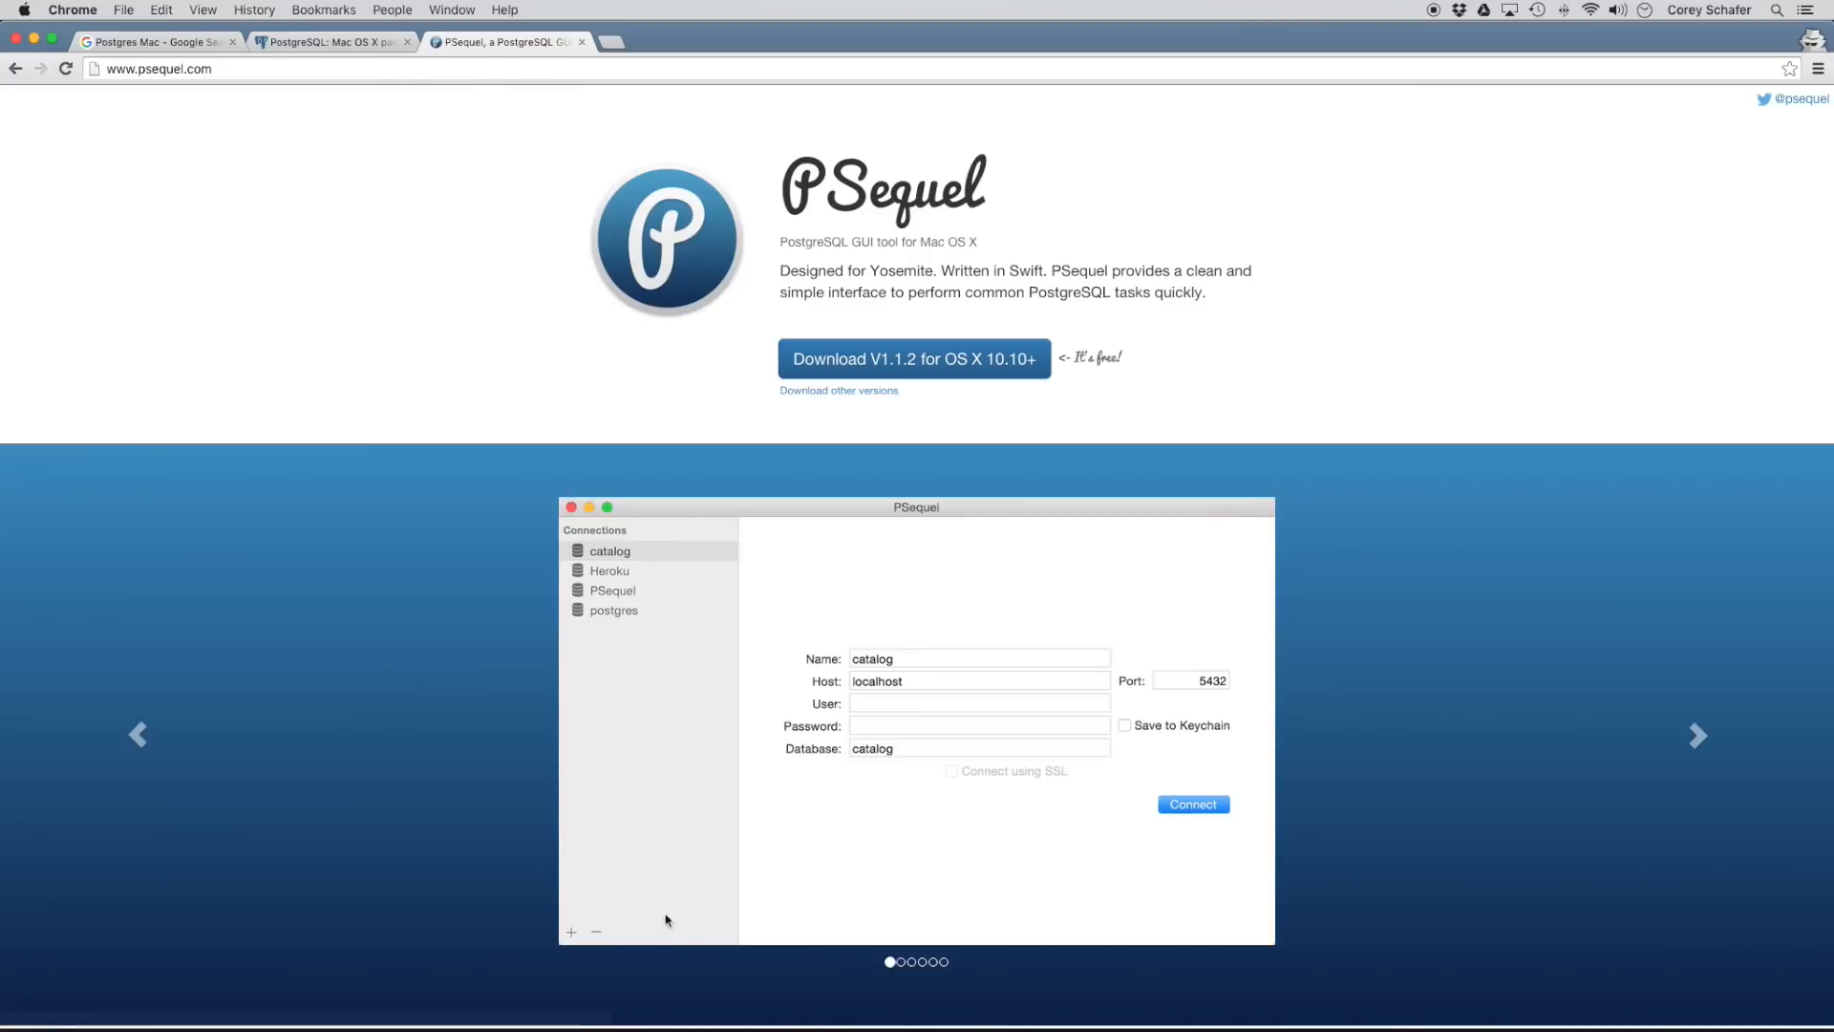
{"action": "mouse_move", "coordinate": [463, 682]}
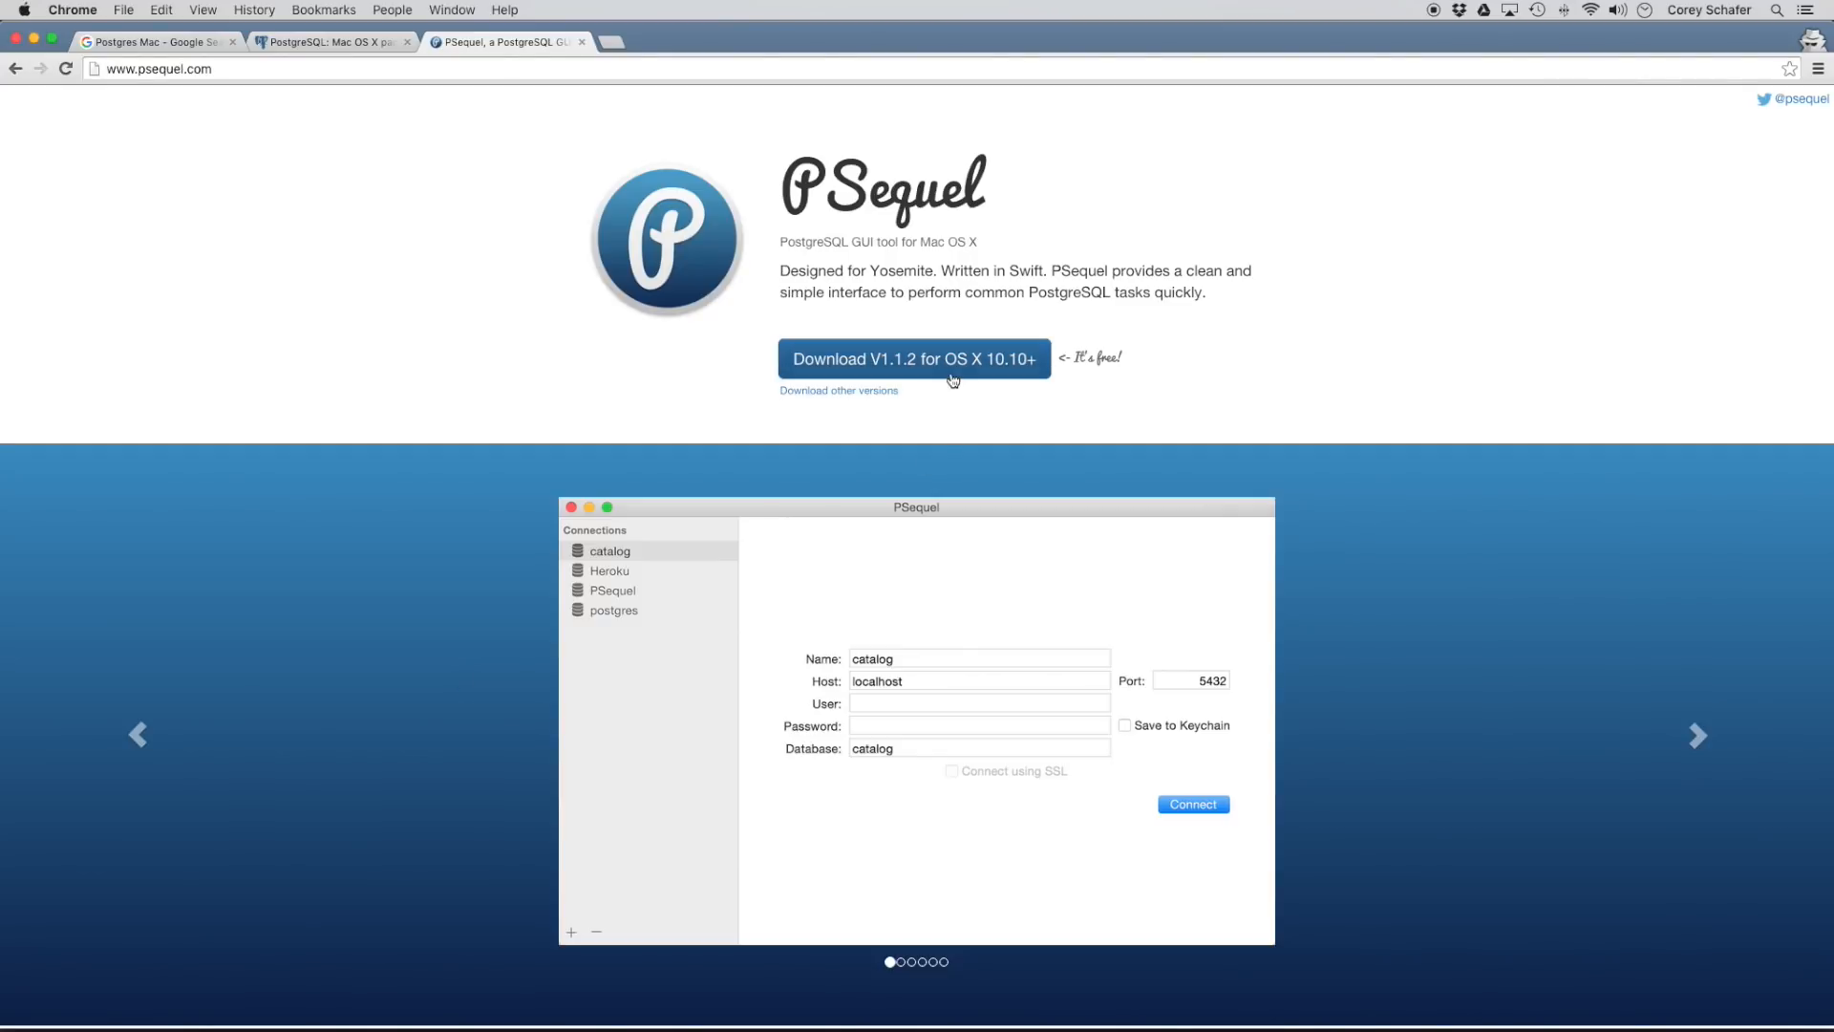
{"action": "left_click", "coordinate": [941, 369]}
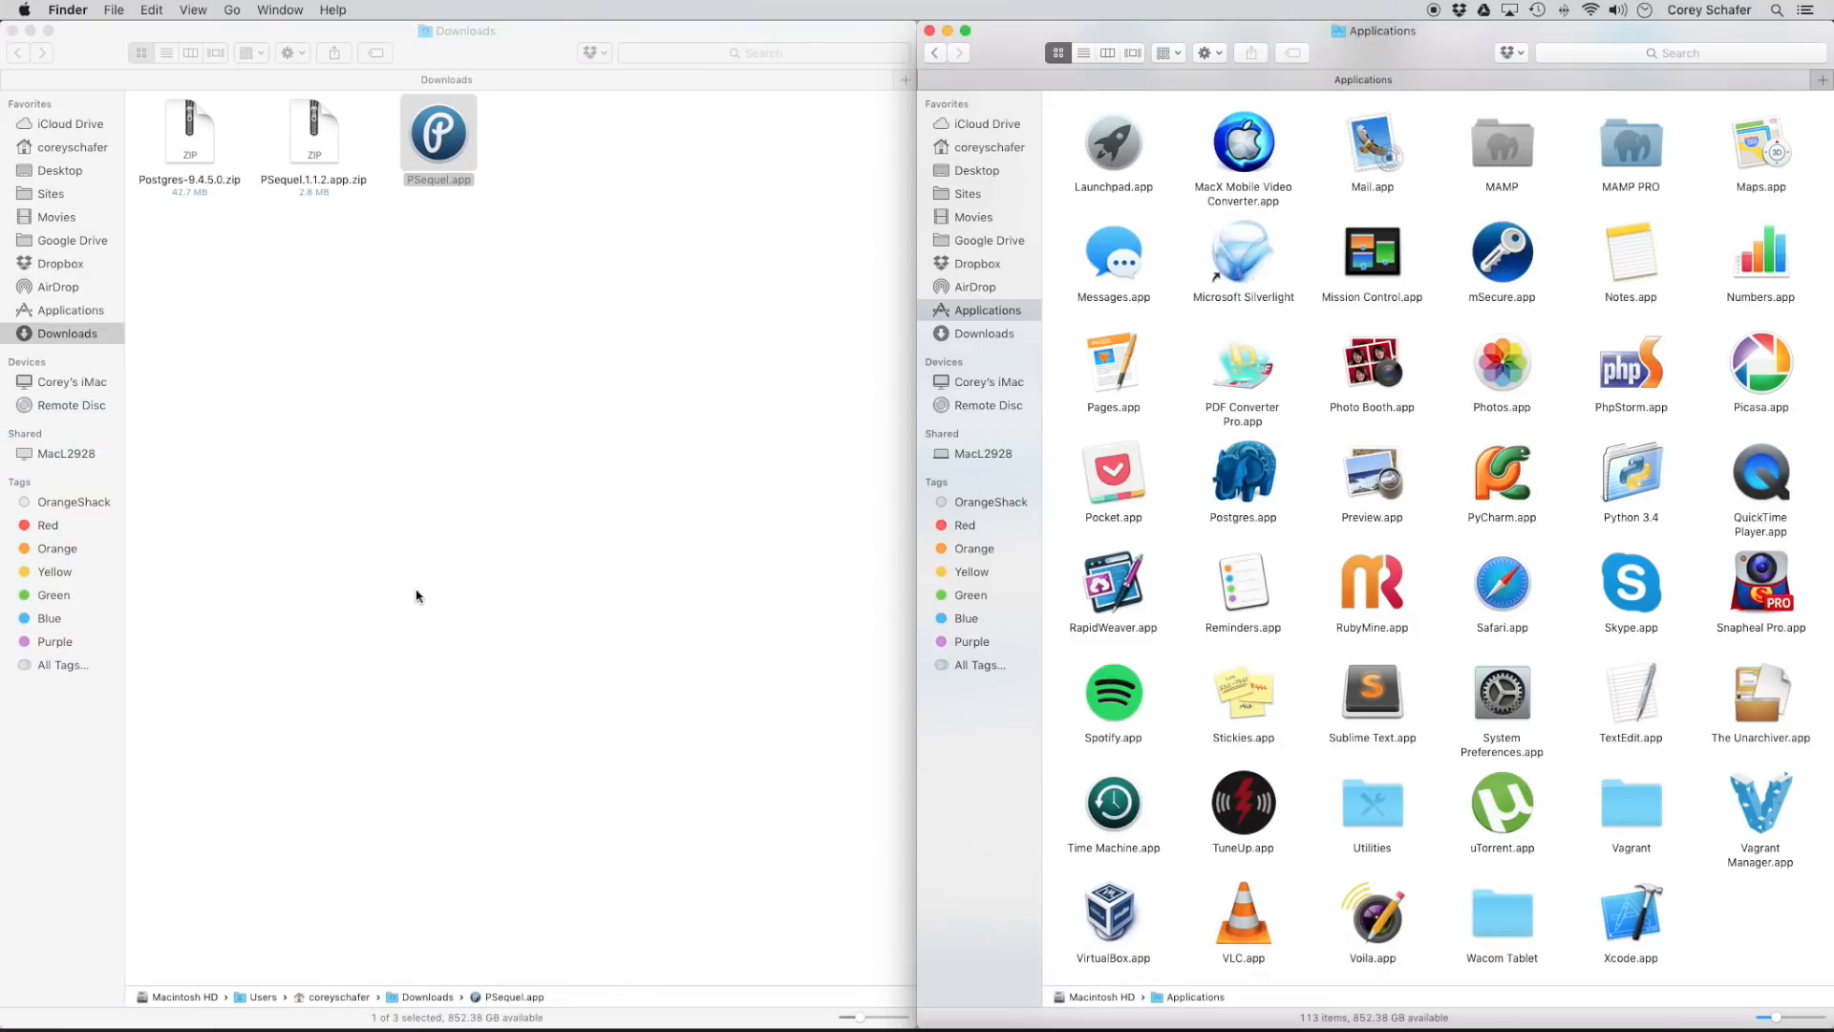
Drag PSequel.app from Downloads into Applications, then select Postgres.app.
{"action": "left_click_drag", "start_coordinate": [439, 129], "coordinate": [1515, 807]}
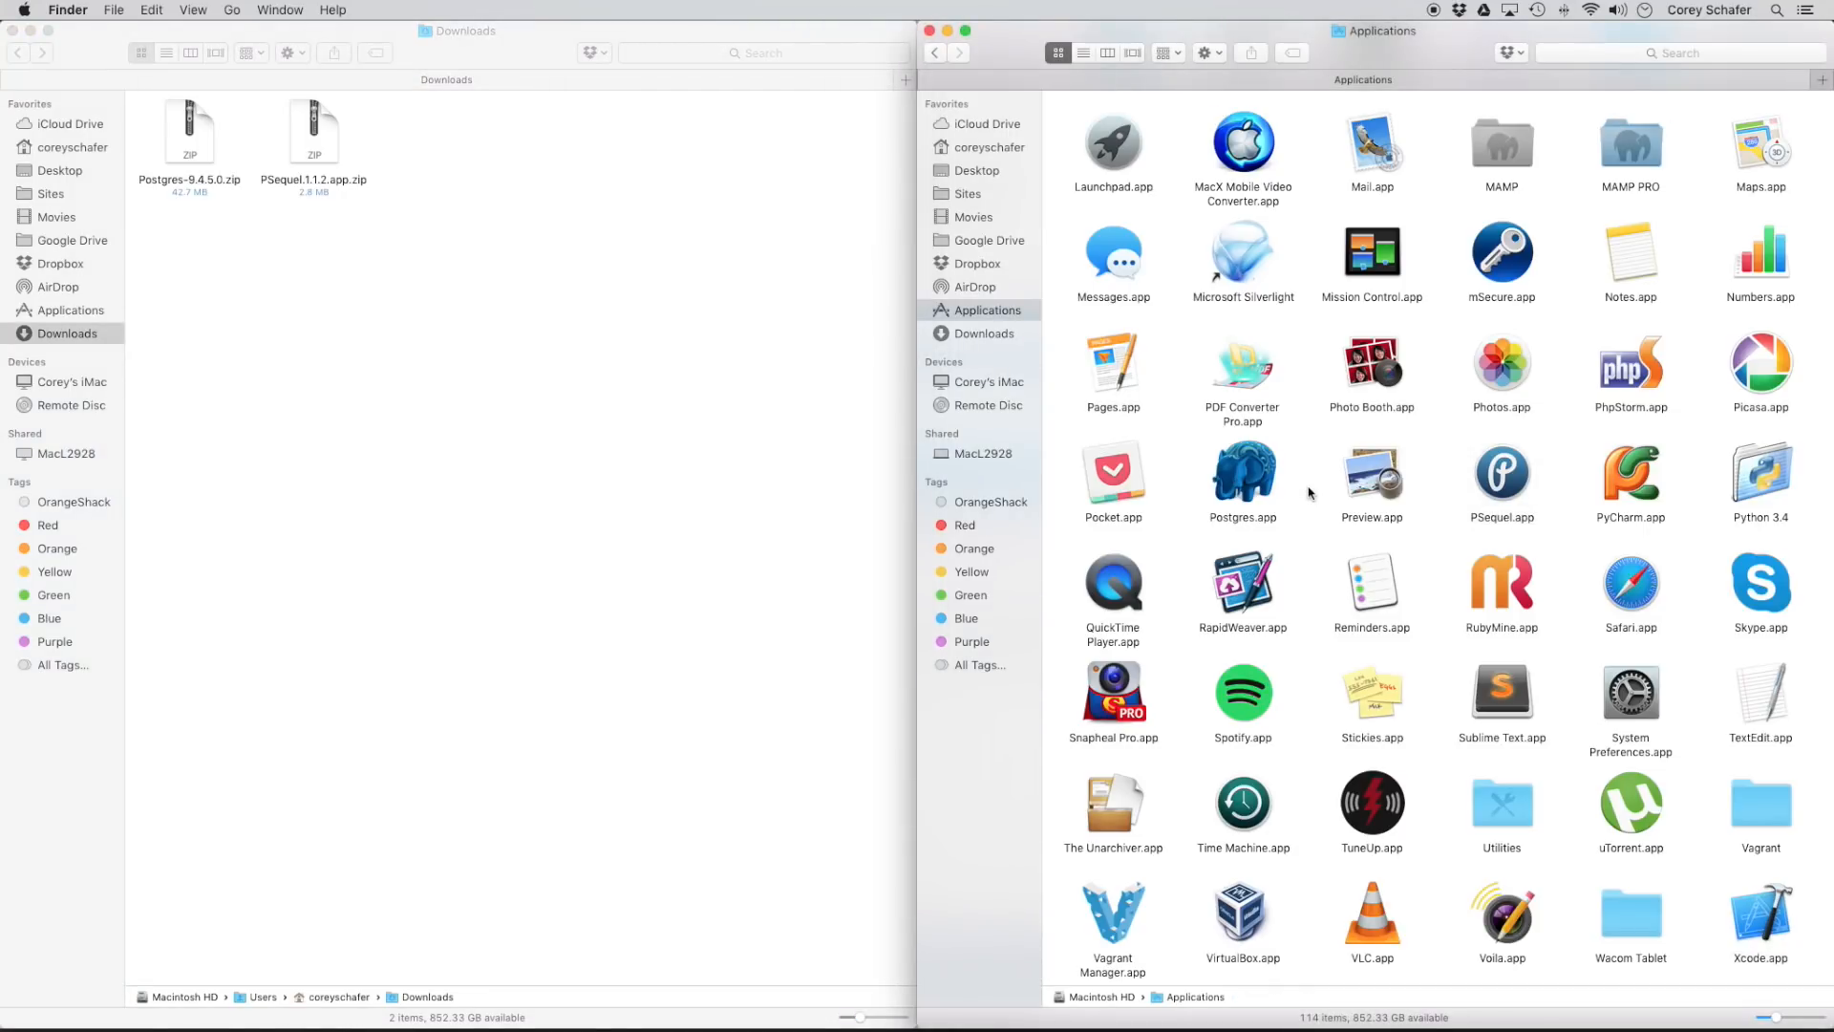
{"action": "left_click", "coordinate": [1243, 473]}
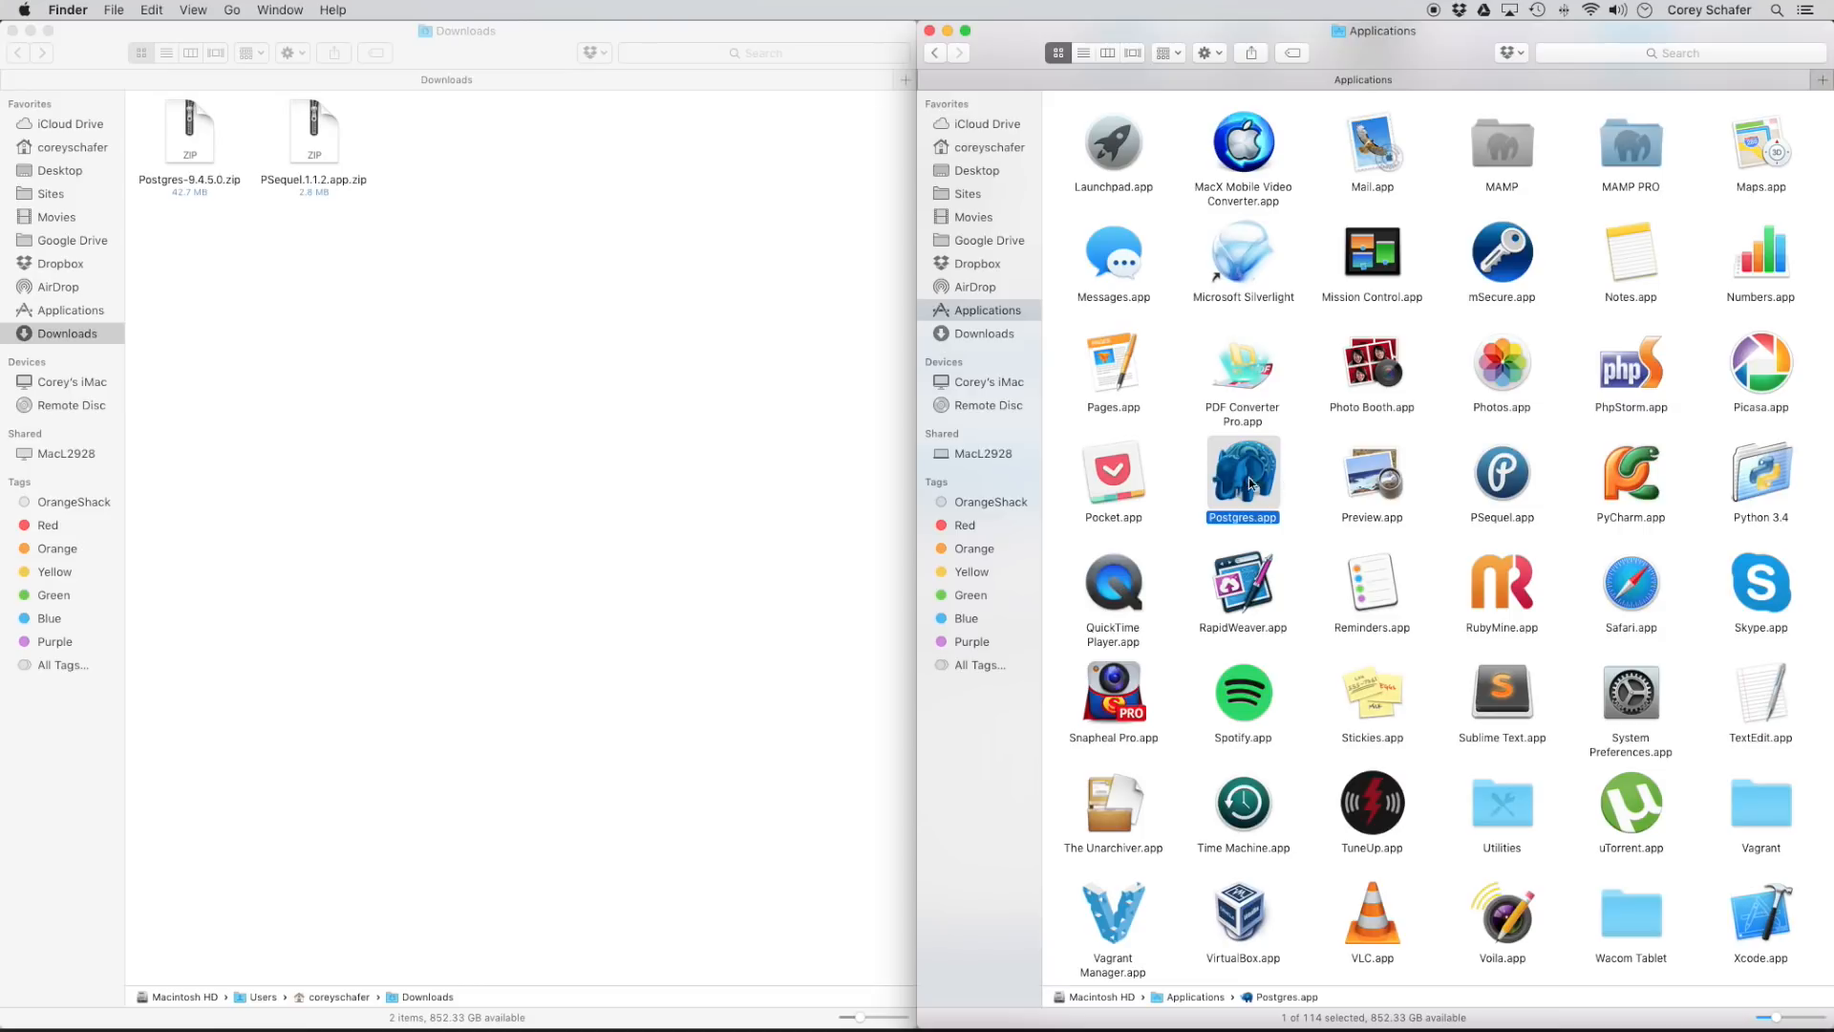
Launch Postgres.app and confirm the menu-bar elephant shows 'Running on Port 5432'.
{"action": "double_click", "coordinate": [1242, 474]}
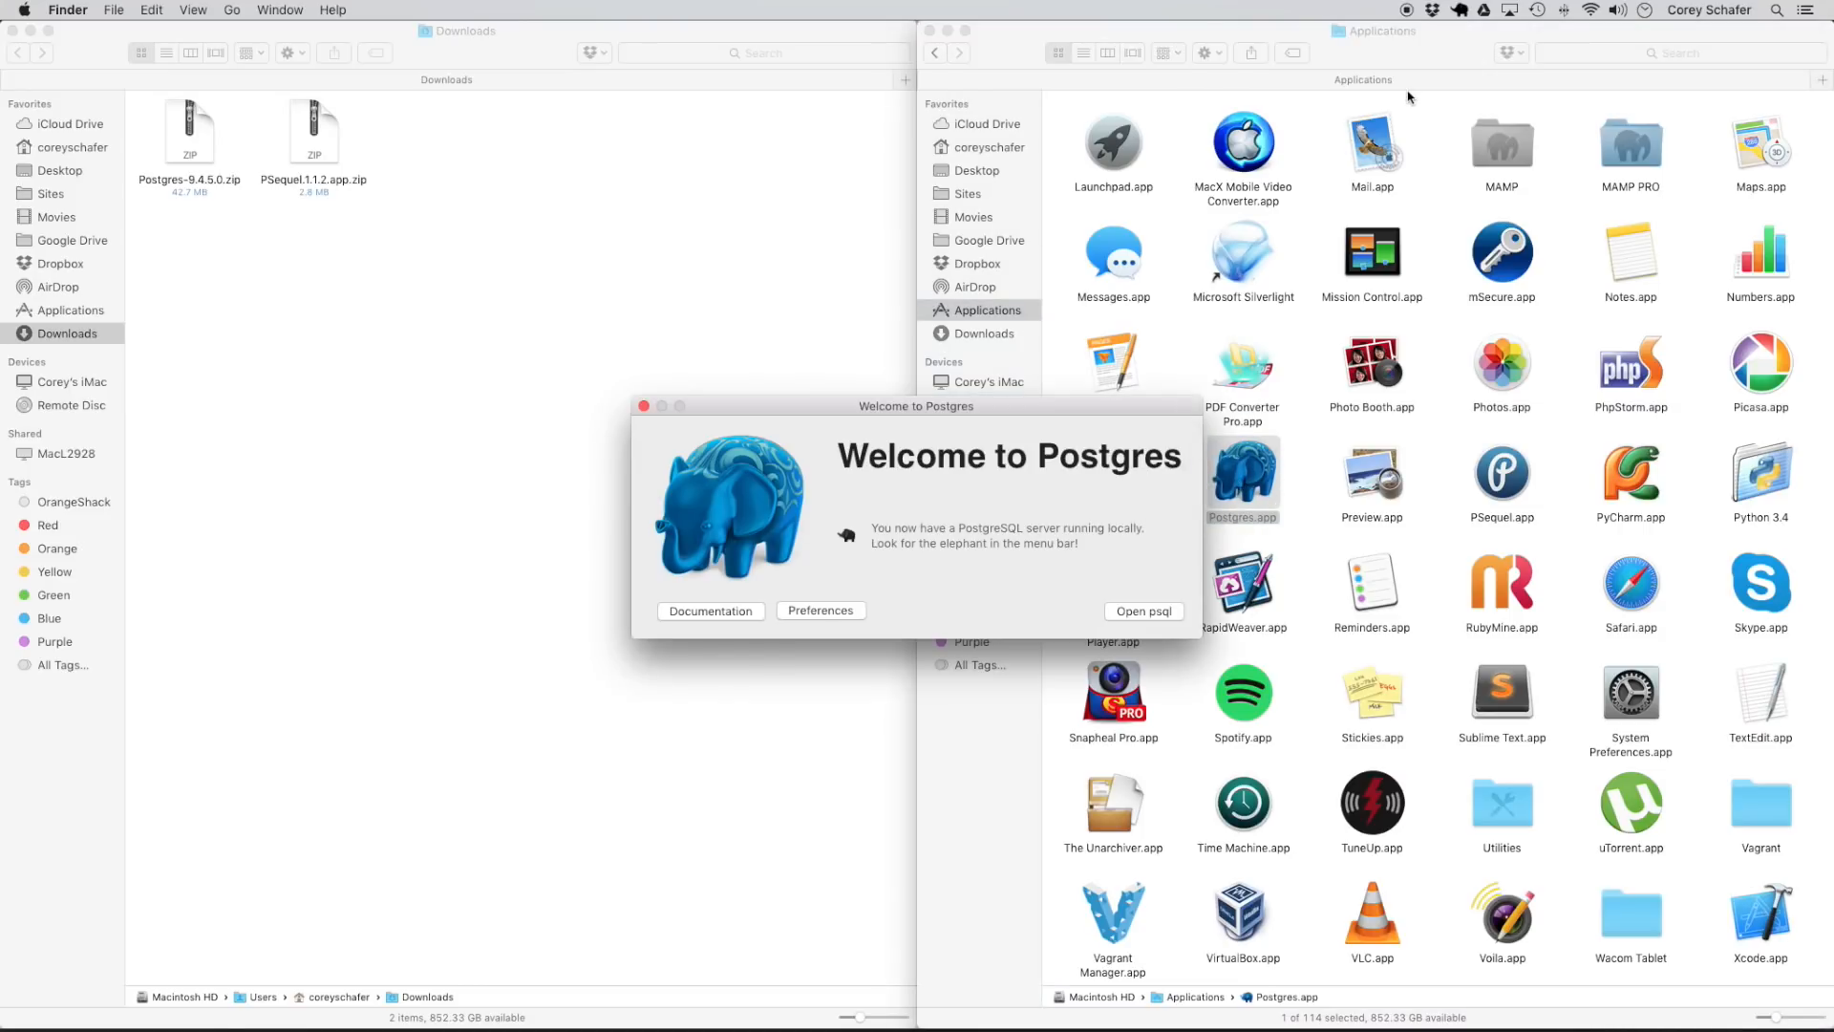
{"action": "mouse_move", "coordinate": [1449, 31]}
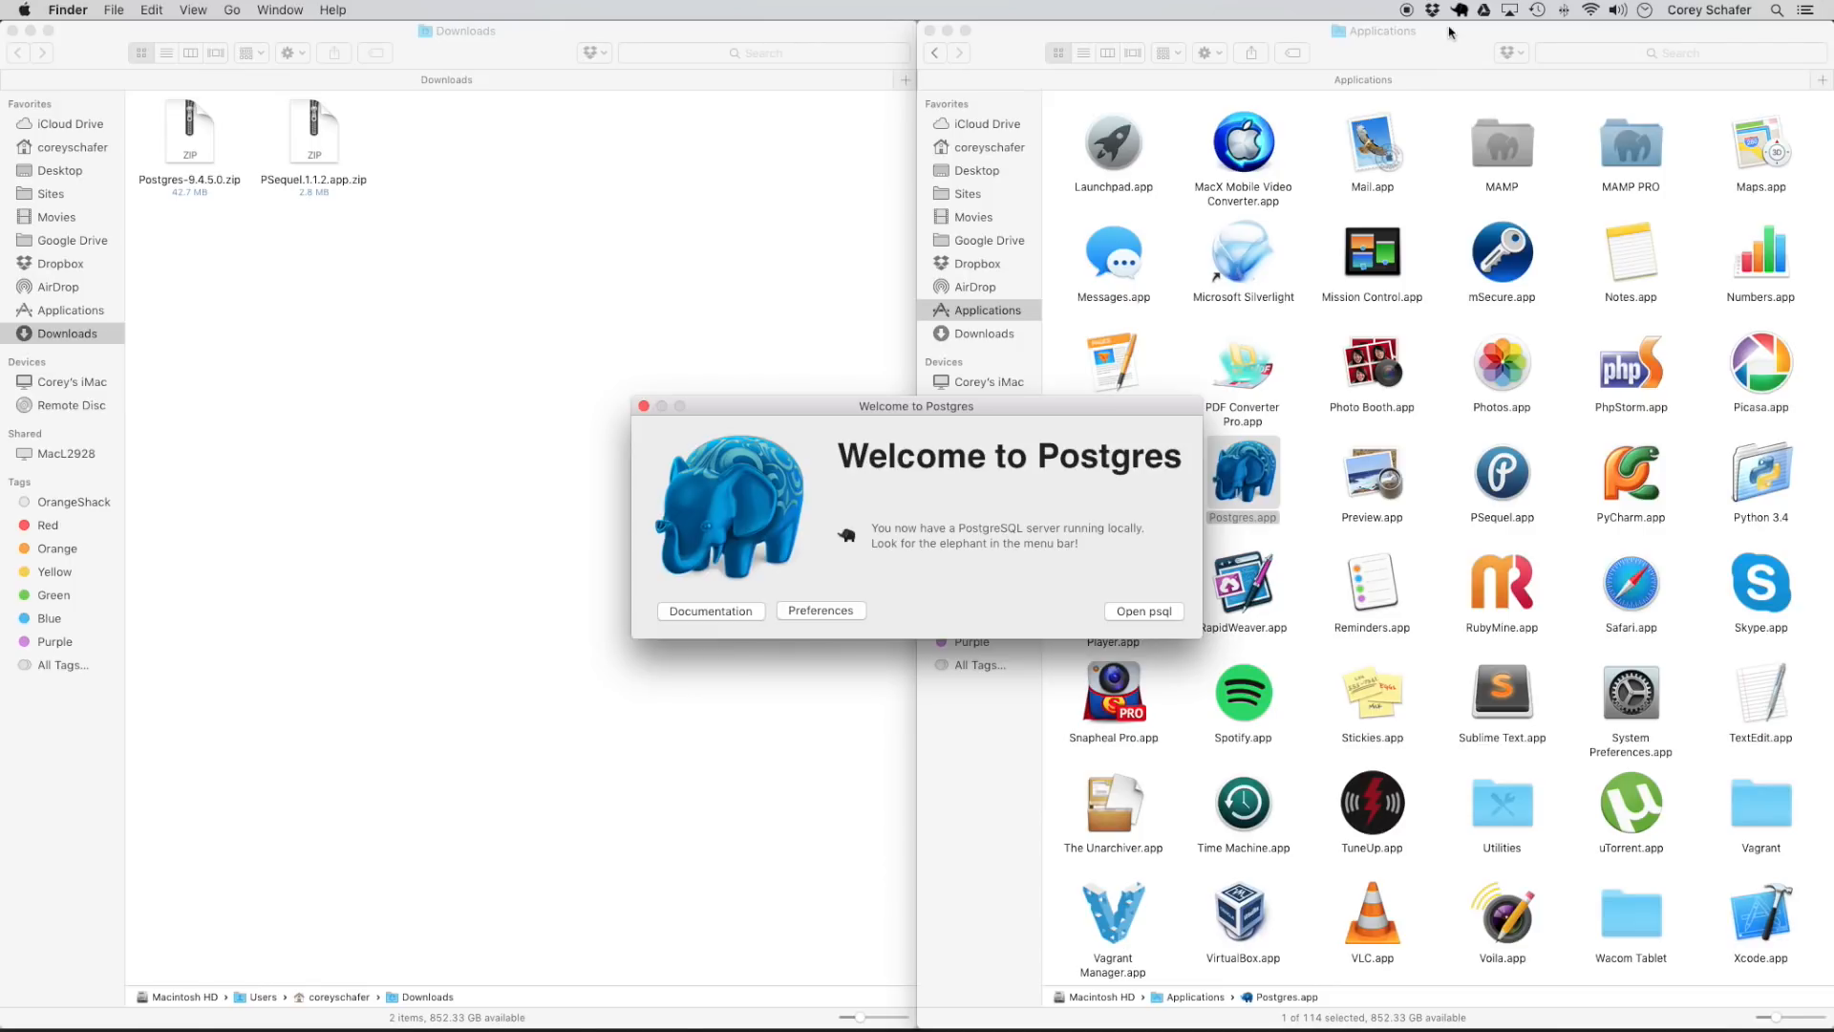
{"action": "left_click", "coordinate": [1449, 9]}
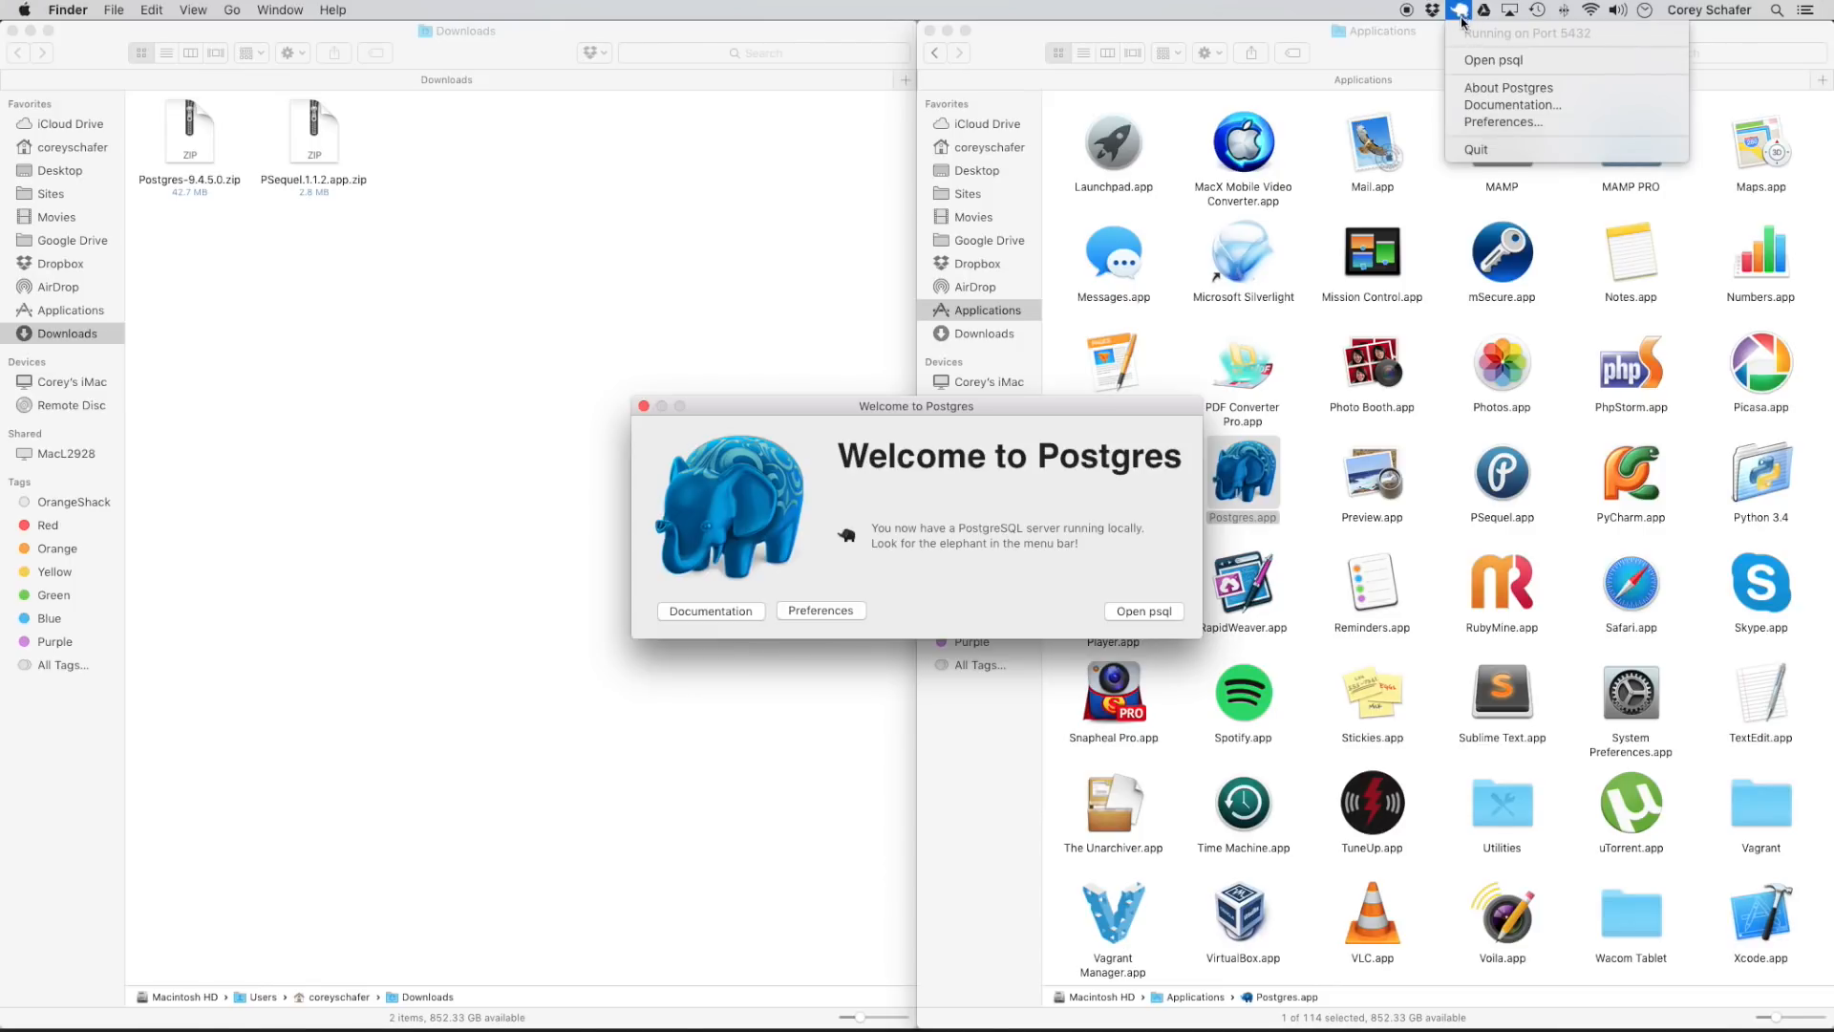
{"action": "mouse_move", "coordinate": [1600, 36]}
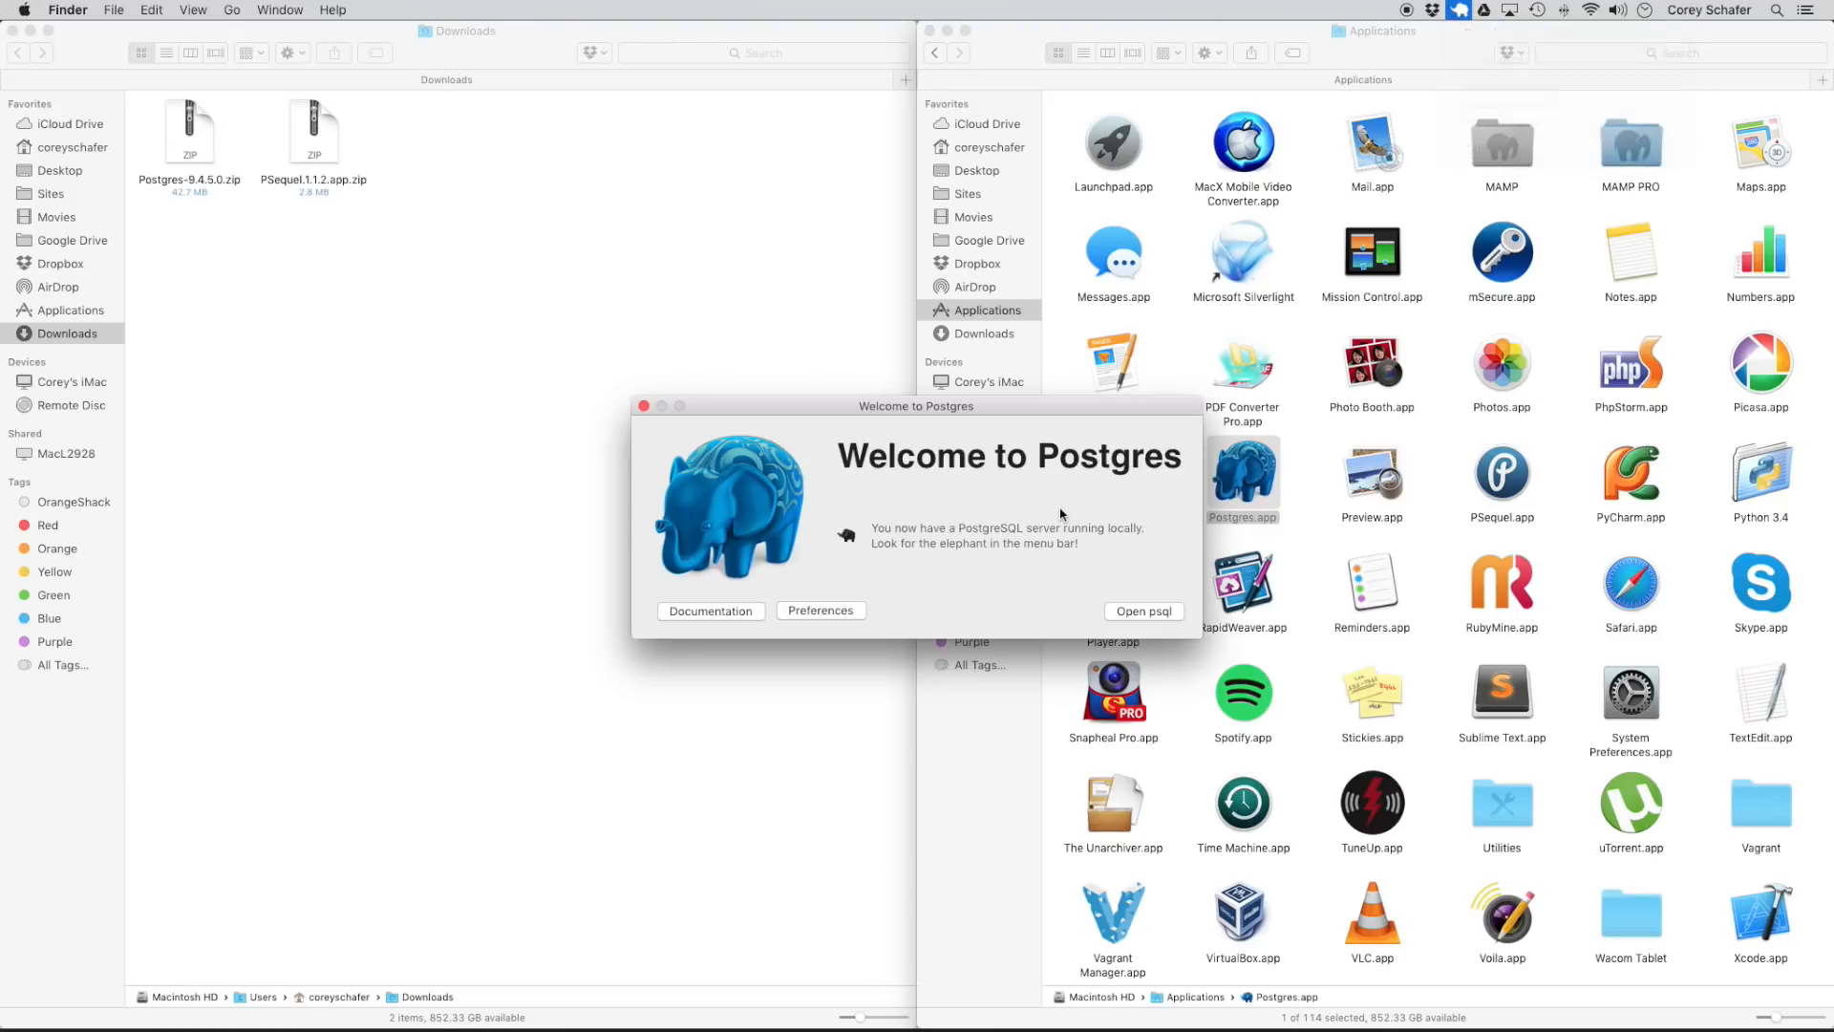
{"action": "mouse_move", "coordinate": [1142, 614]}
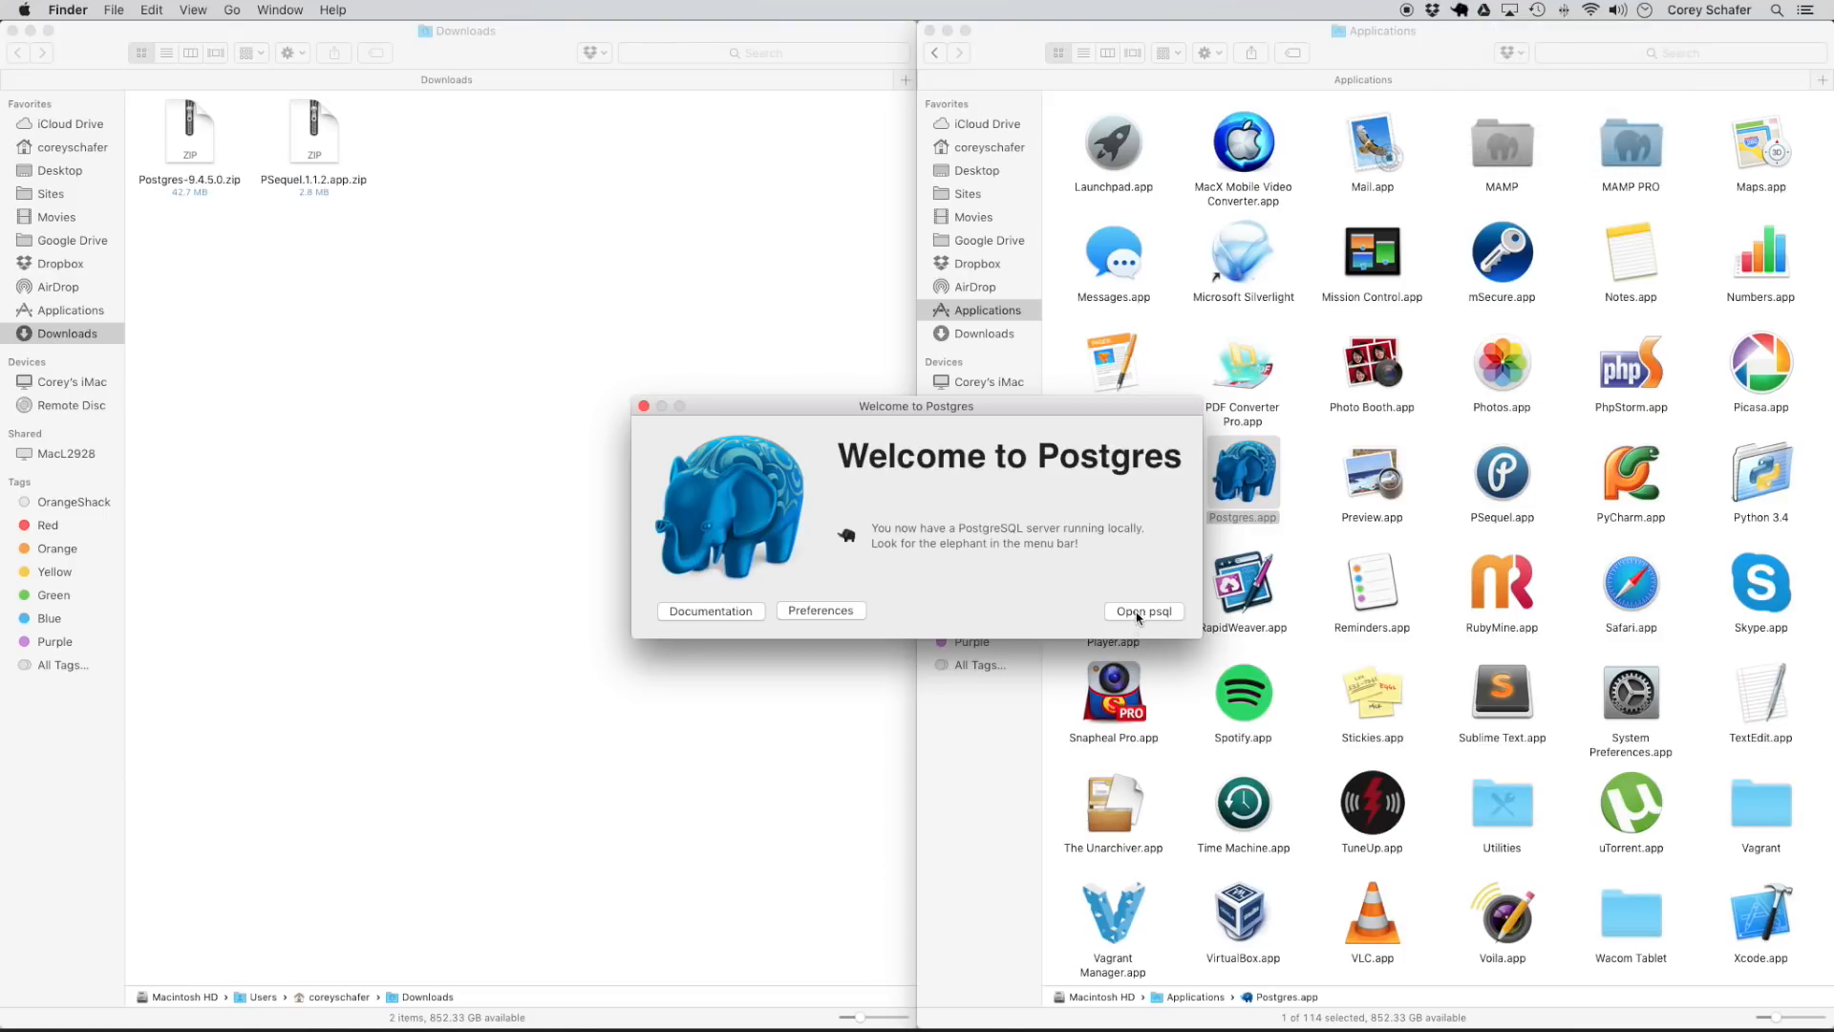
{"action": "mouse_move", "coordinate": [1152, 621]}
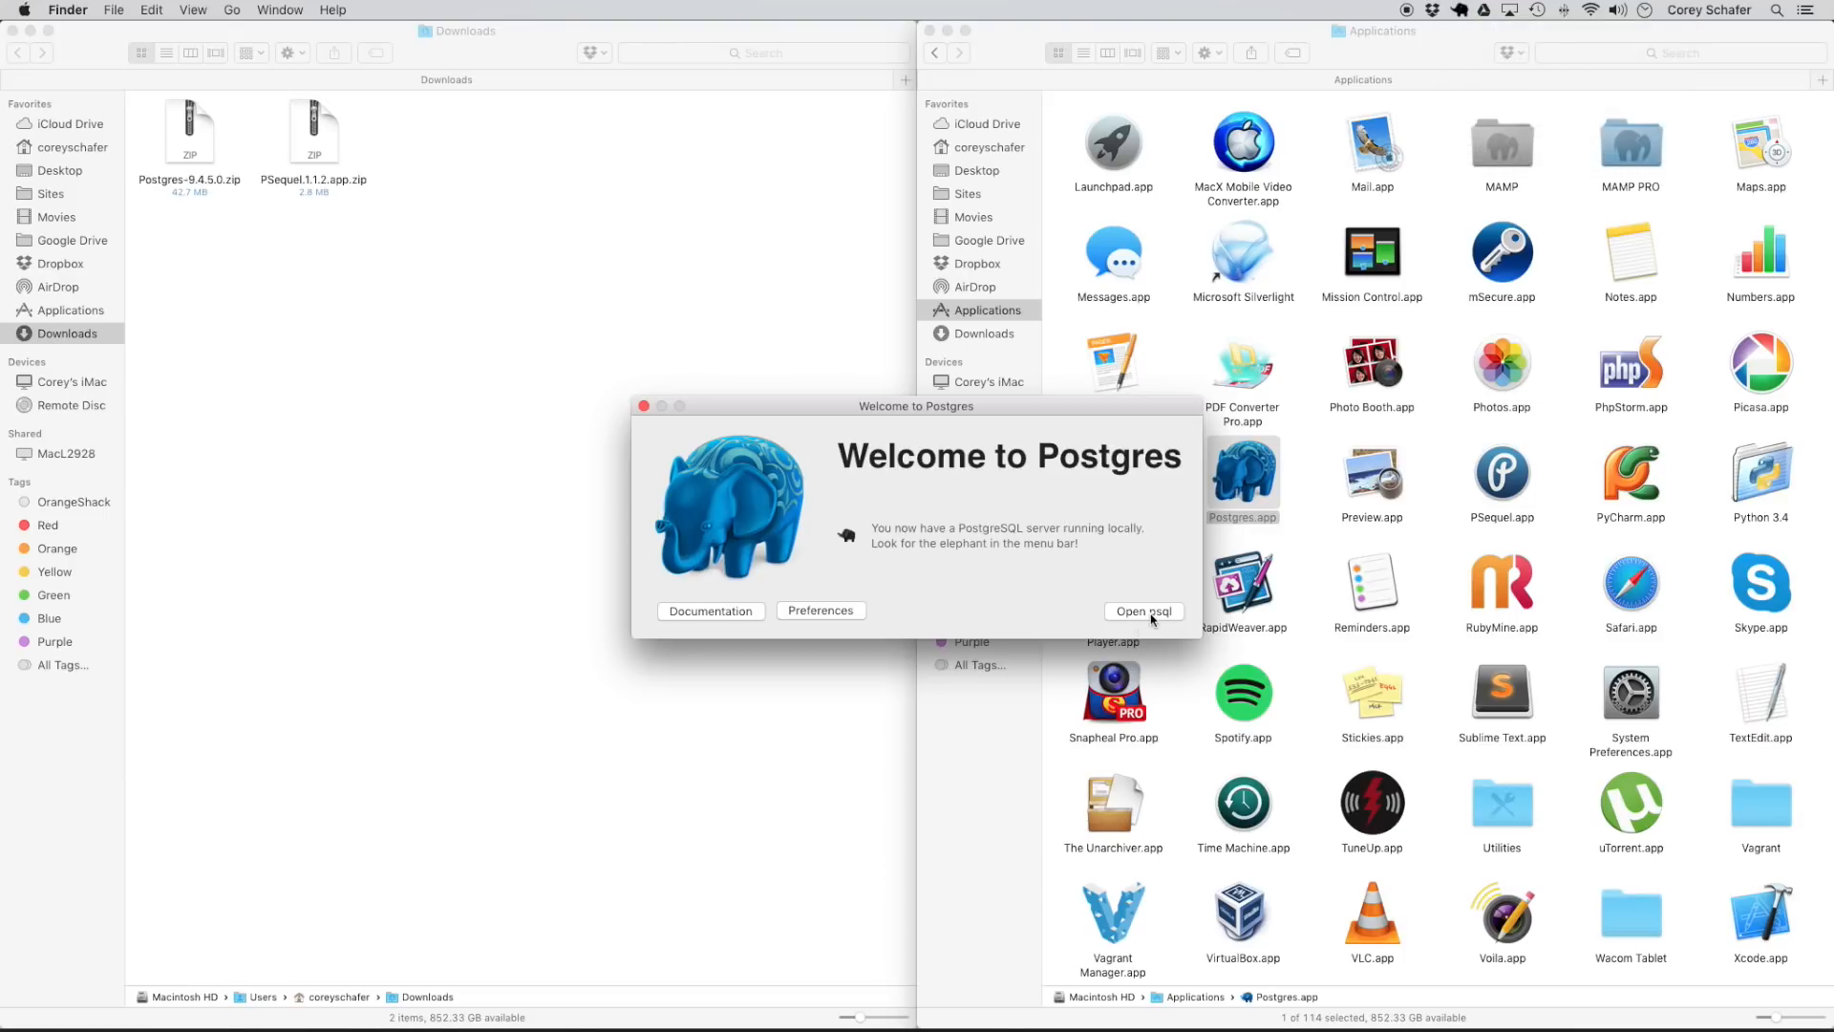
{"action": "mouse_move", "coordinate": [1142, 594]}
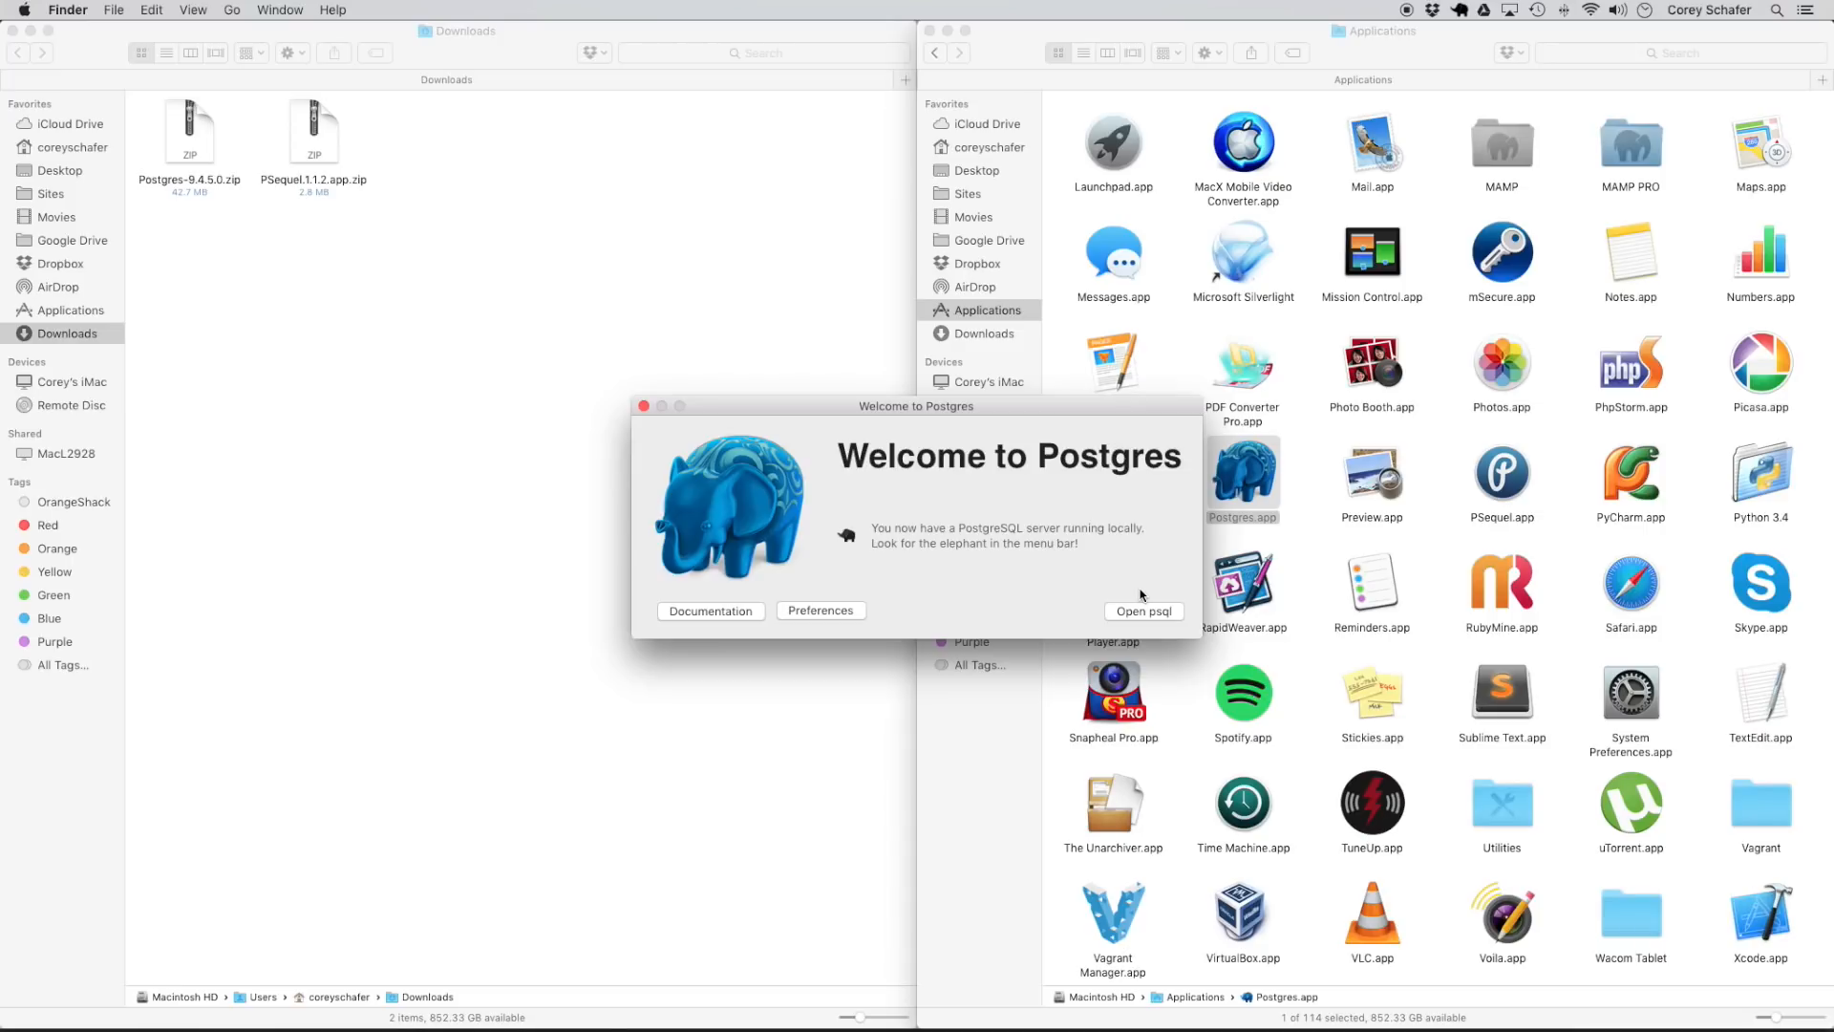
Open psql and enter 'create database sample_db;', then start typing \l.
{"action": "left_click", "coordinate": [1145, 610]}
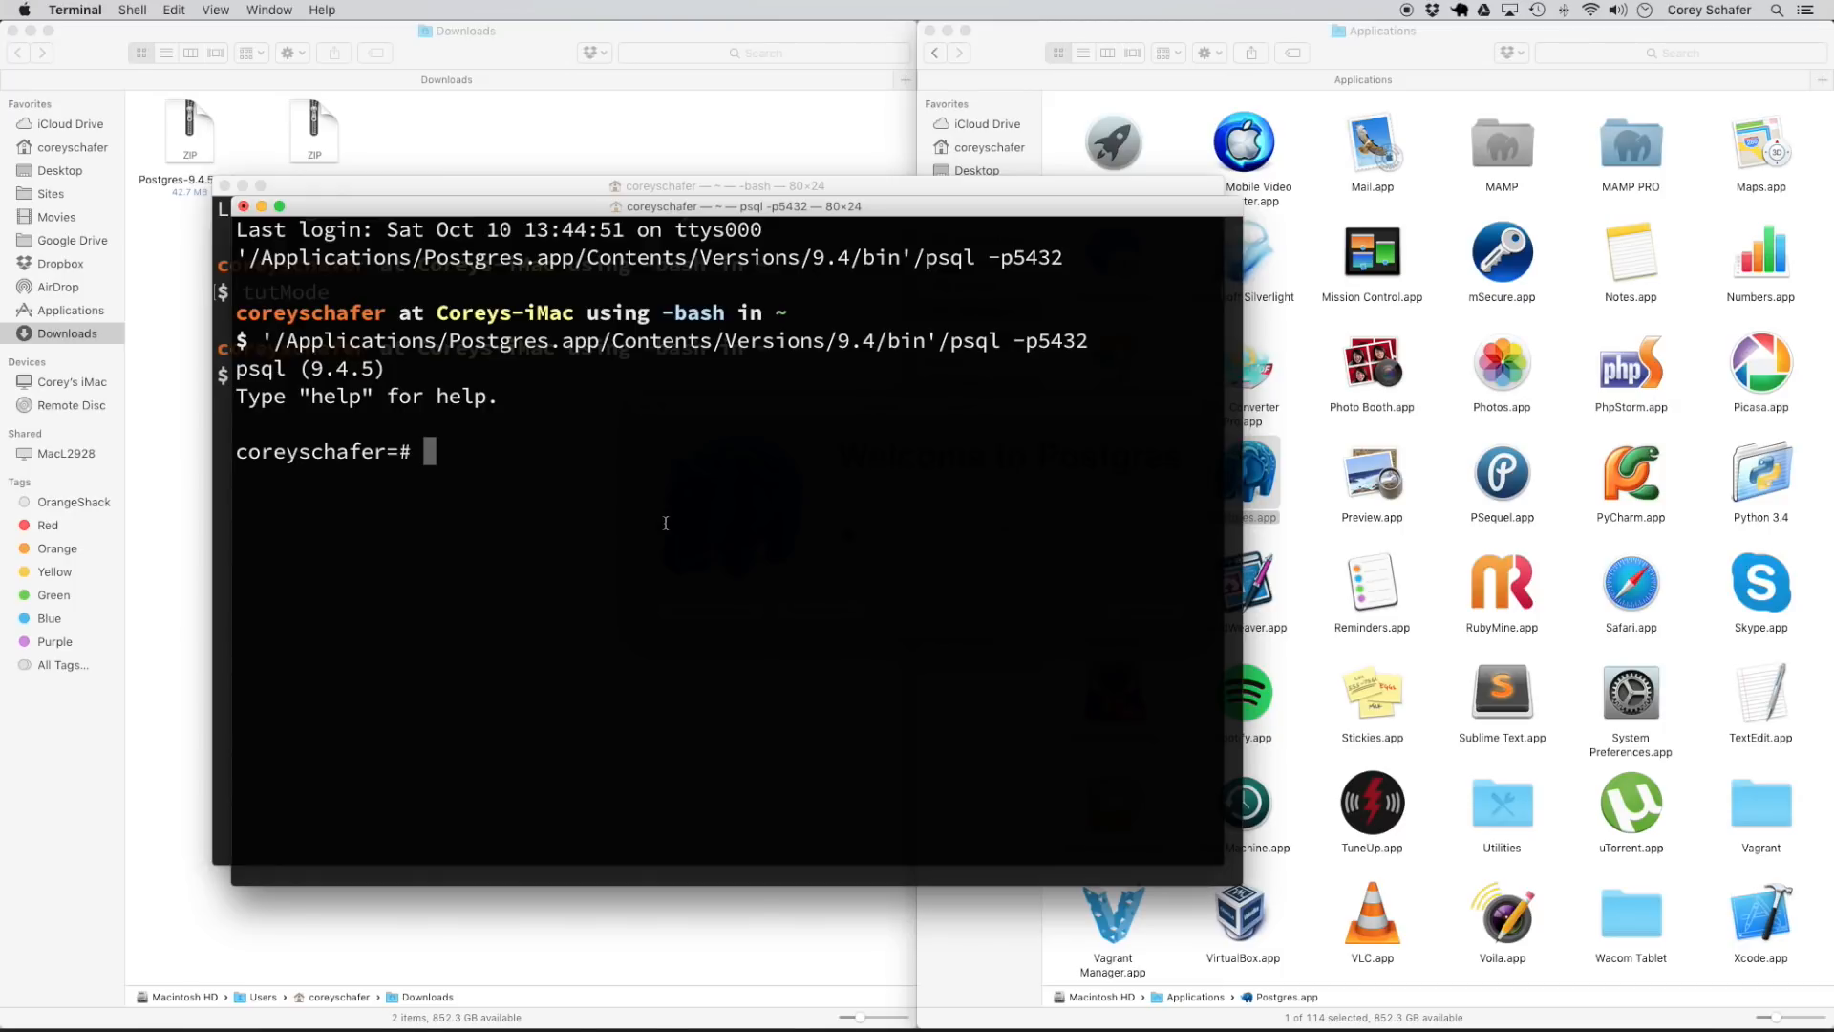
{"action": "type", "text": "create"}
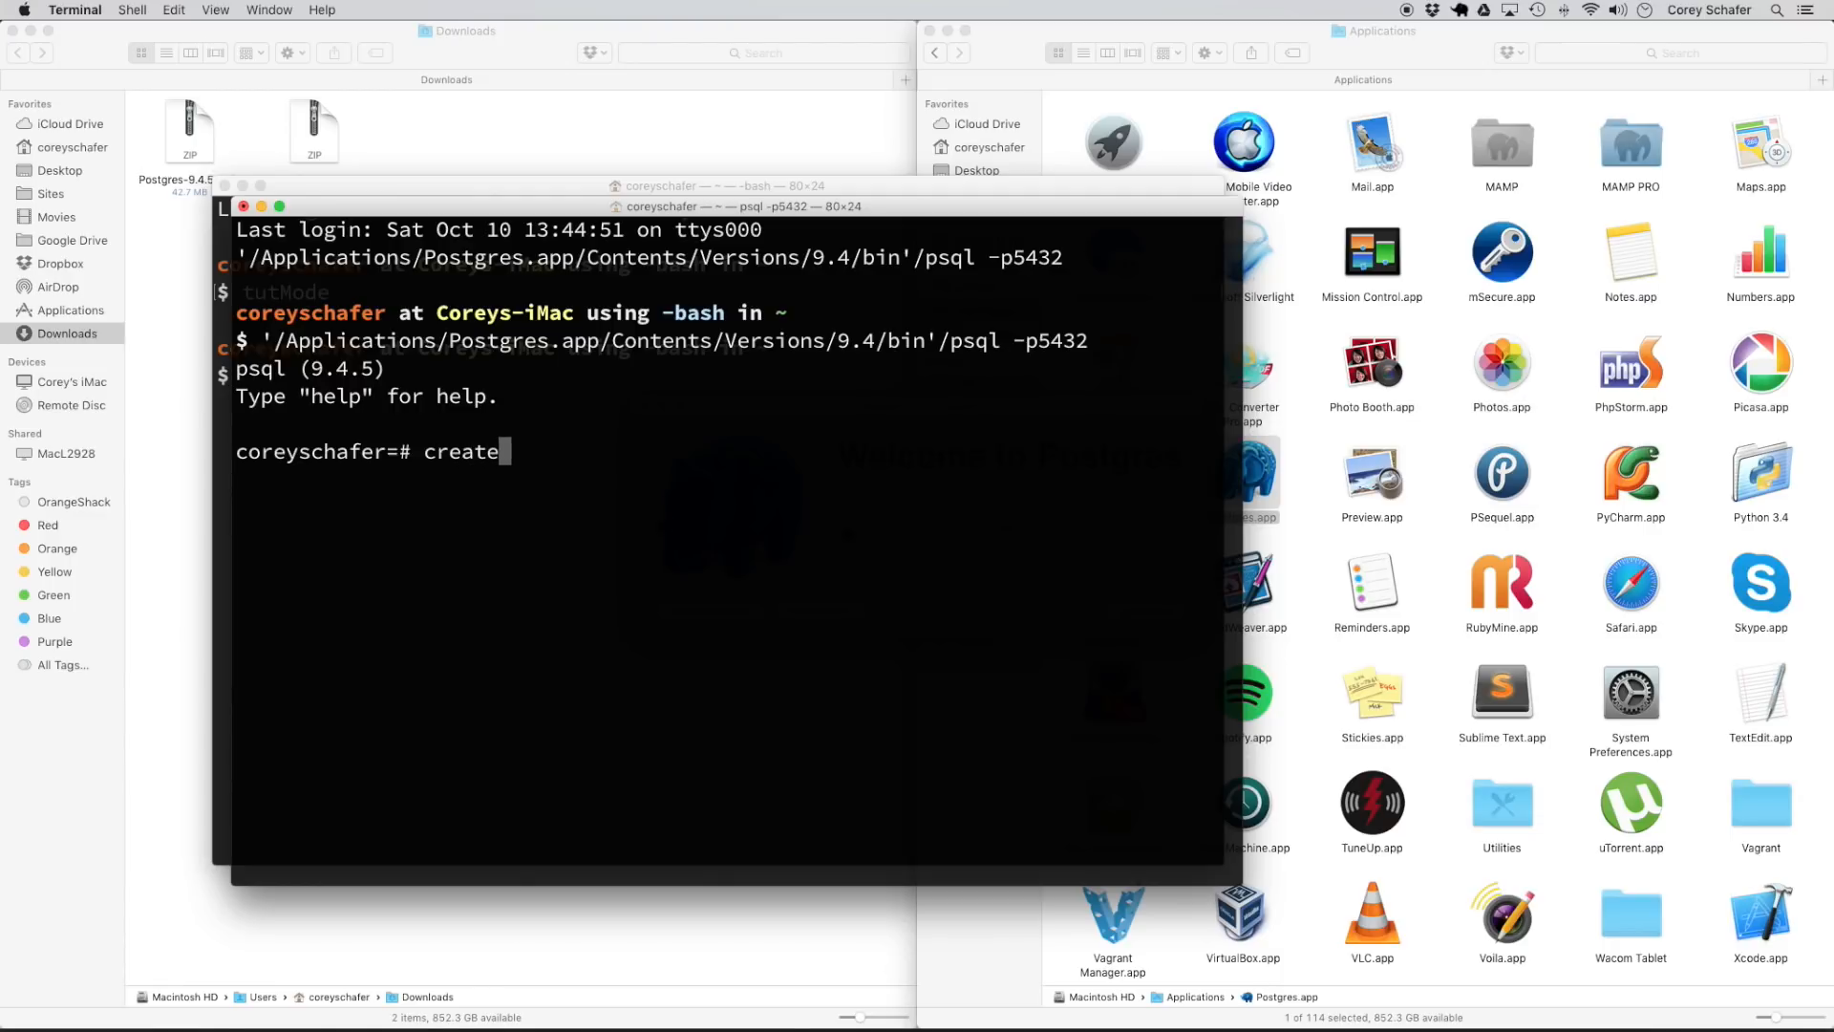
{"action": "type", "text": "database"}
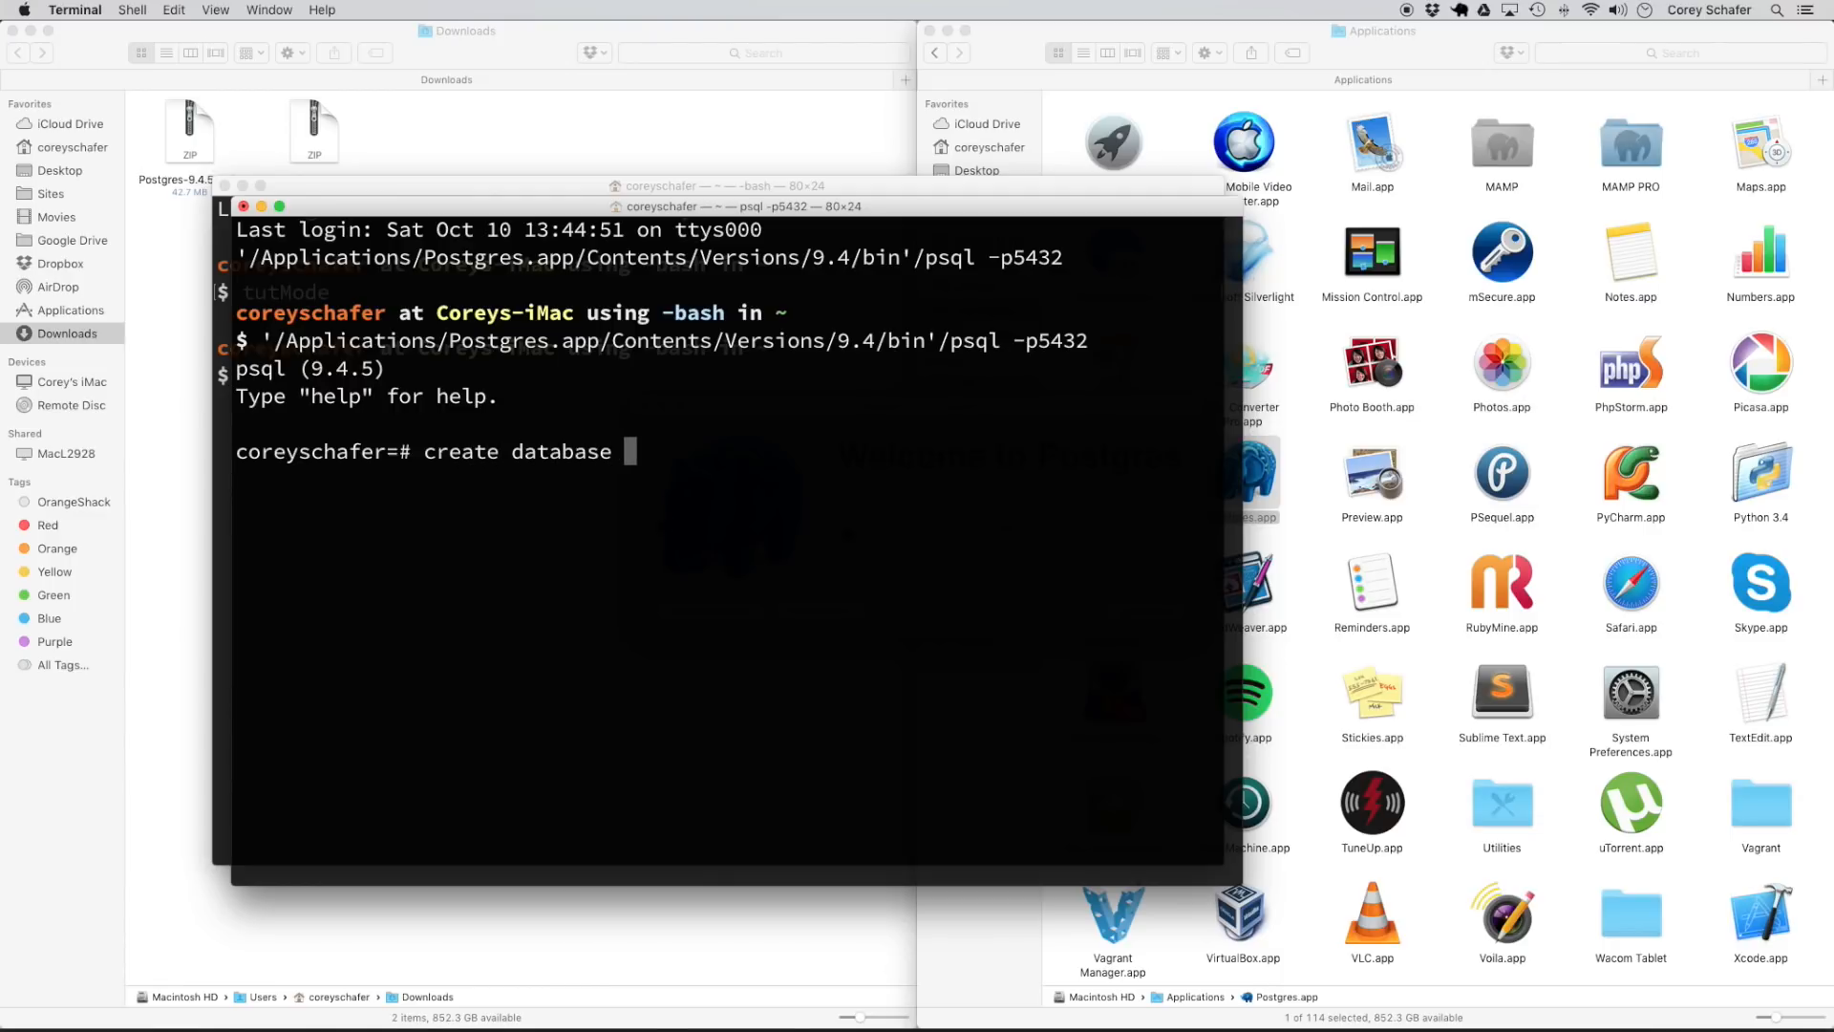
{"action": "type", "text": "sample_d"}
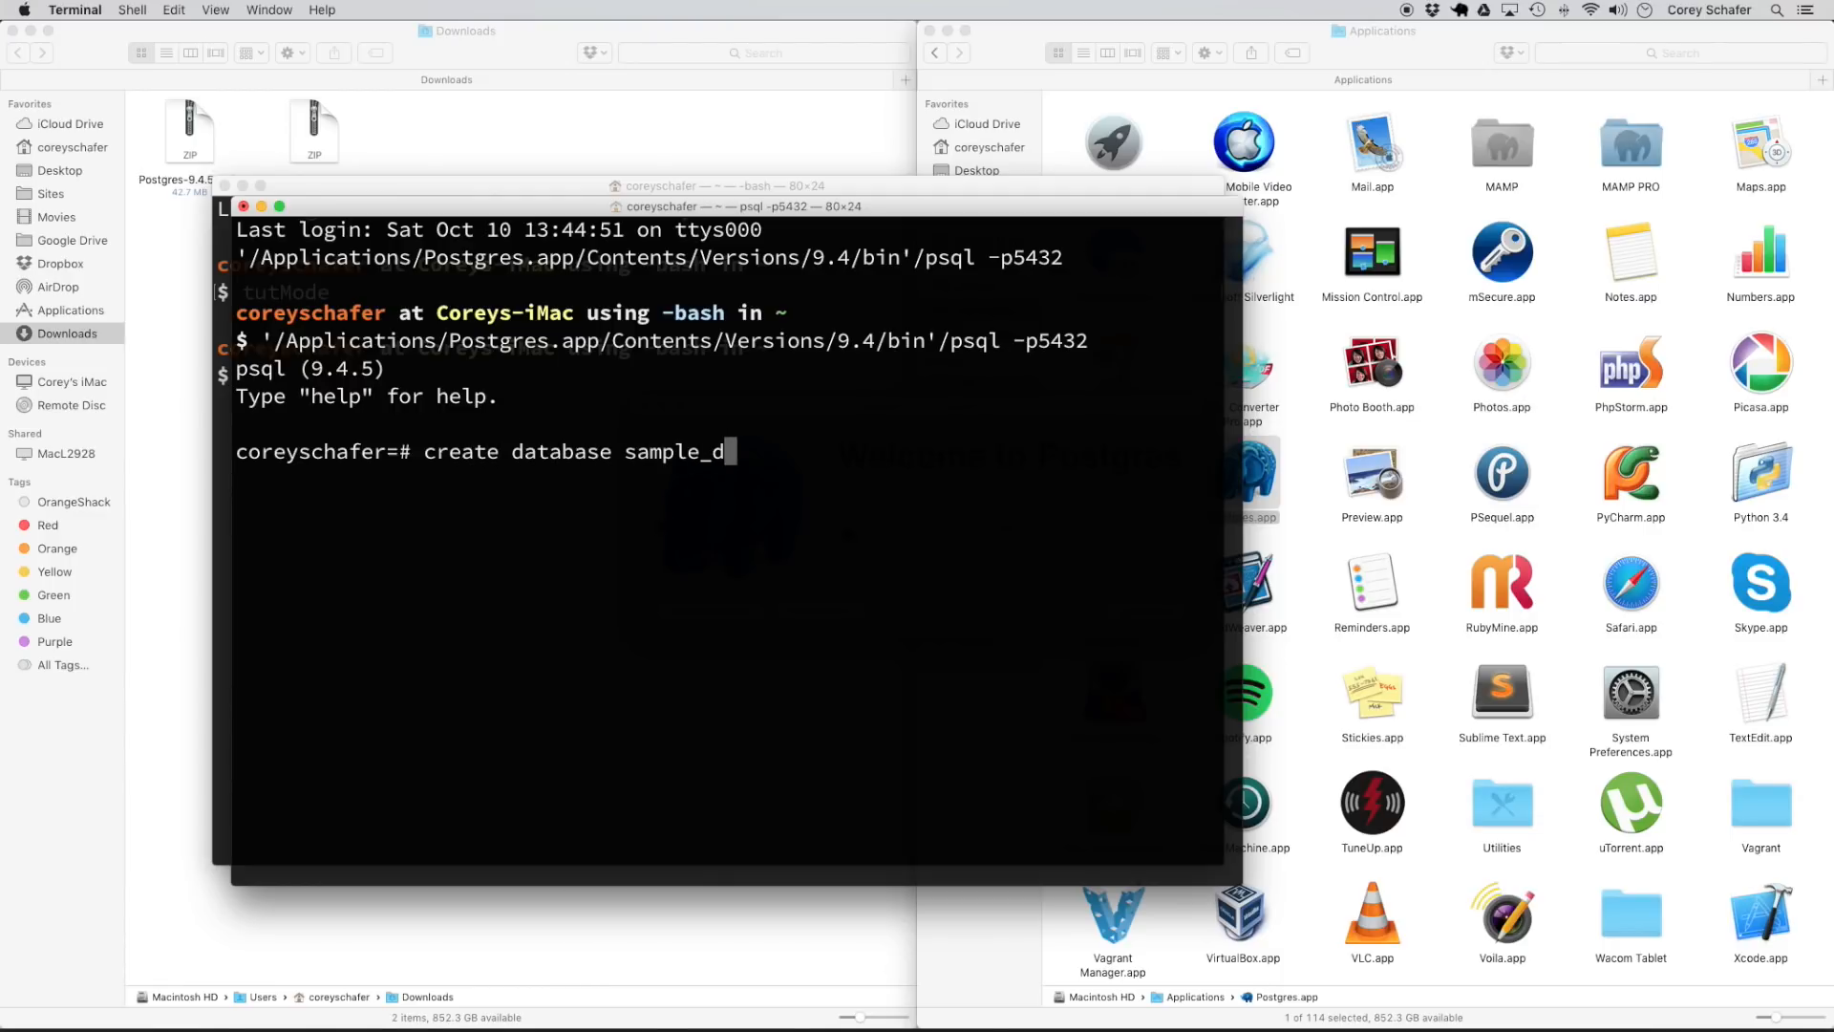
{"action": "type", "text": "b"}
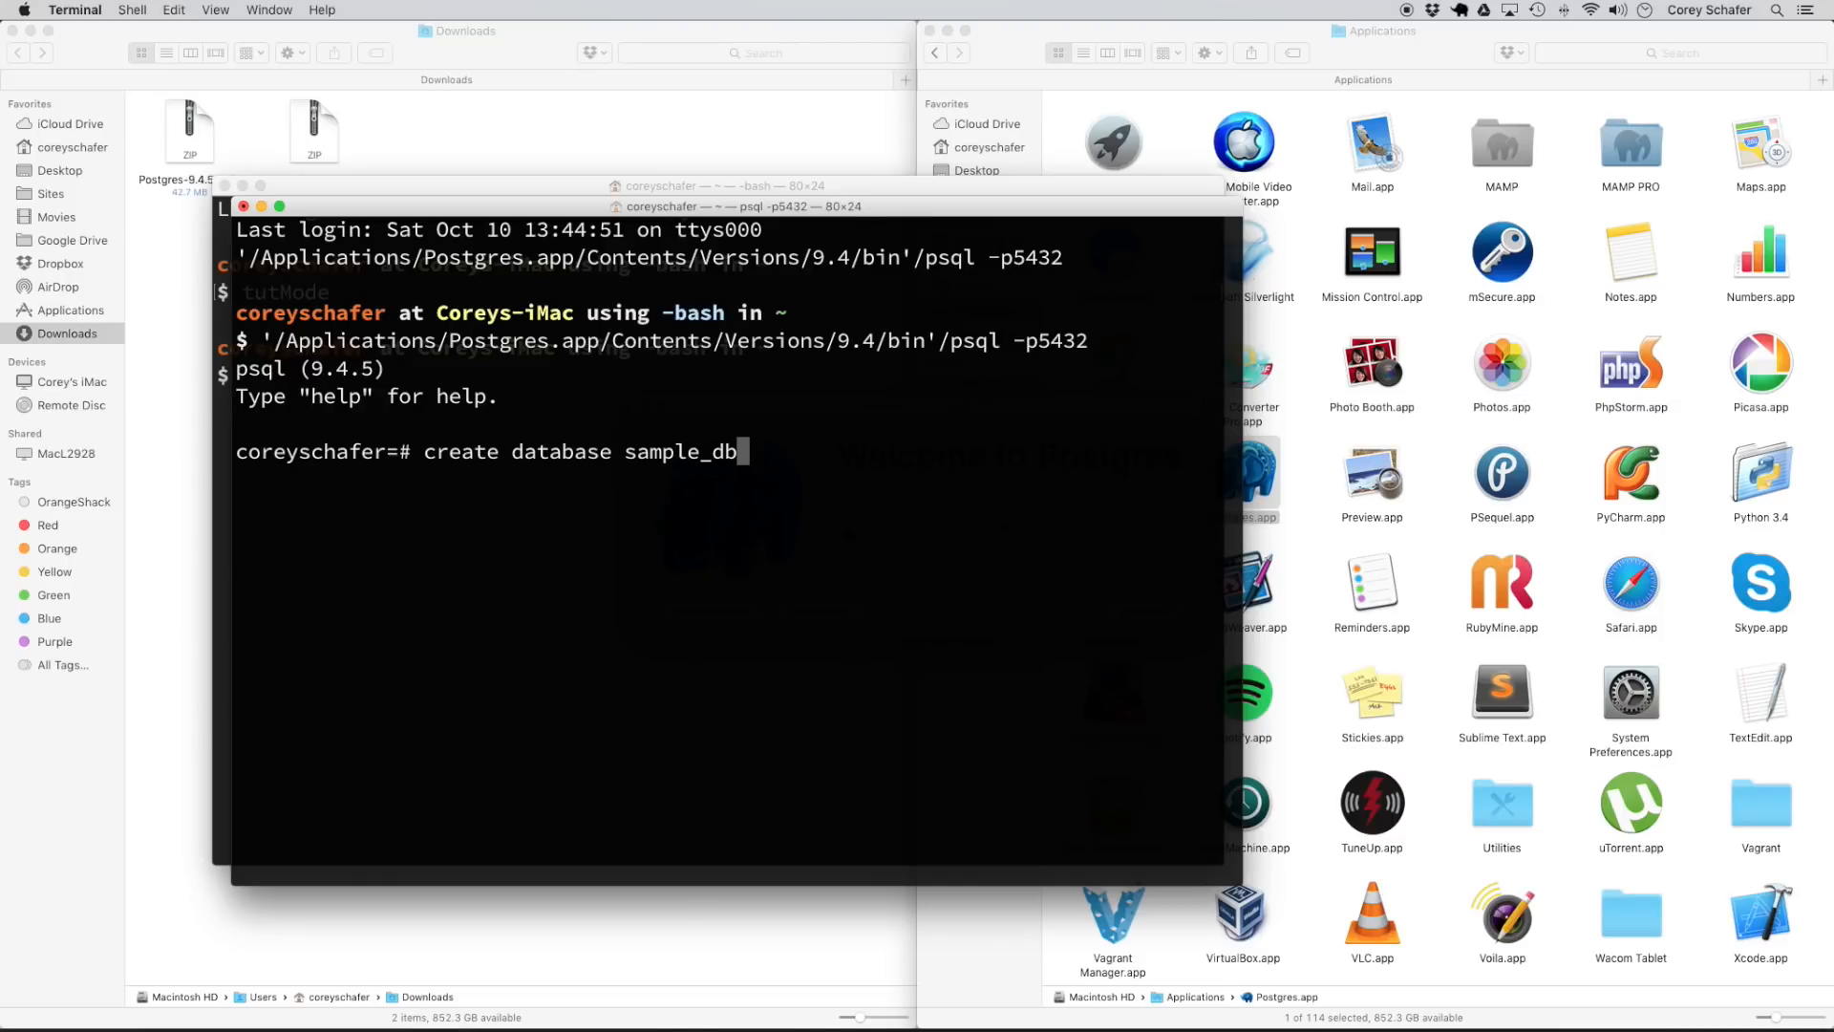
{"action": "type", "text": ";"}
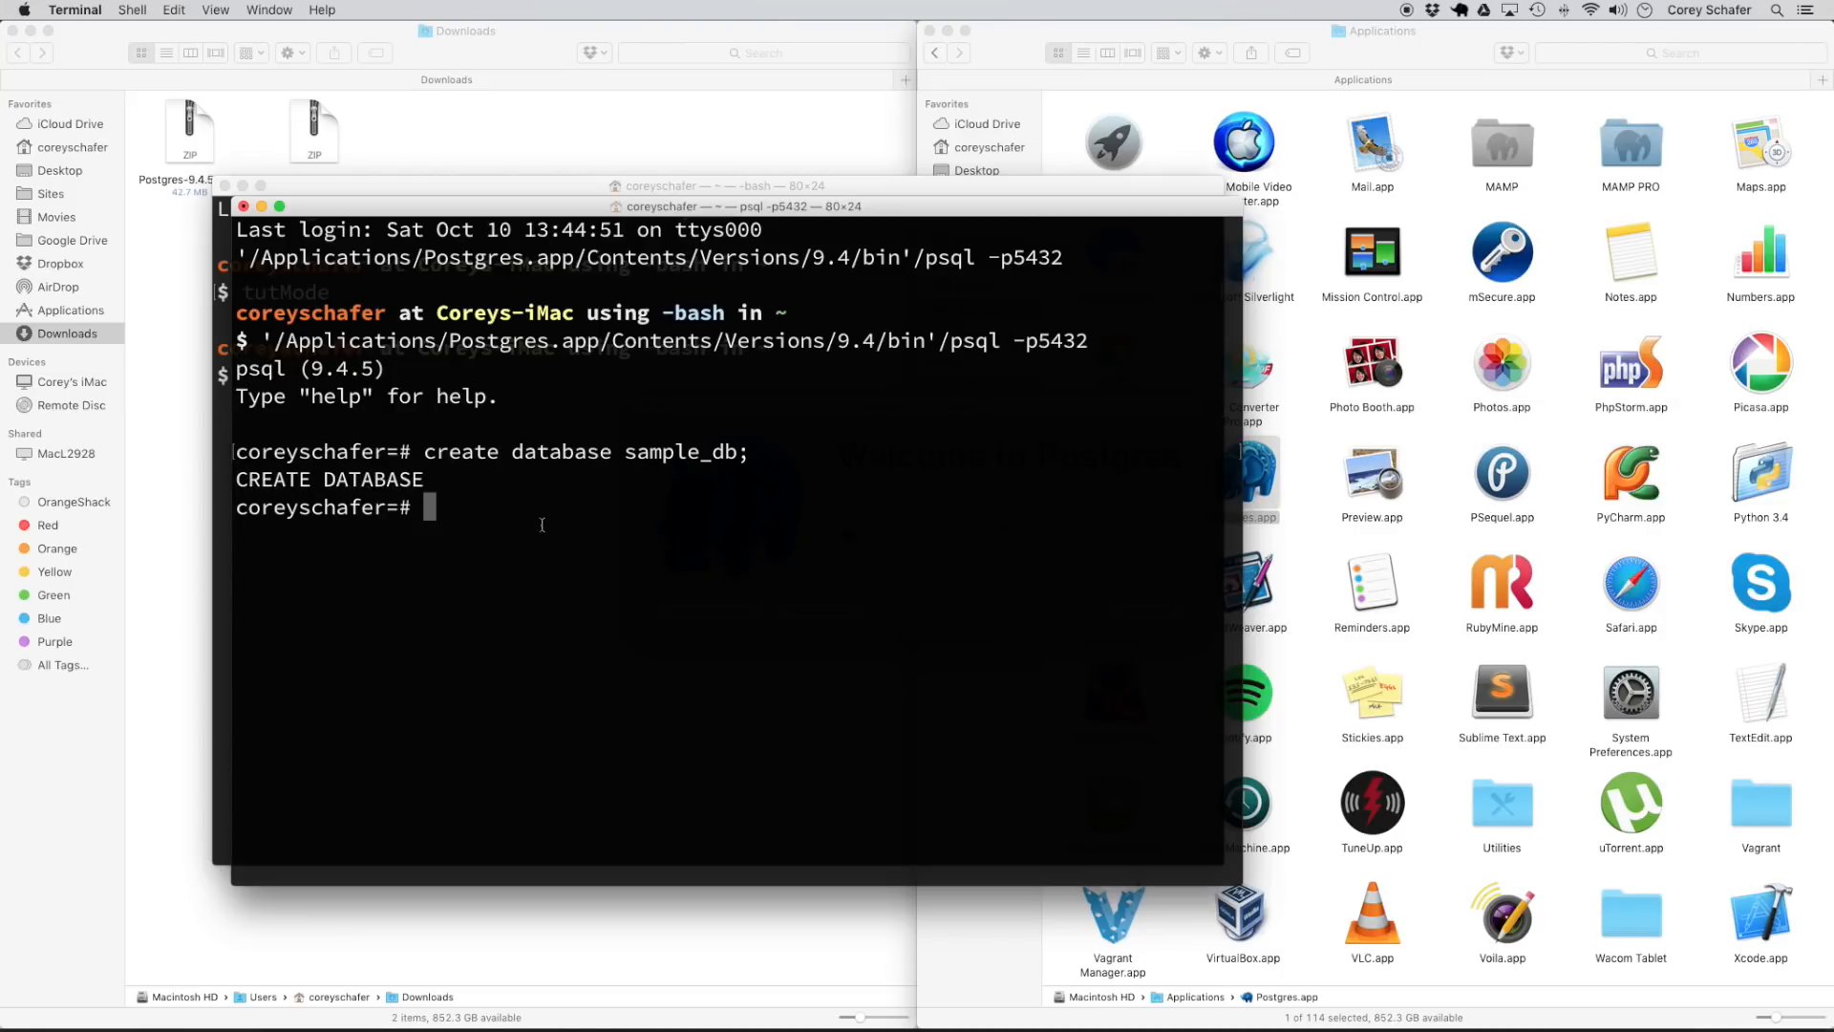
{"action": "type", "text": "\\l"}
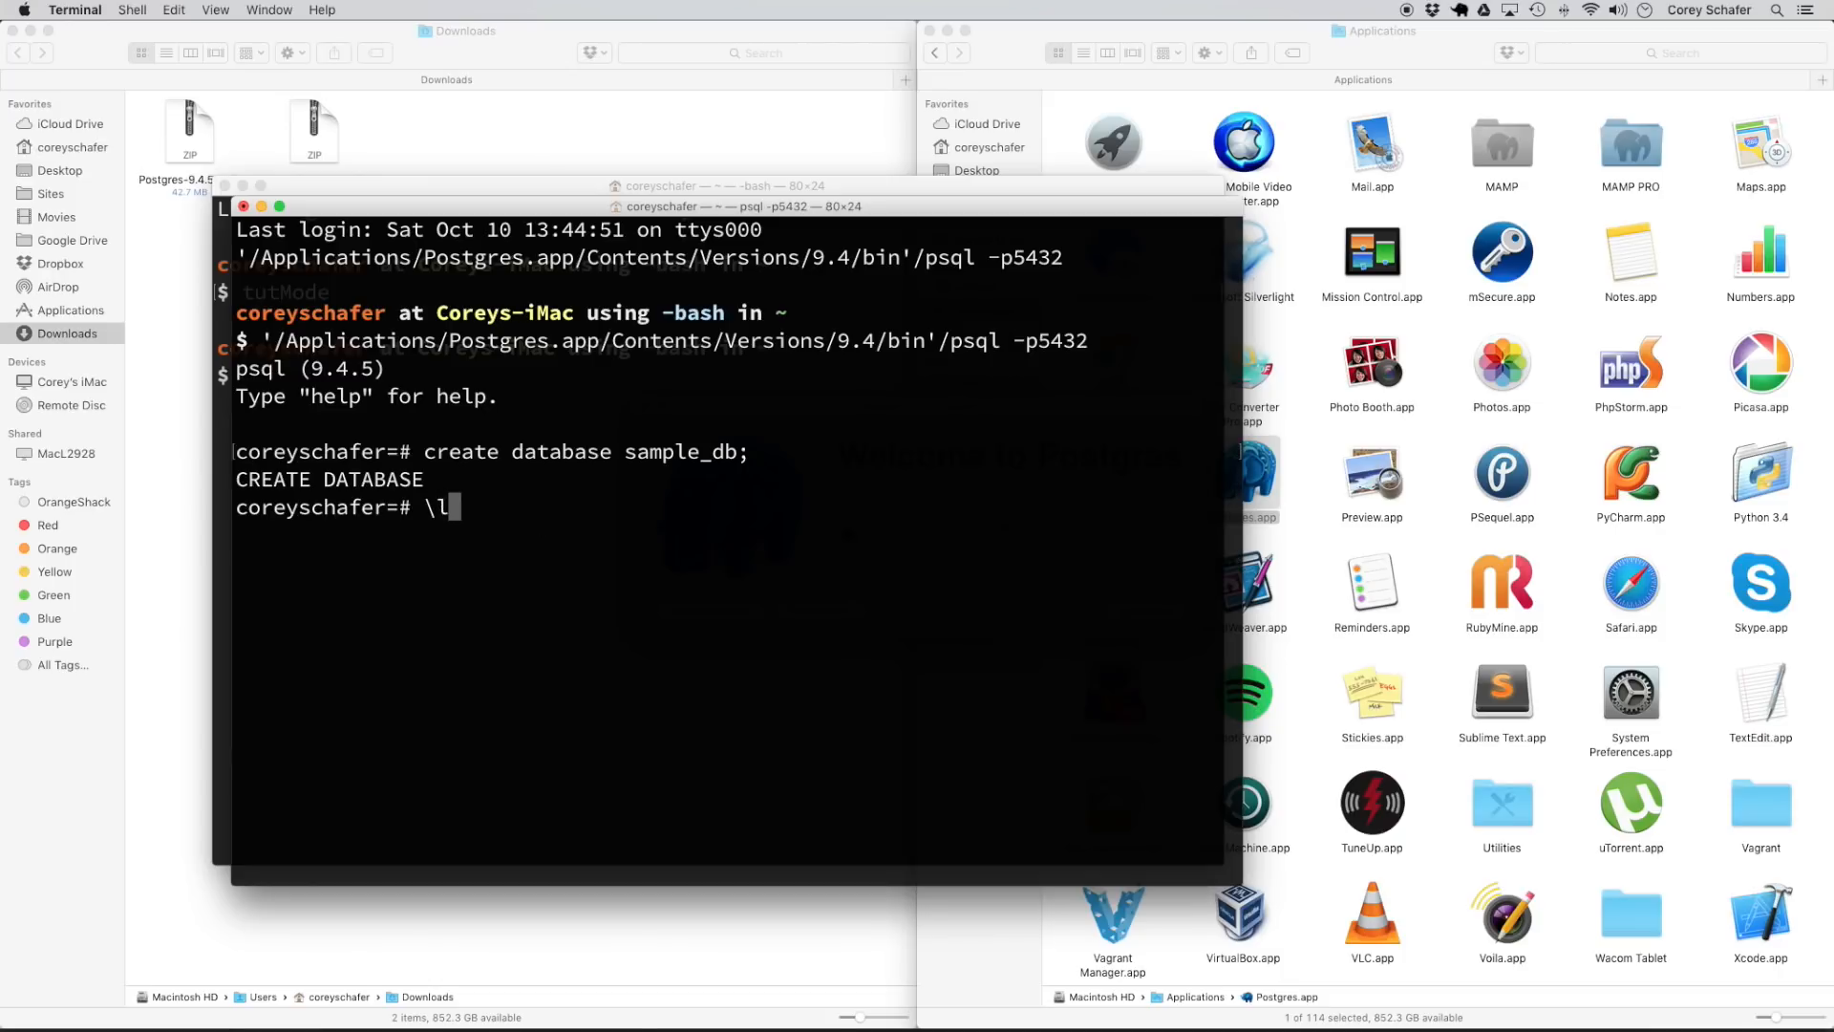
Run \l to confirm sample_db is listed, then quit psql with \q.
{"action": "key", "text": "Return"}
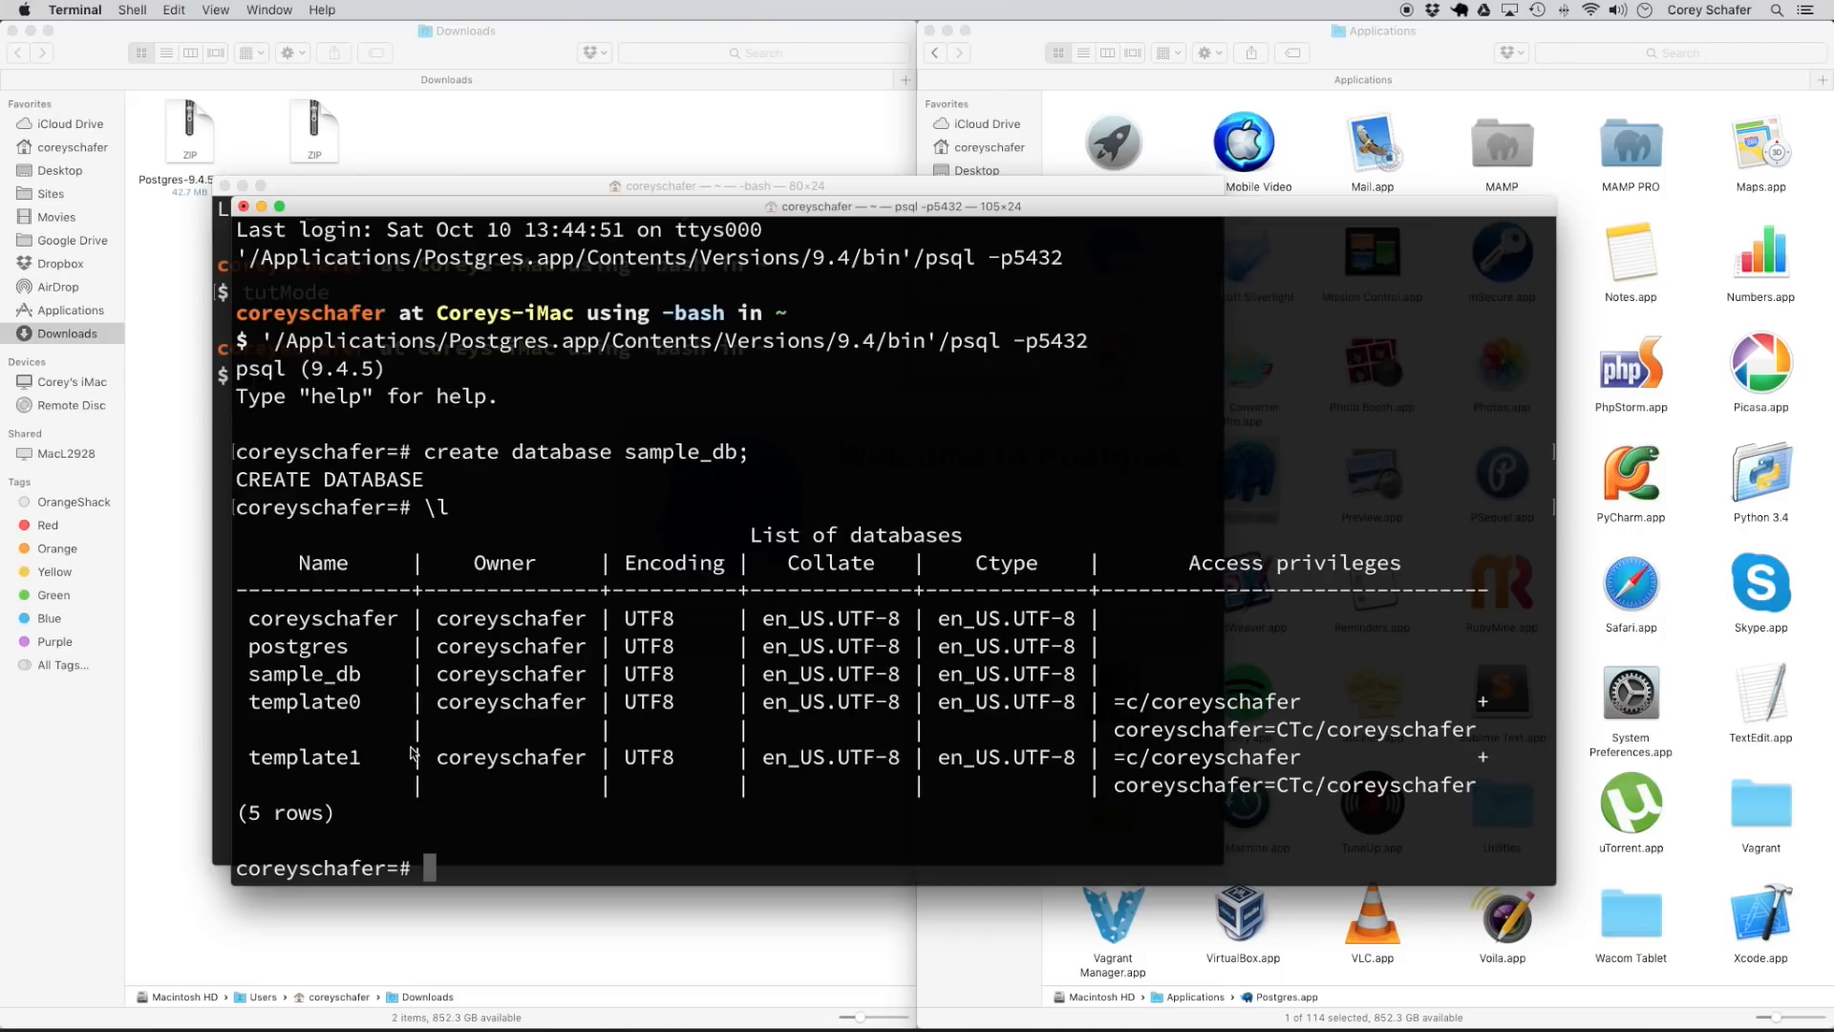
{"action": "mouse_move", "coordinate": [372, 688]}
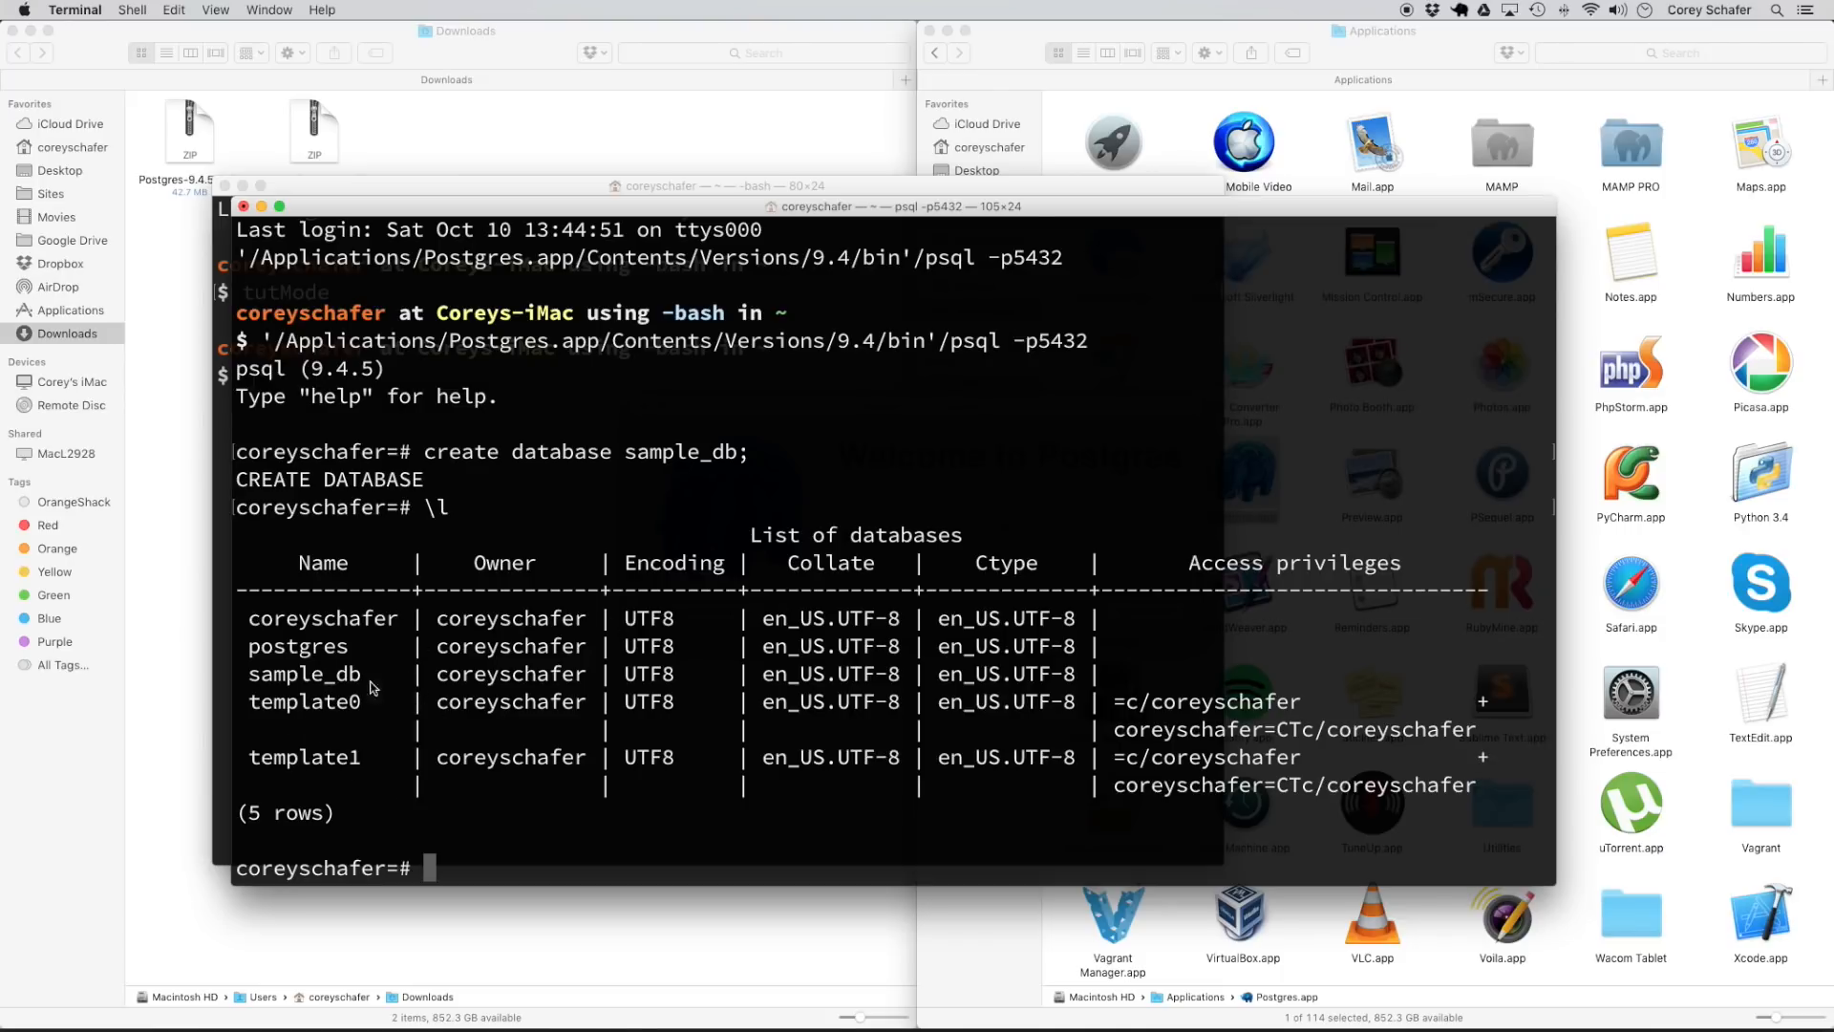
{"action": "double_click", "coordinate": [303, 673]}
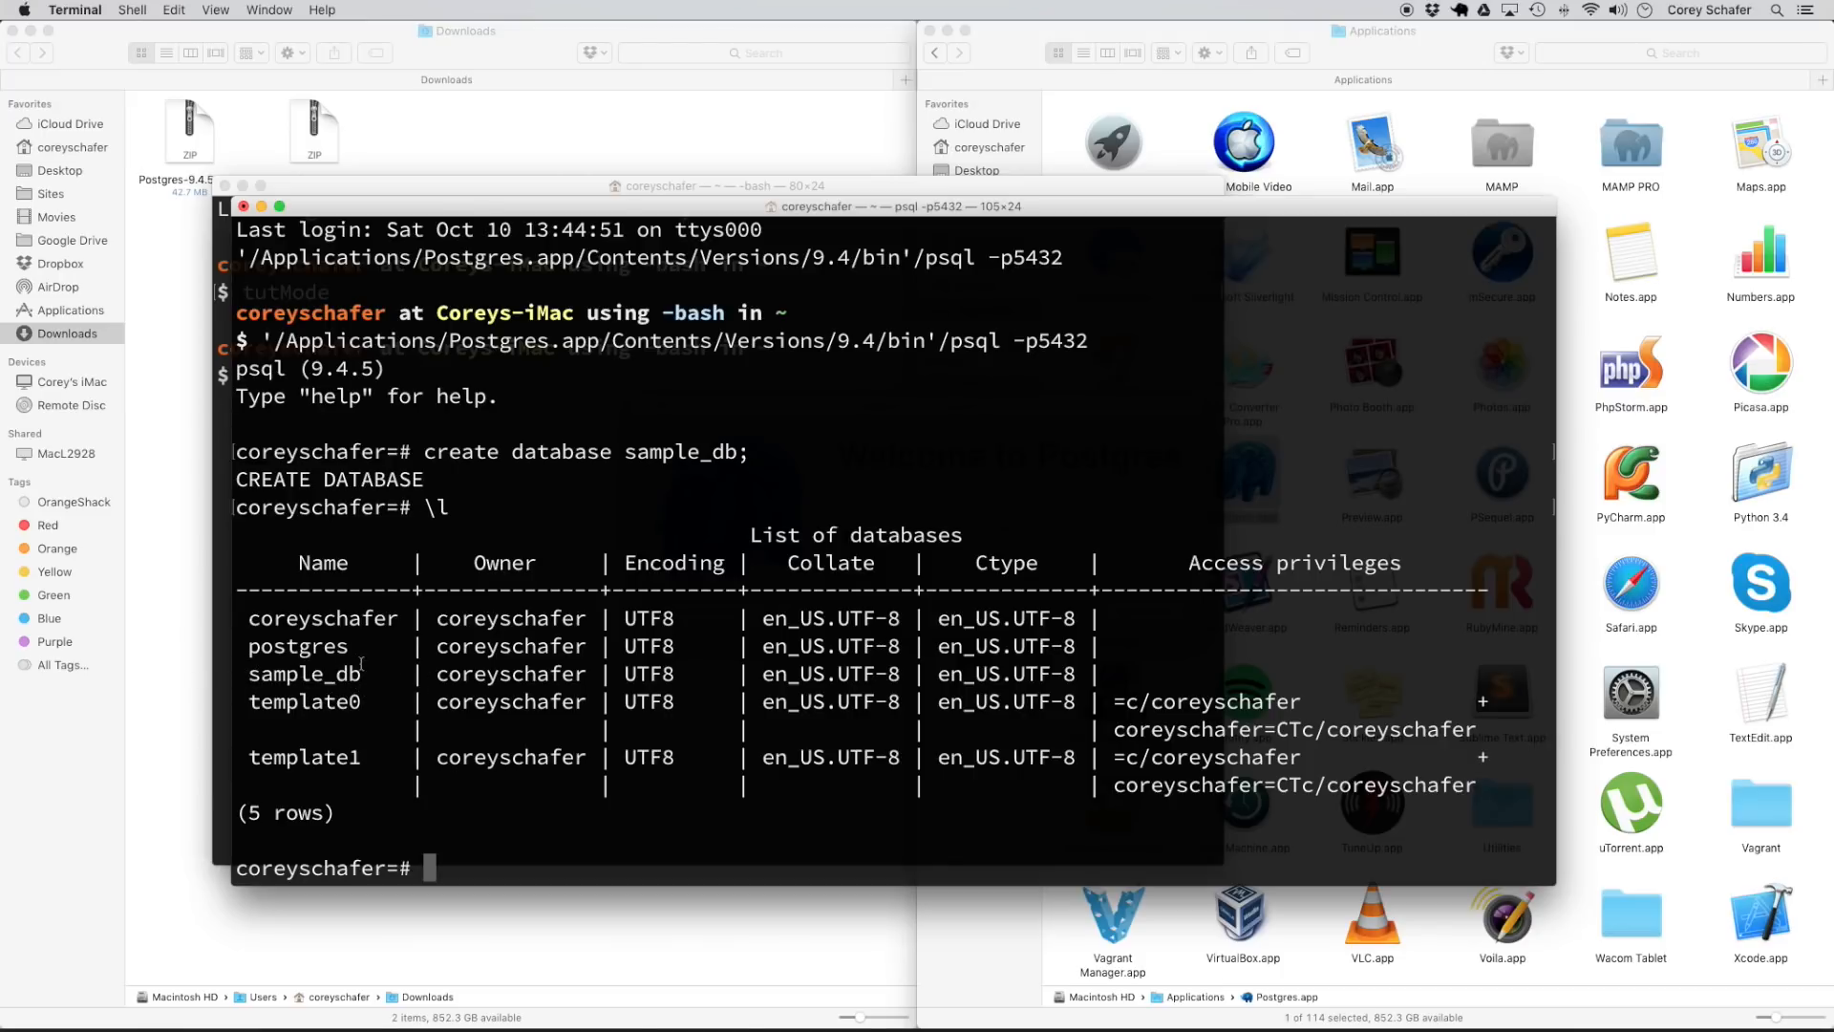
{"action": "mouse_move", "coordinate": [718, 771]}
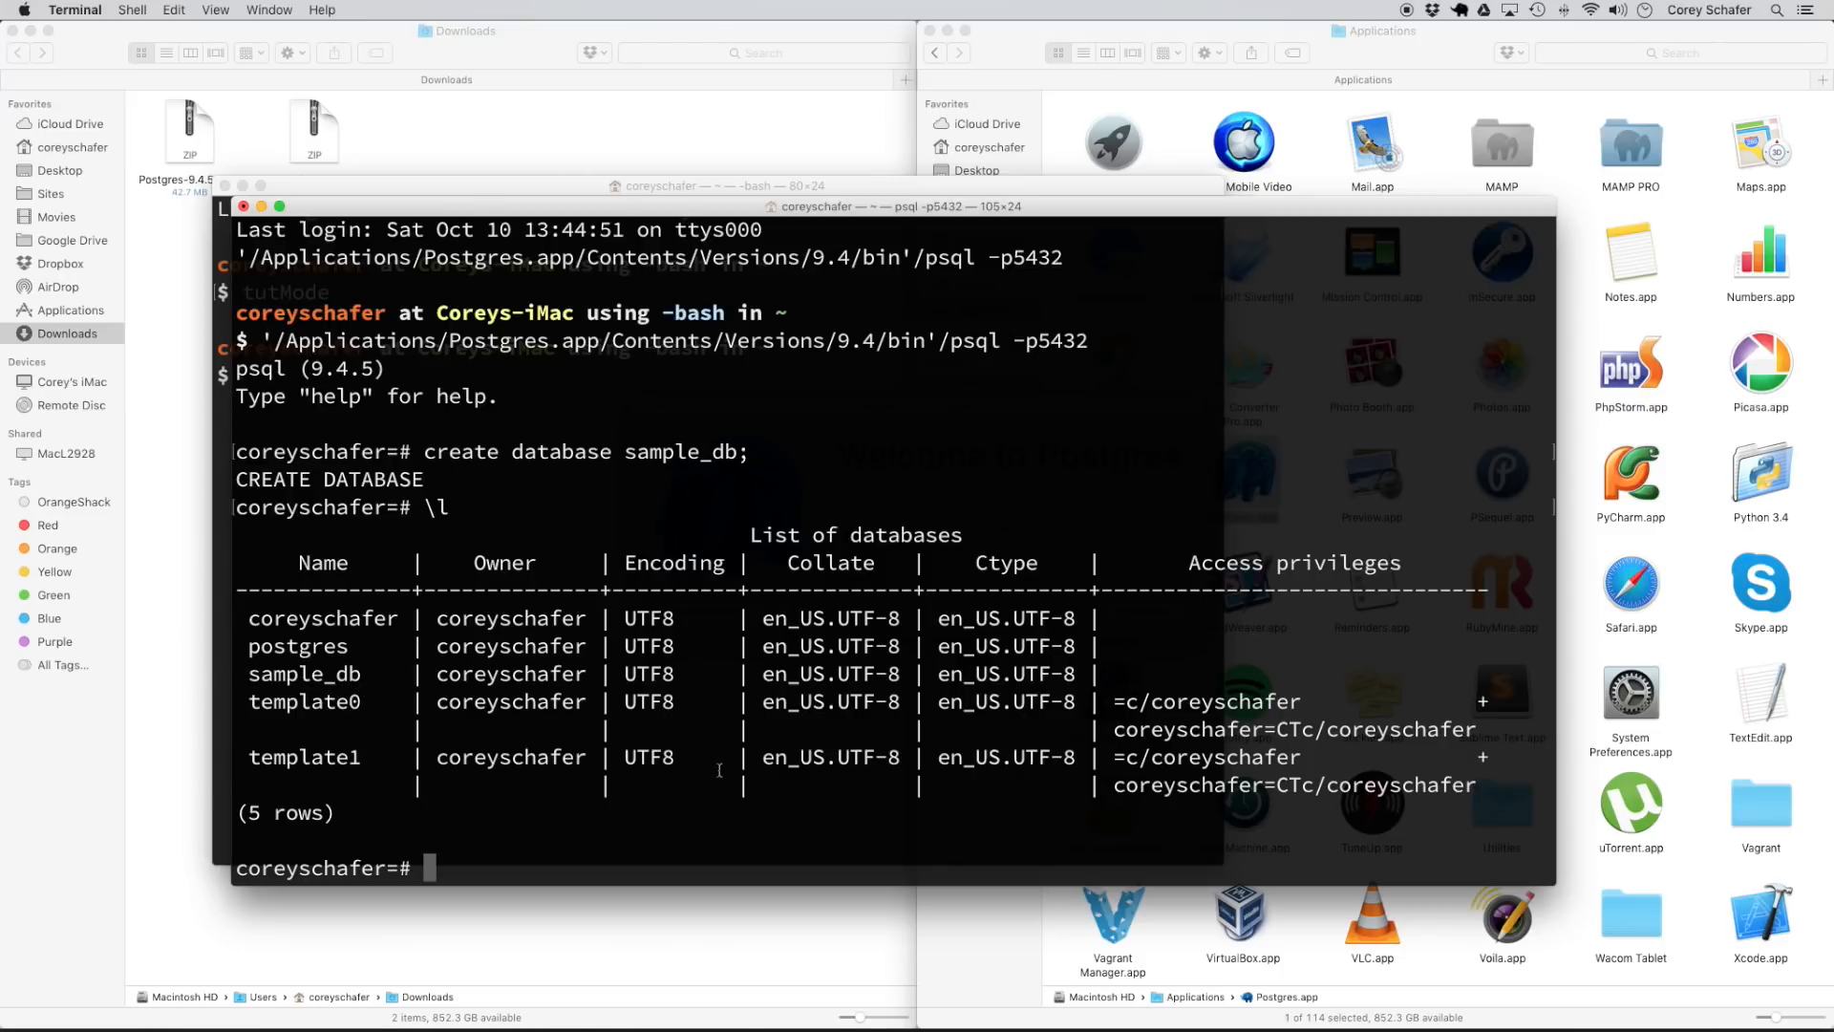
{"action": "type", "text": "\\"}
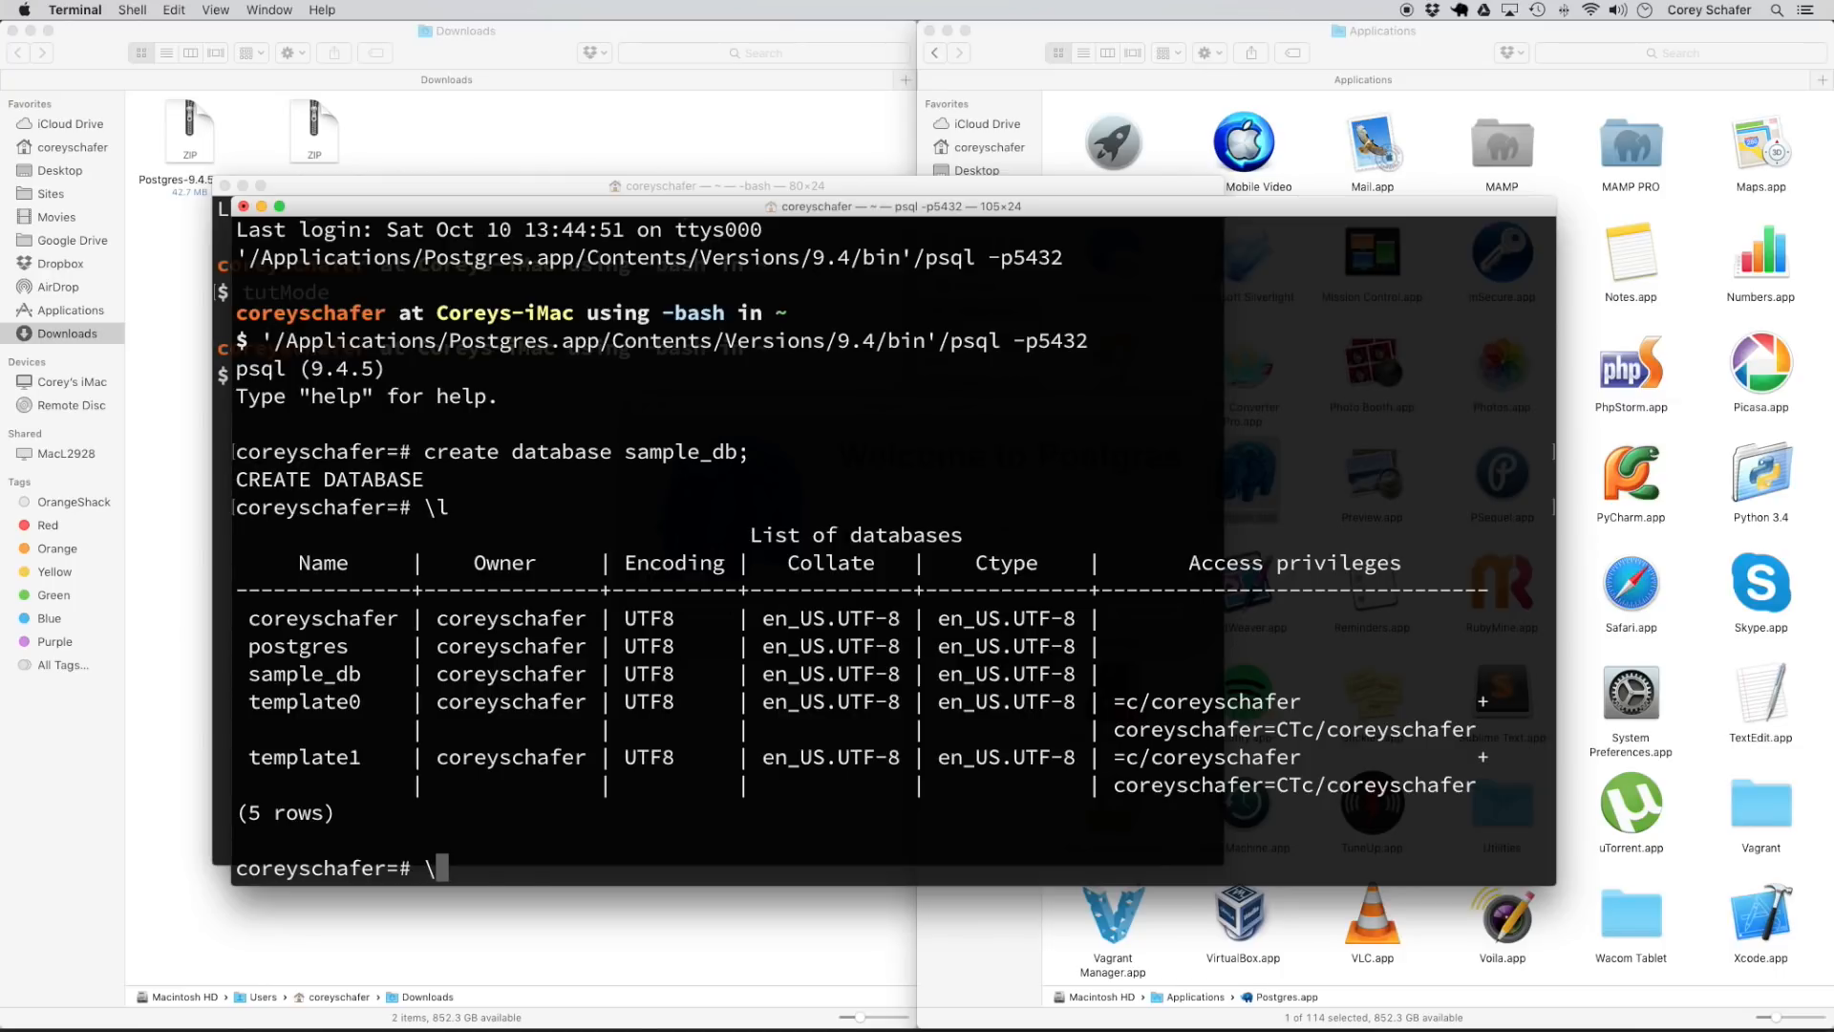
{"action": "type", "text": "\\q"}
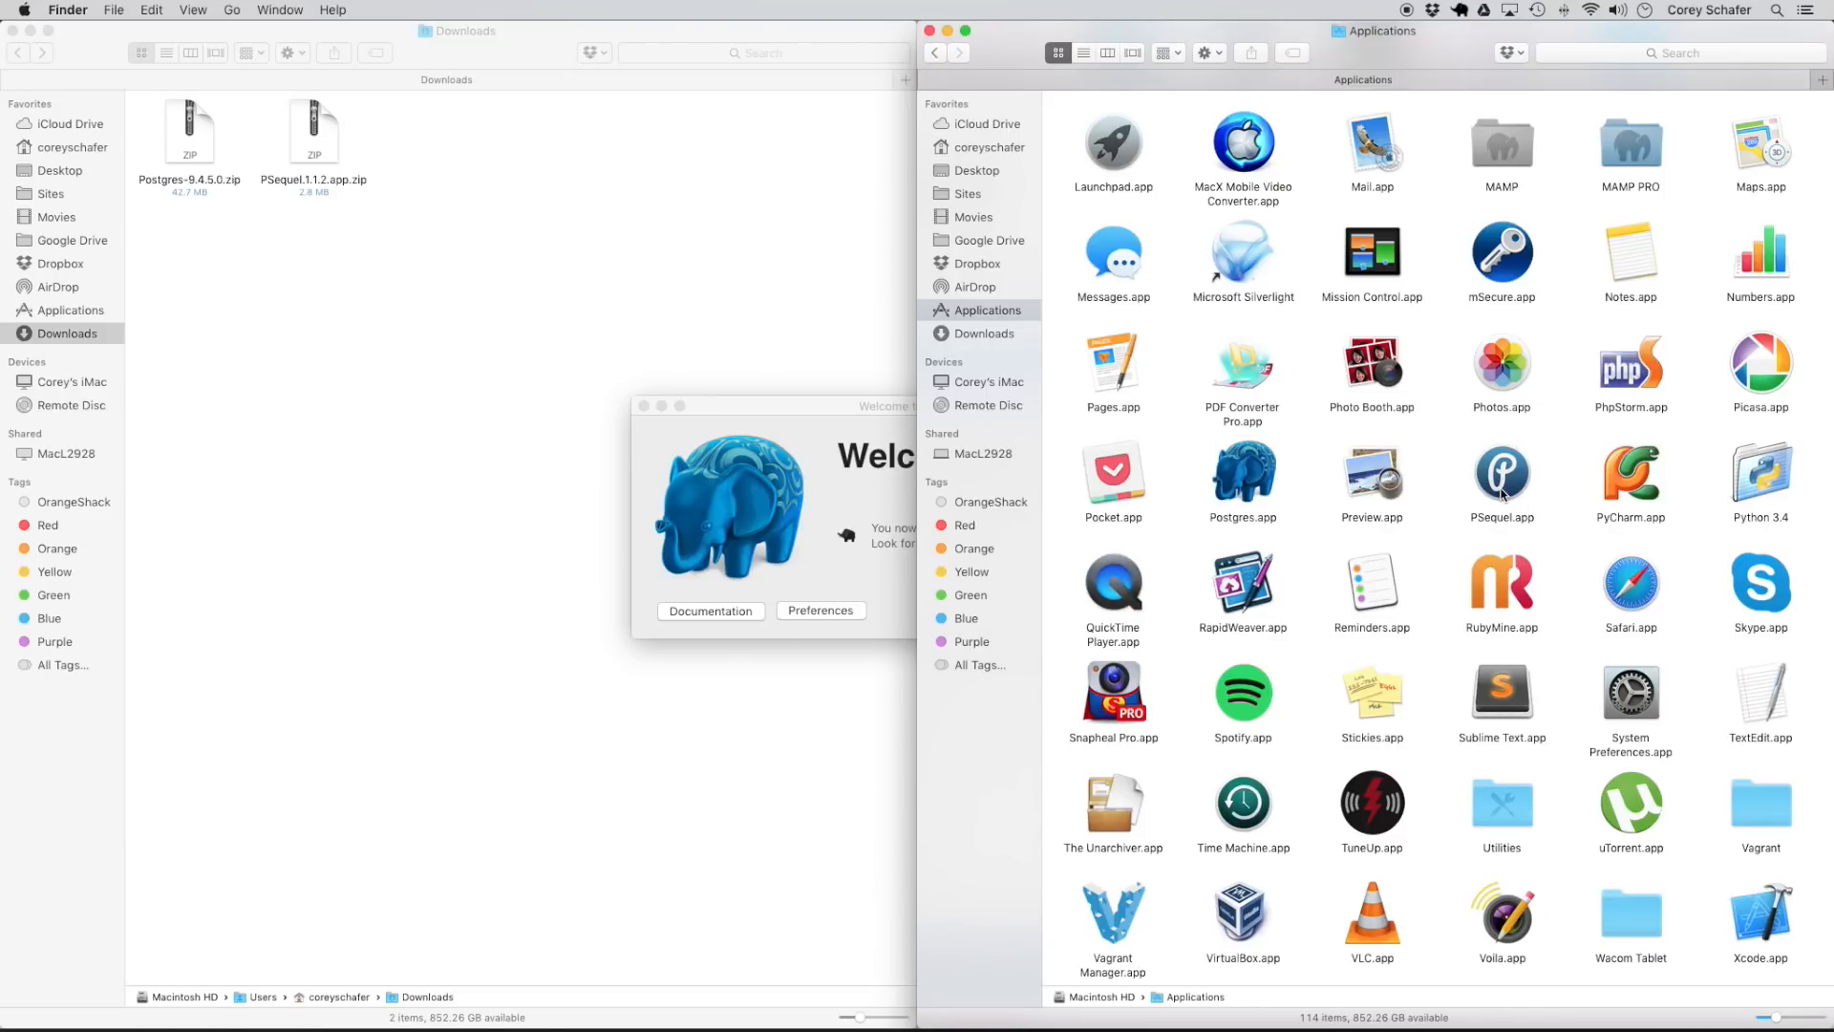
Dismiss PSequel's unidentified-developer warning and launch it through the right-click Open command.
{"action": "left_click", "coordinate": [1501, 472]}
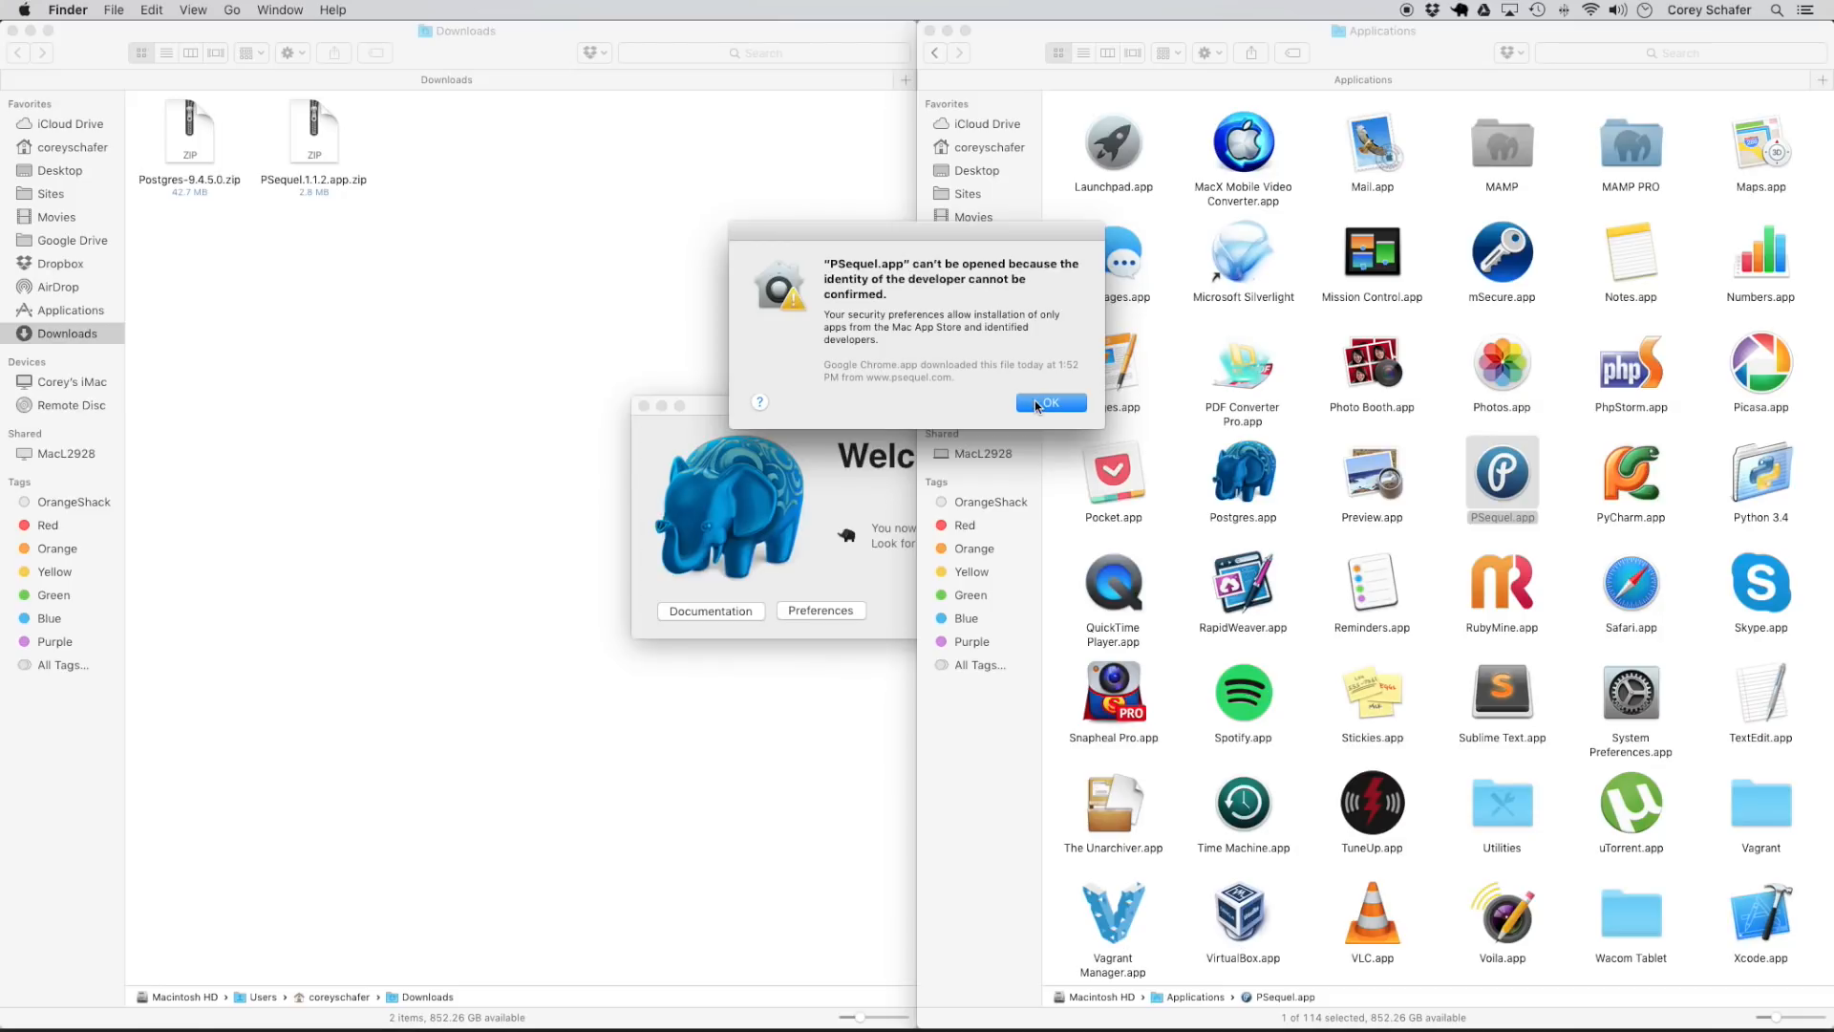
{"action": "left_click", "coordinate": [1051, 402]}
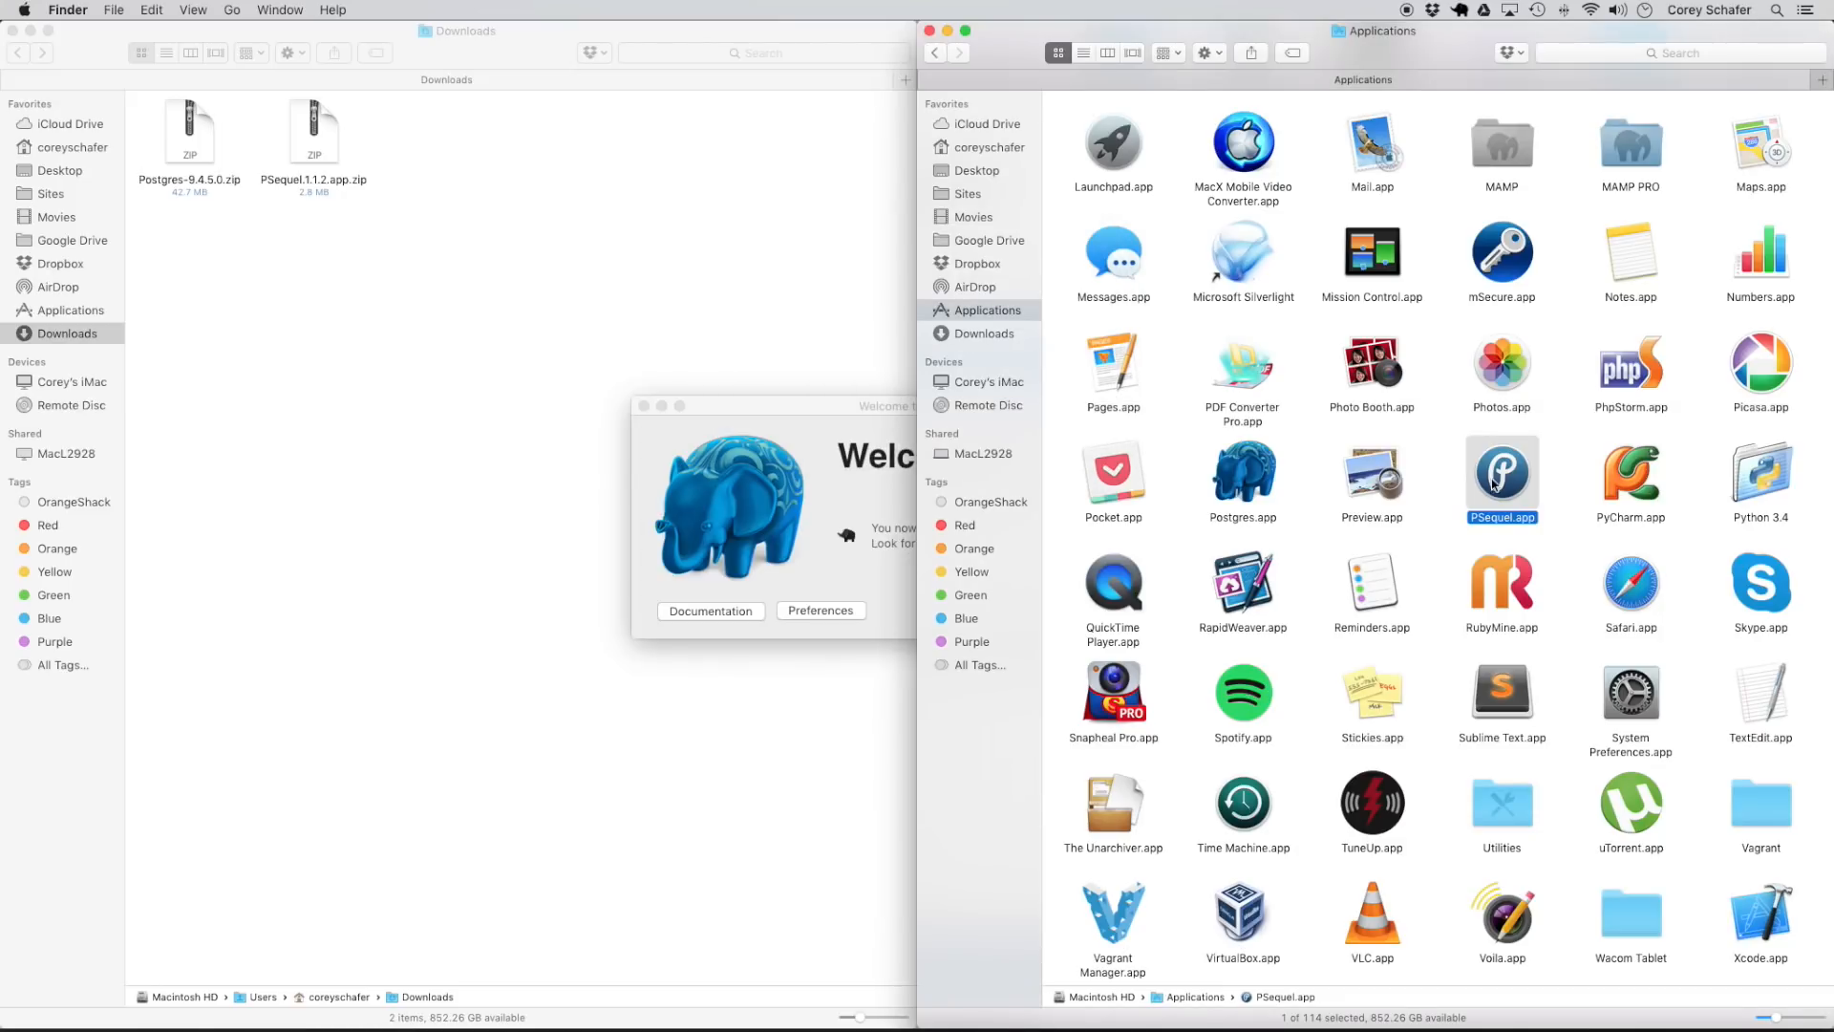
{"action": "right_click", "coordinate": [1501, 474]}
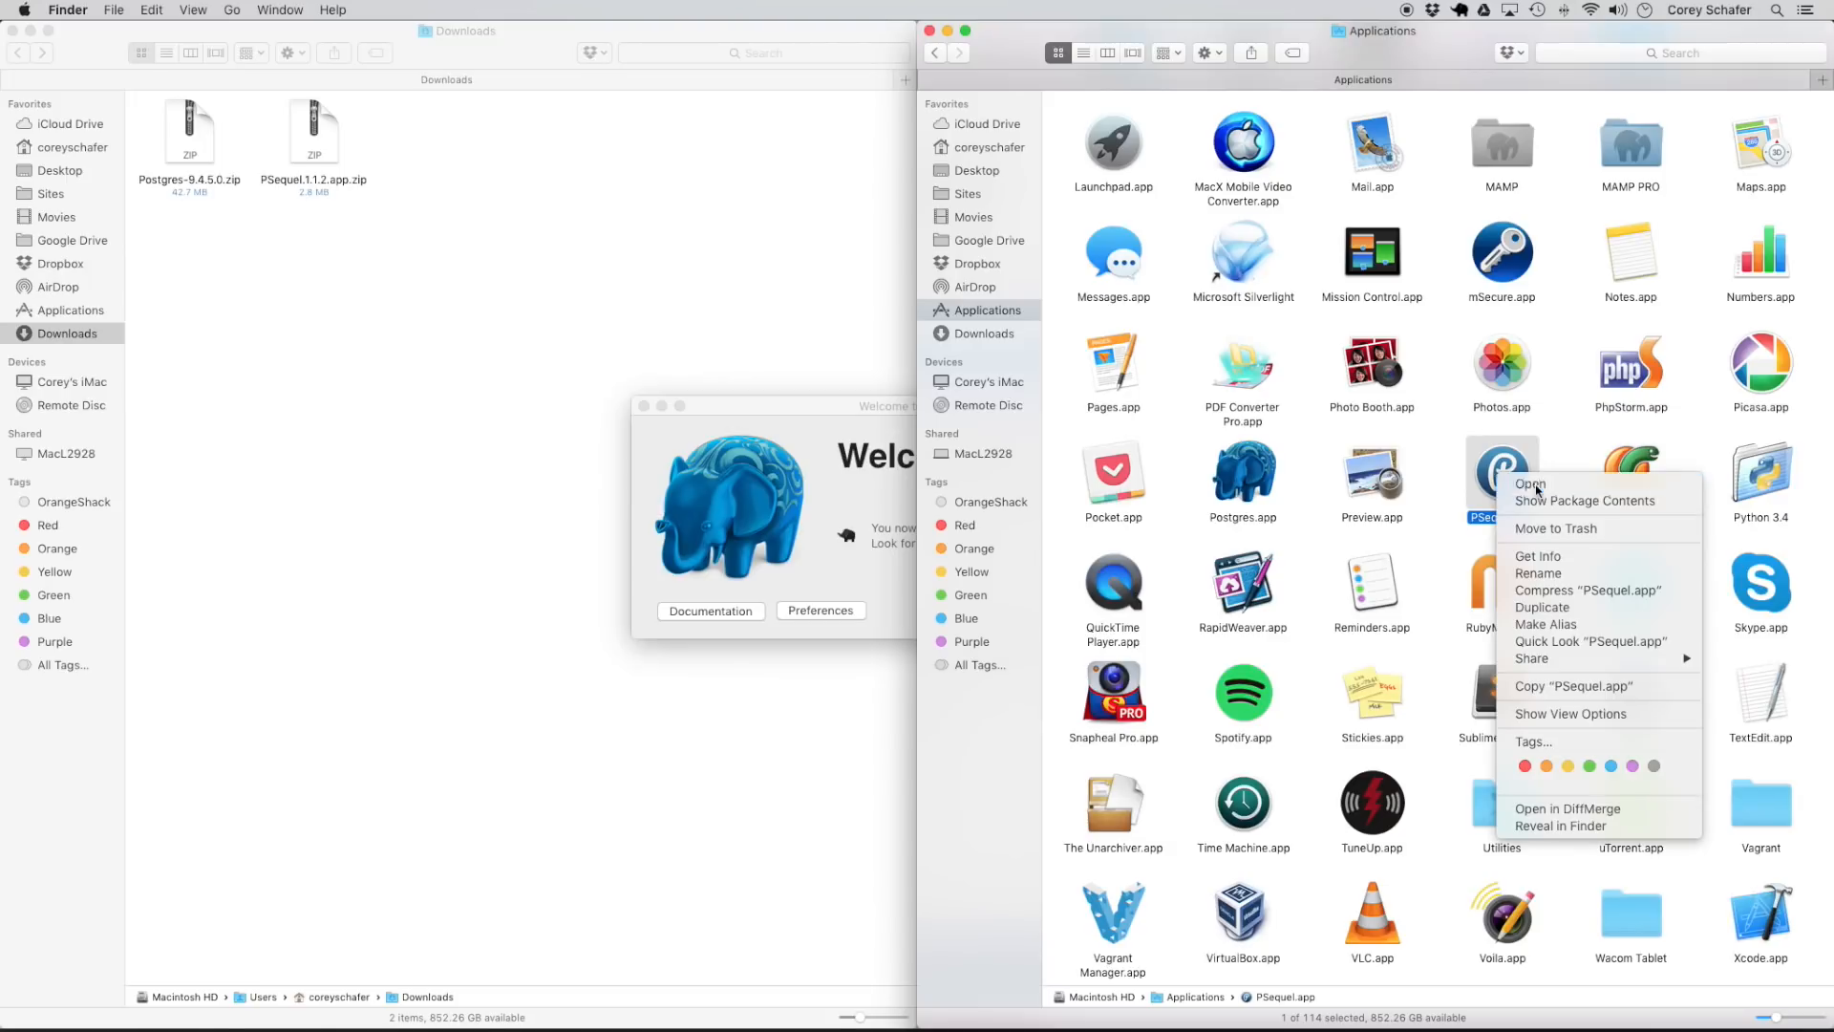
{"action": "left_click", "coordinate": [1530, 483]}
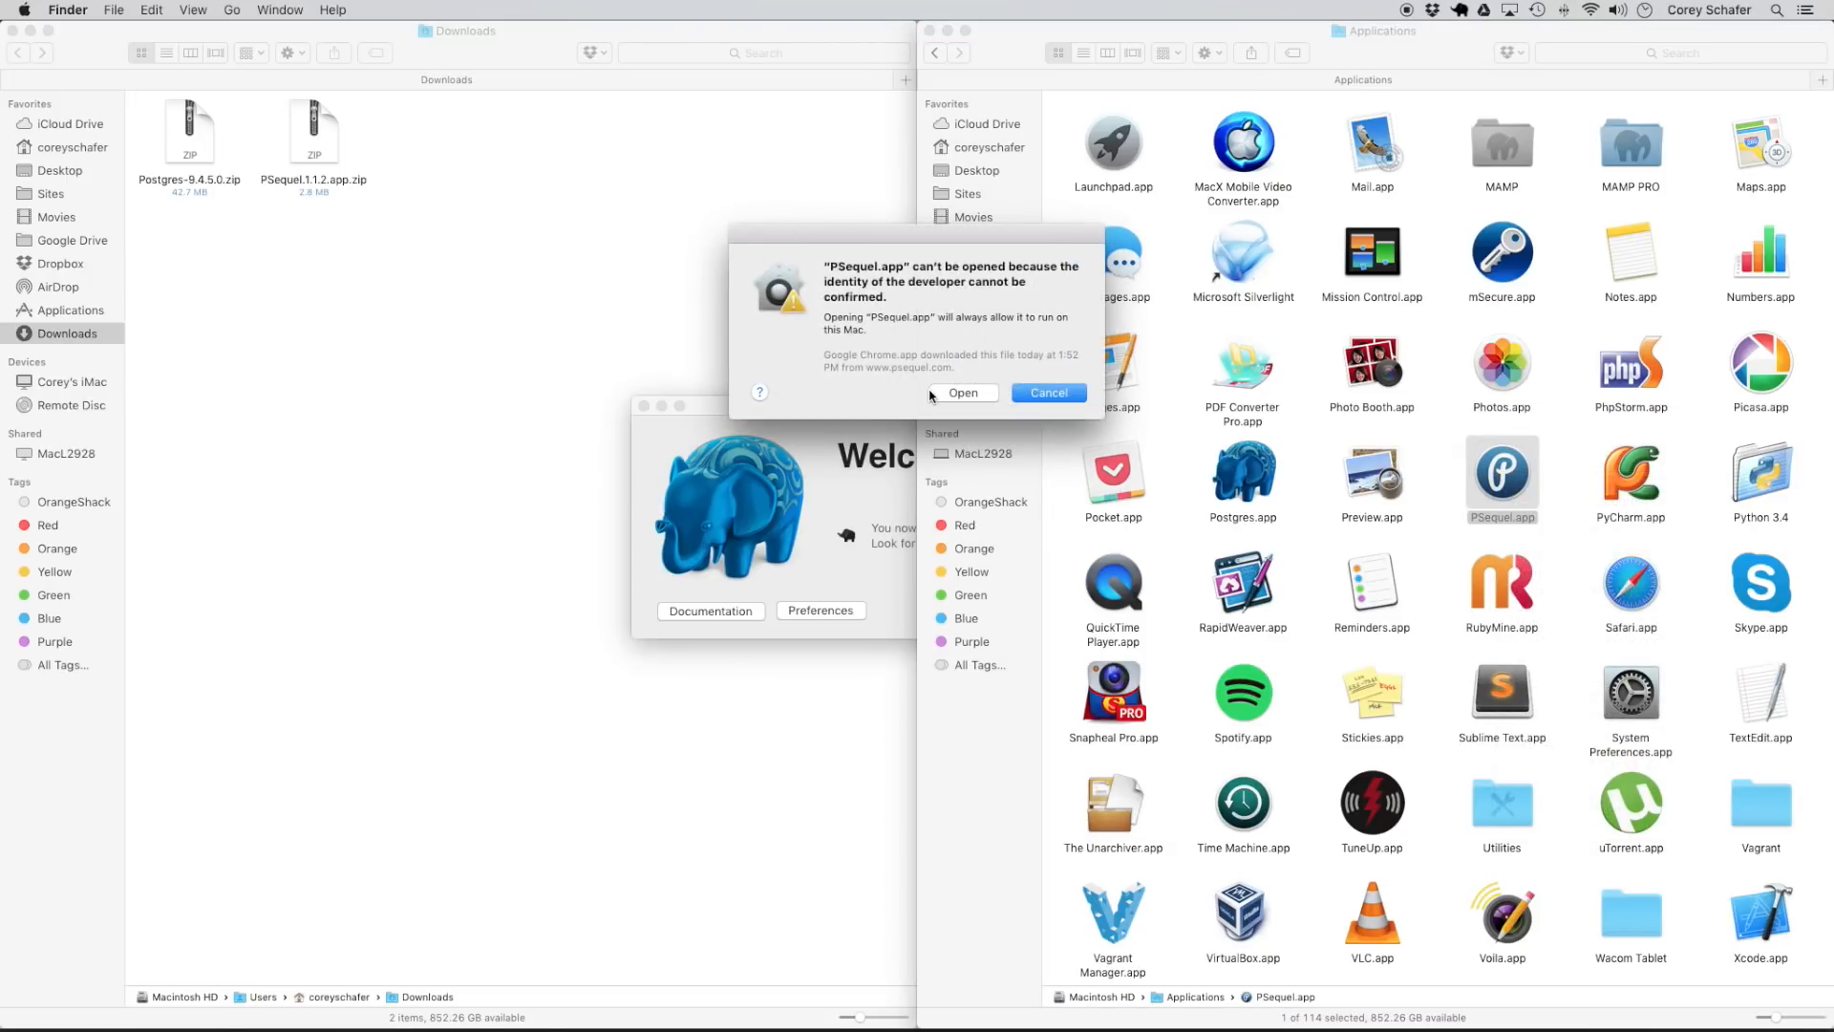
{"action": "left_click", "coordinate": [963, 393]}
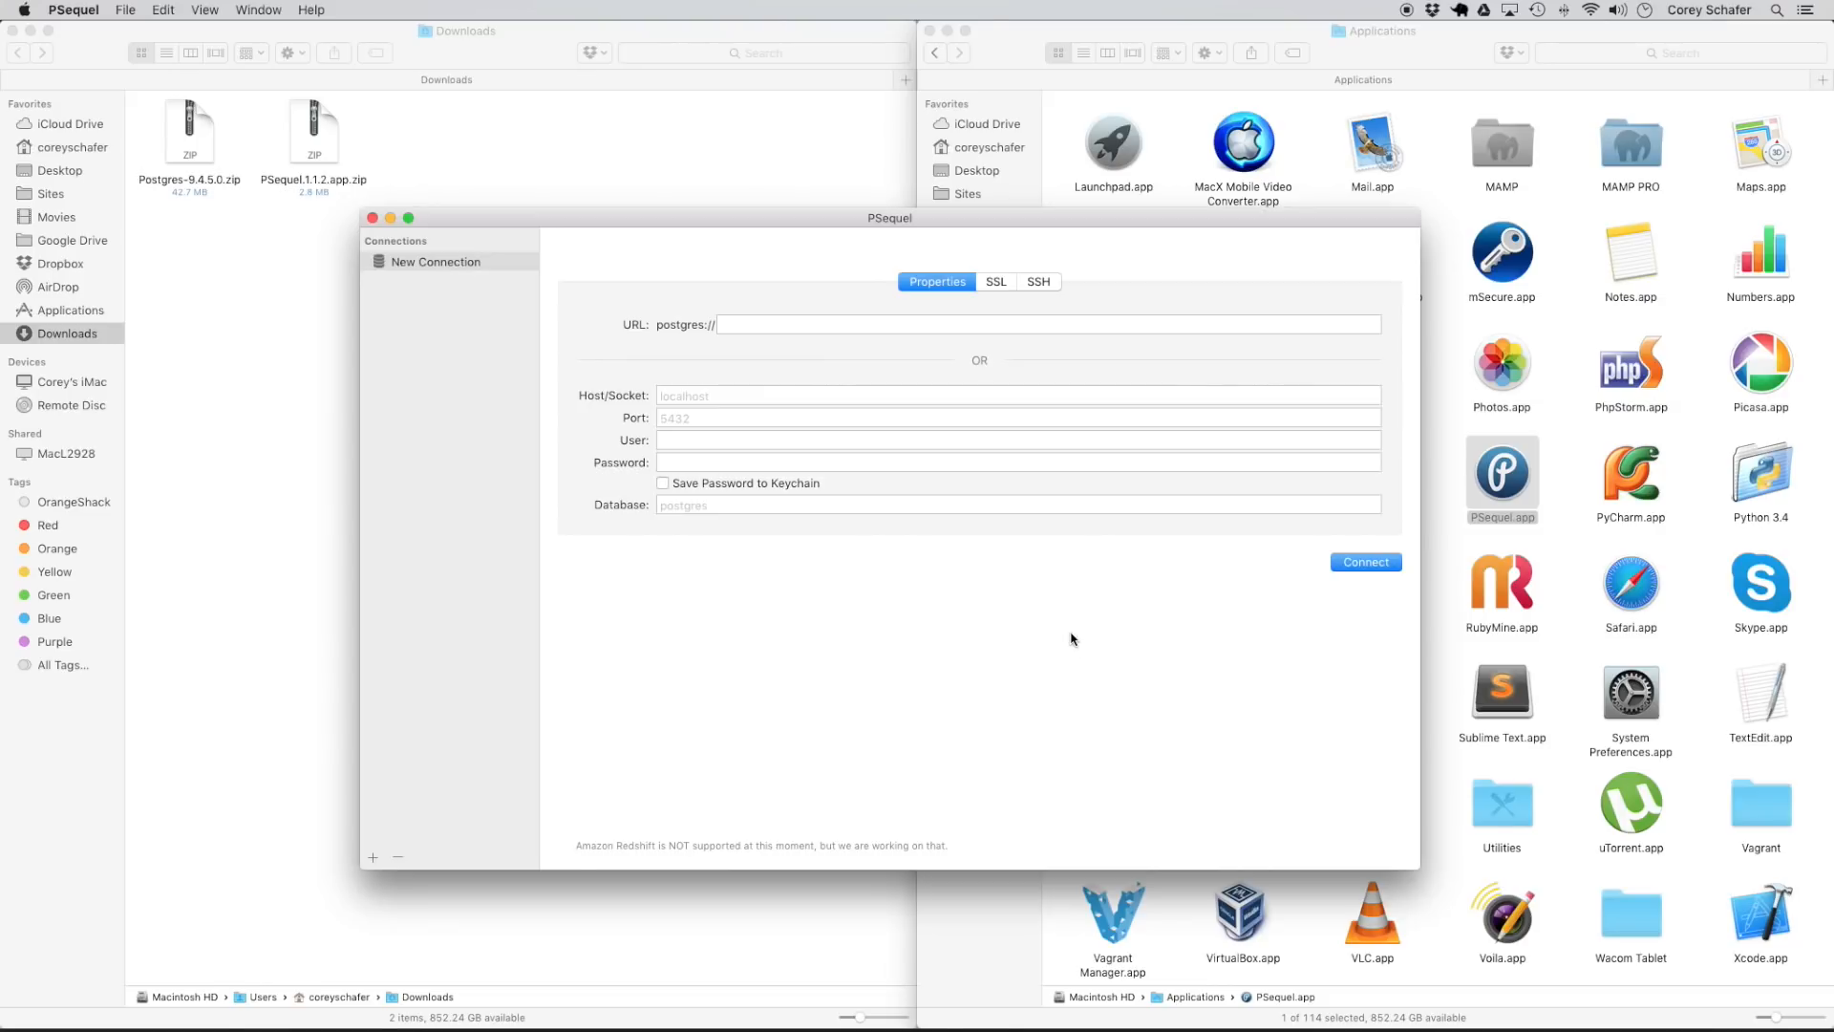
Enter sample_db as the database in PSequel's New Connection form and connect.
{"action": "left_click", "coordinate": [670, 419]}
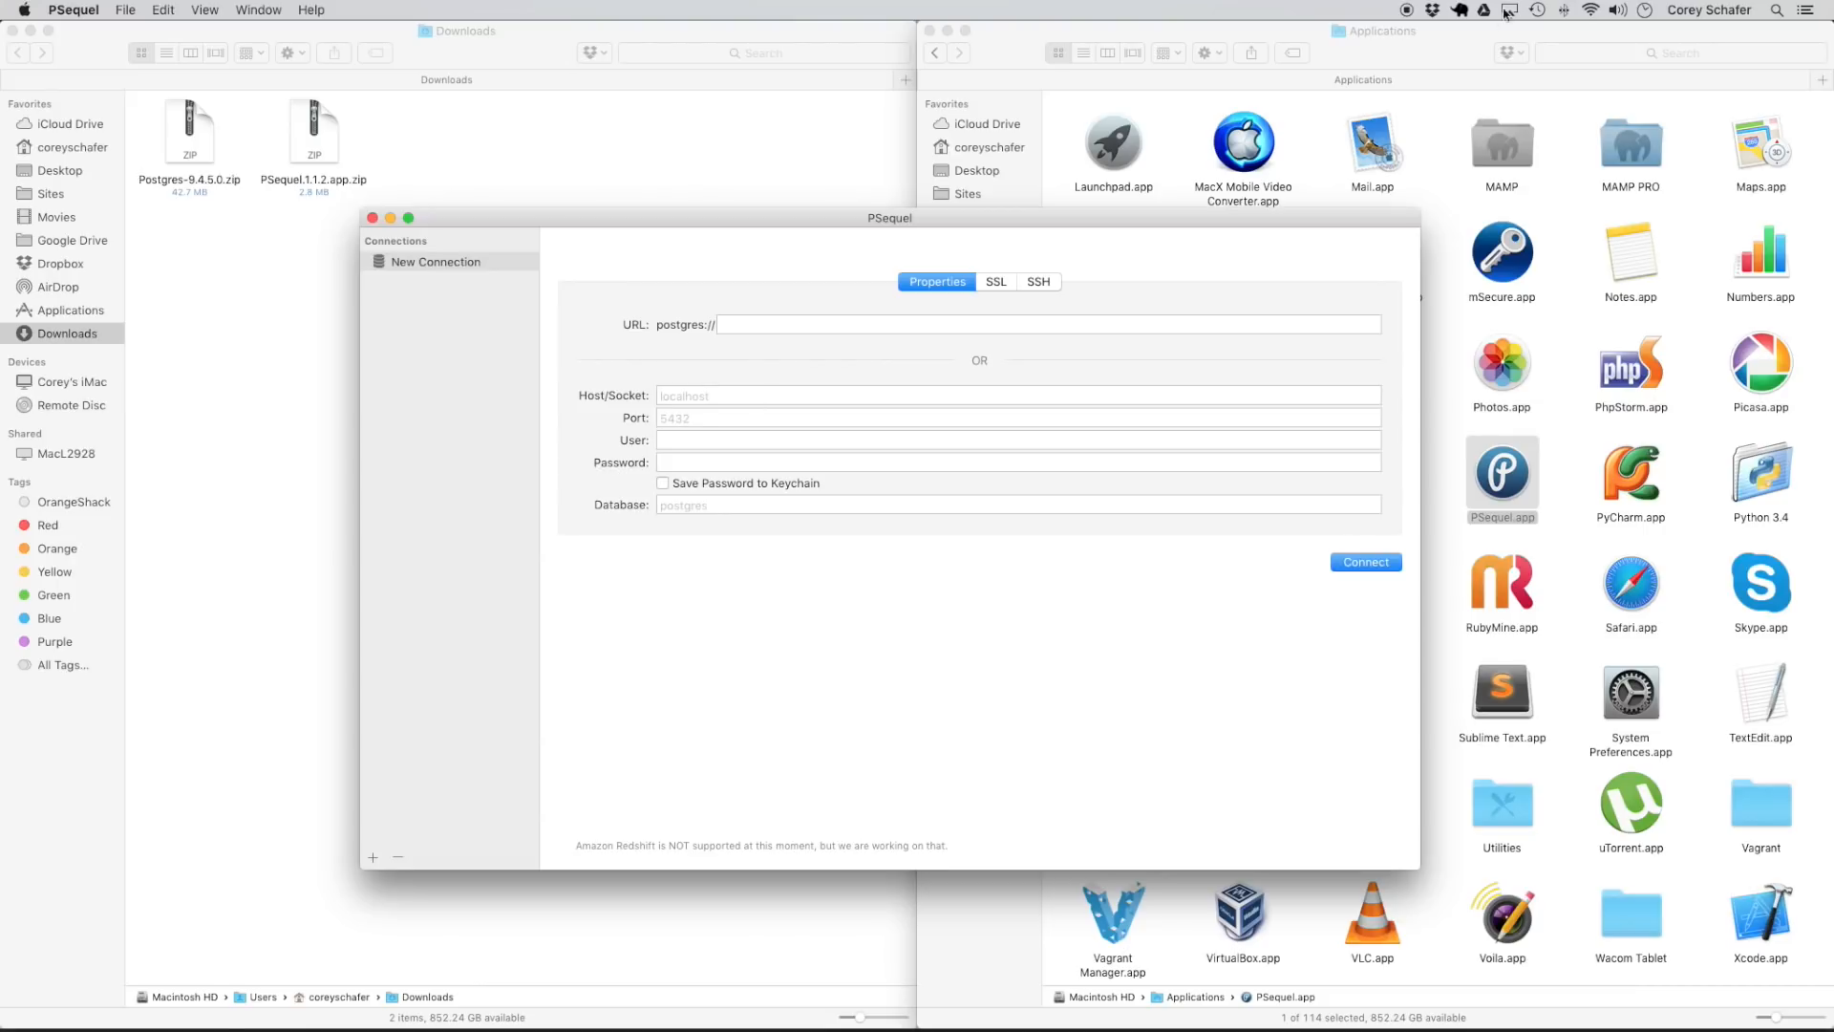
{"action": "left_click", "coordinate": [1464, 11]}
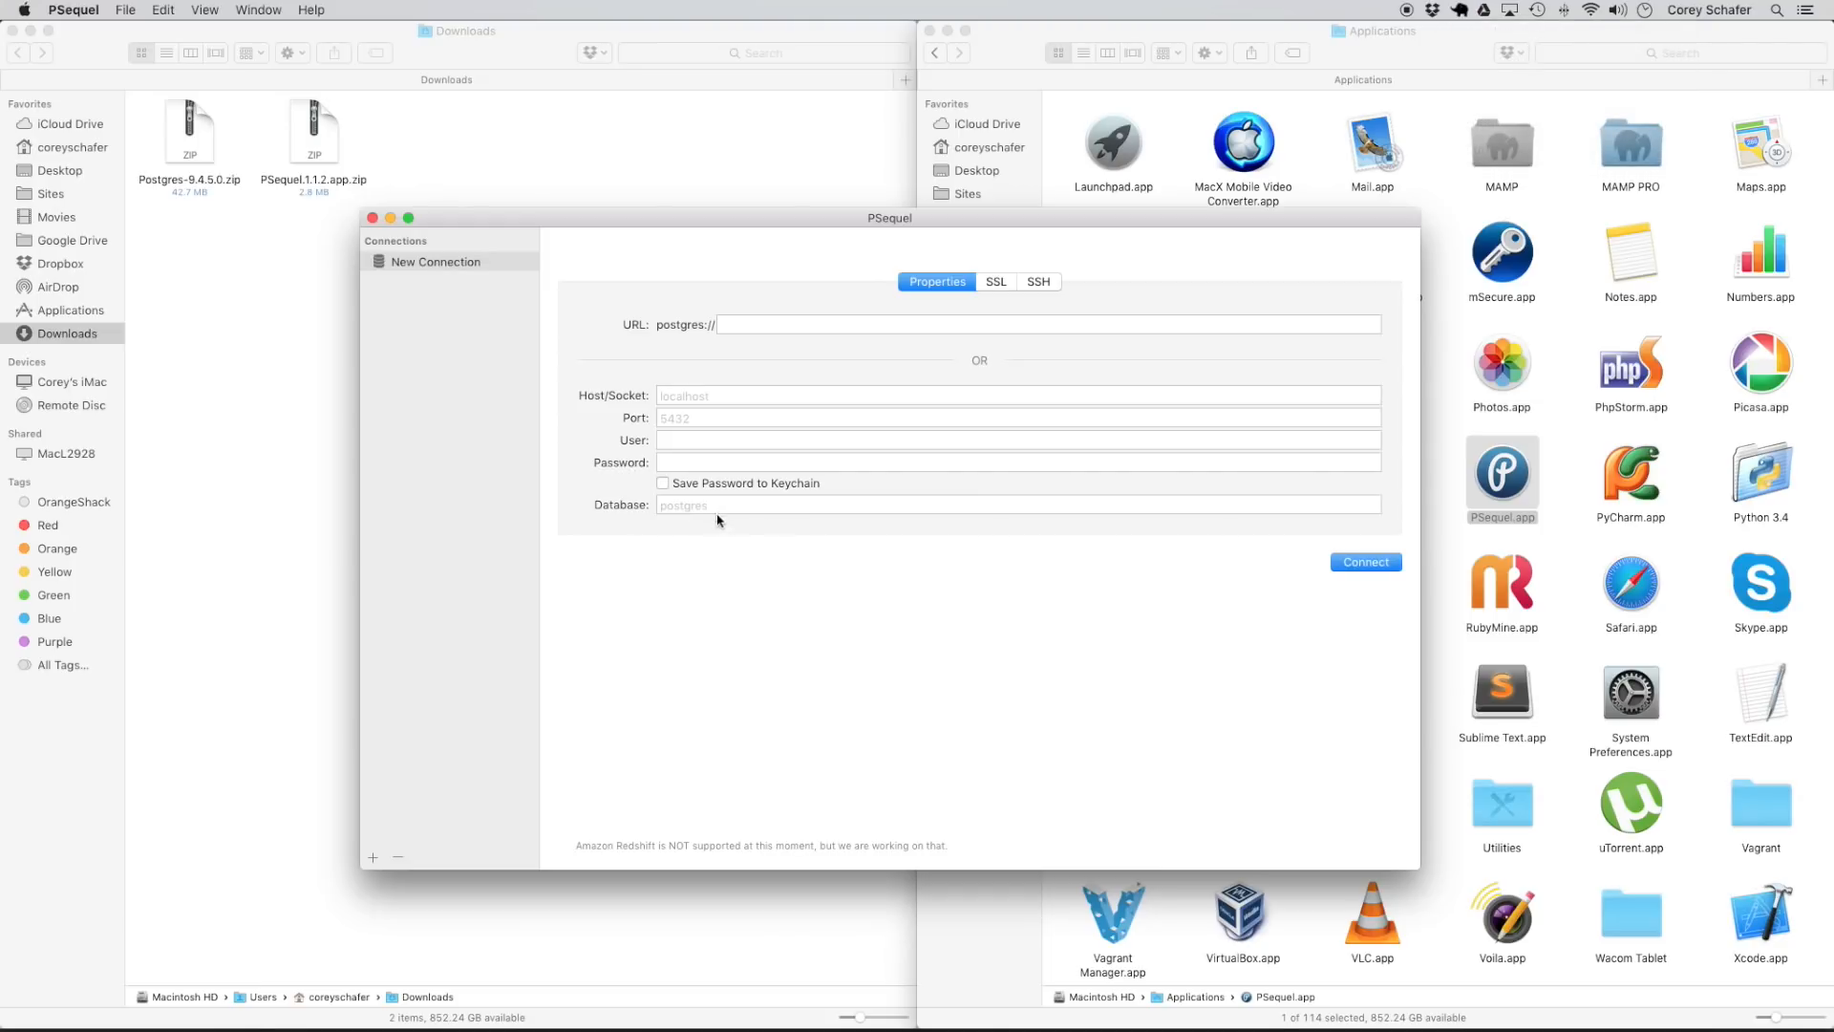
{"action": "mouse_move", "coordinate": [711, 522]}
{"action": "type", "text": "s"}
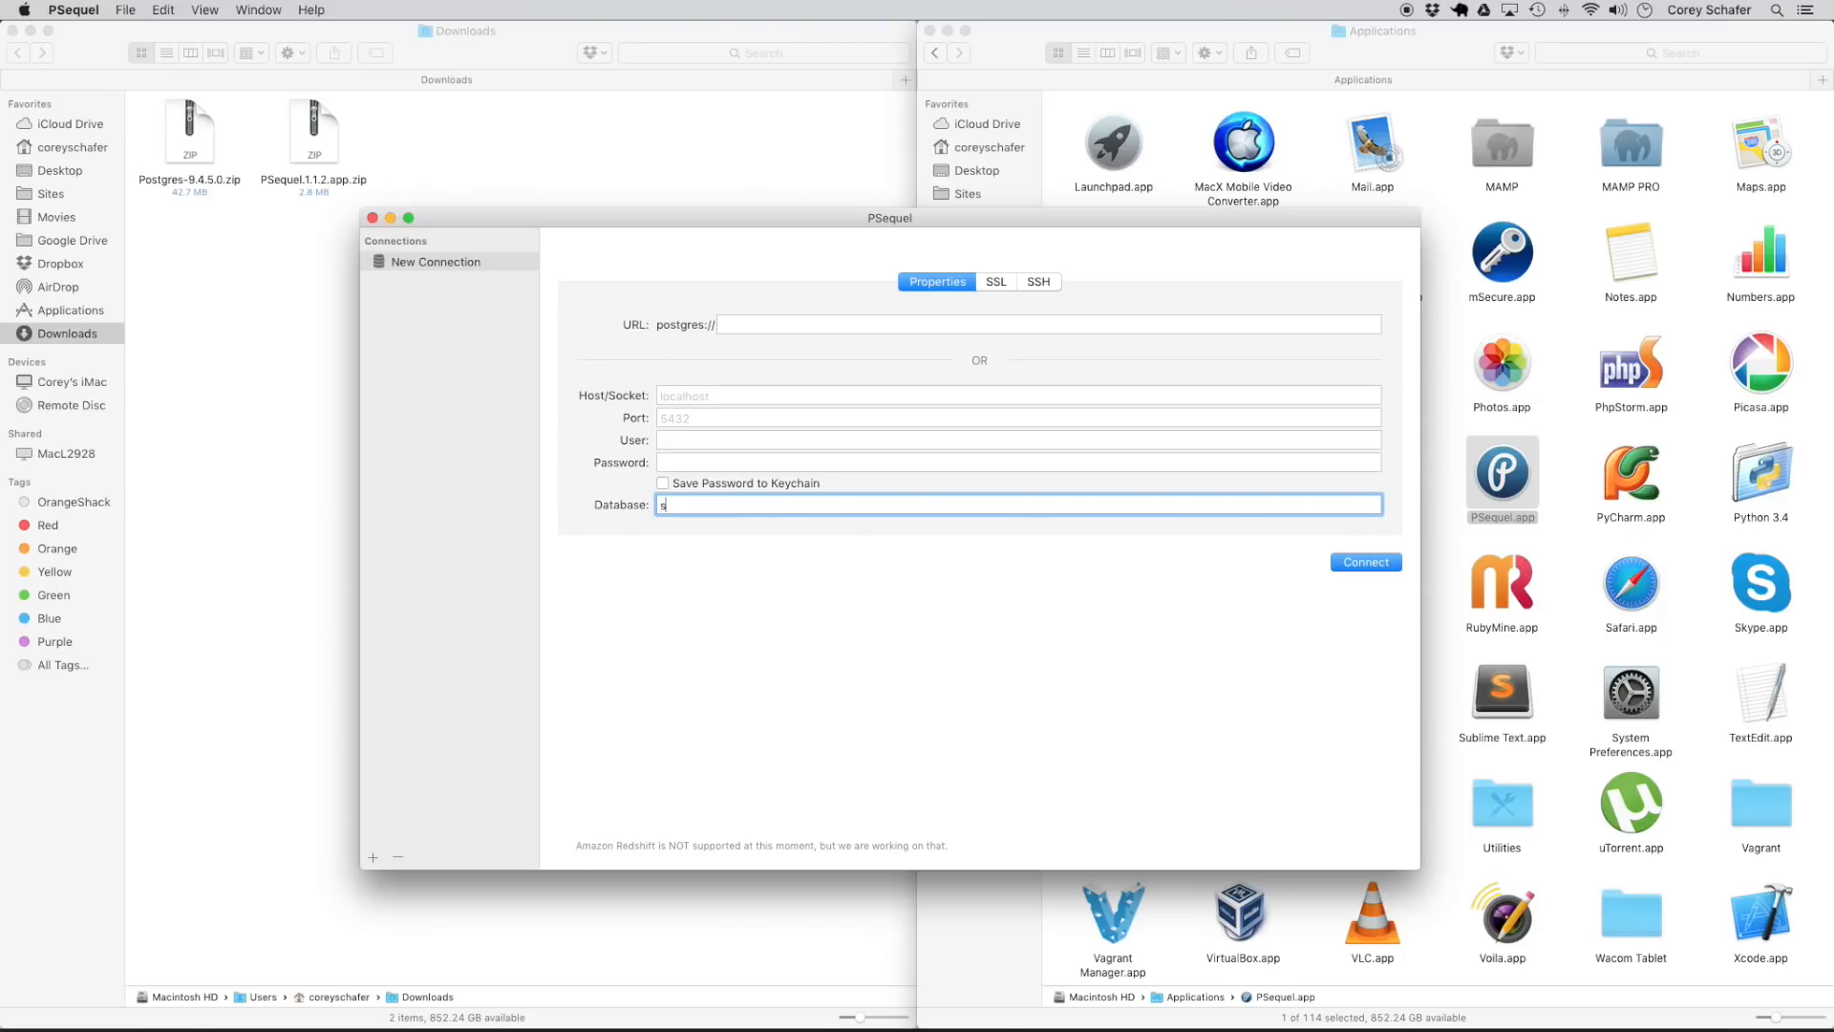
{"action": "type", "text": "ample_db"}
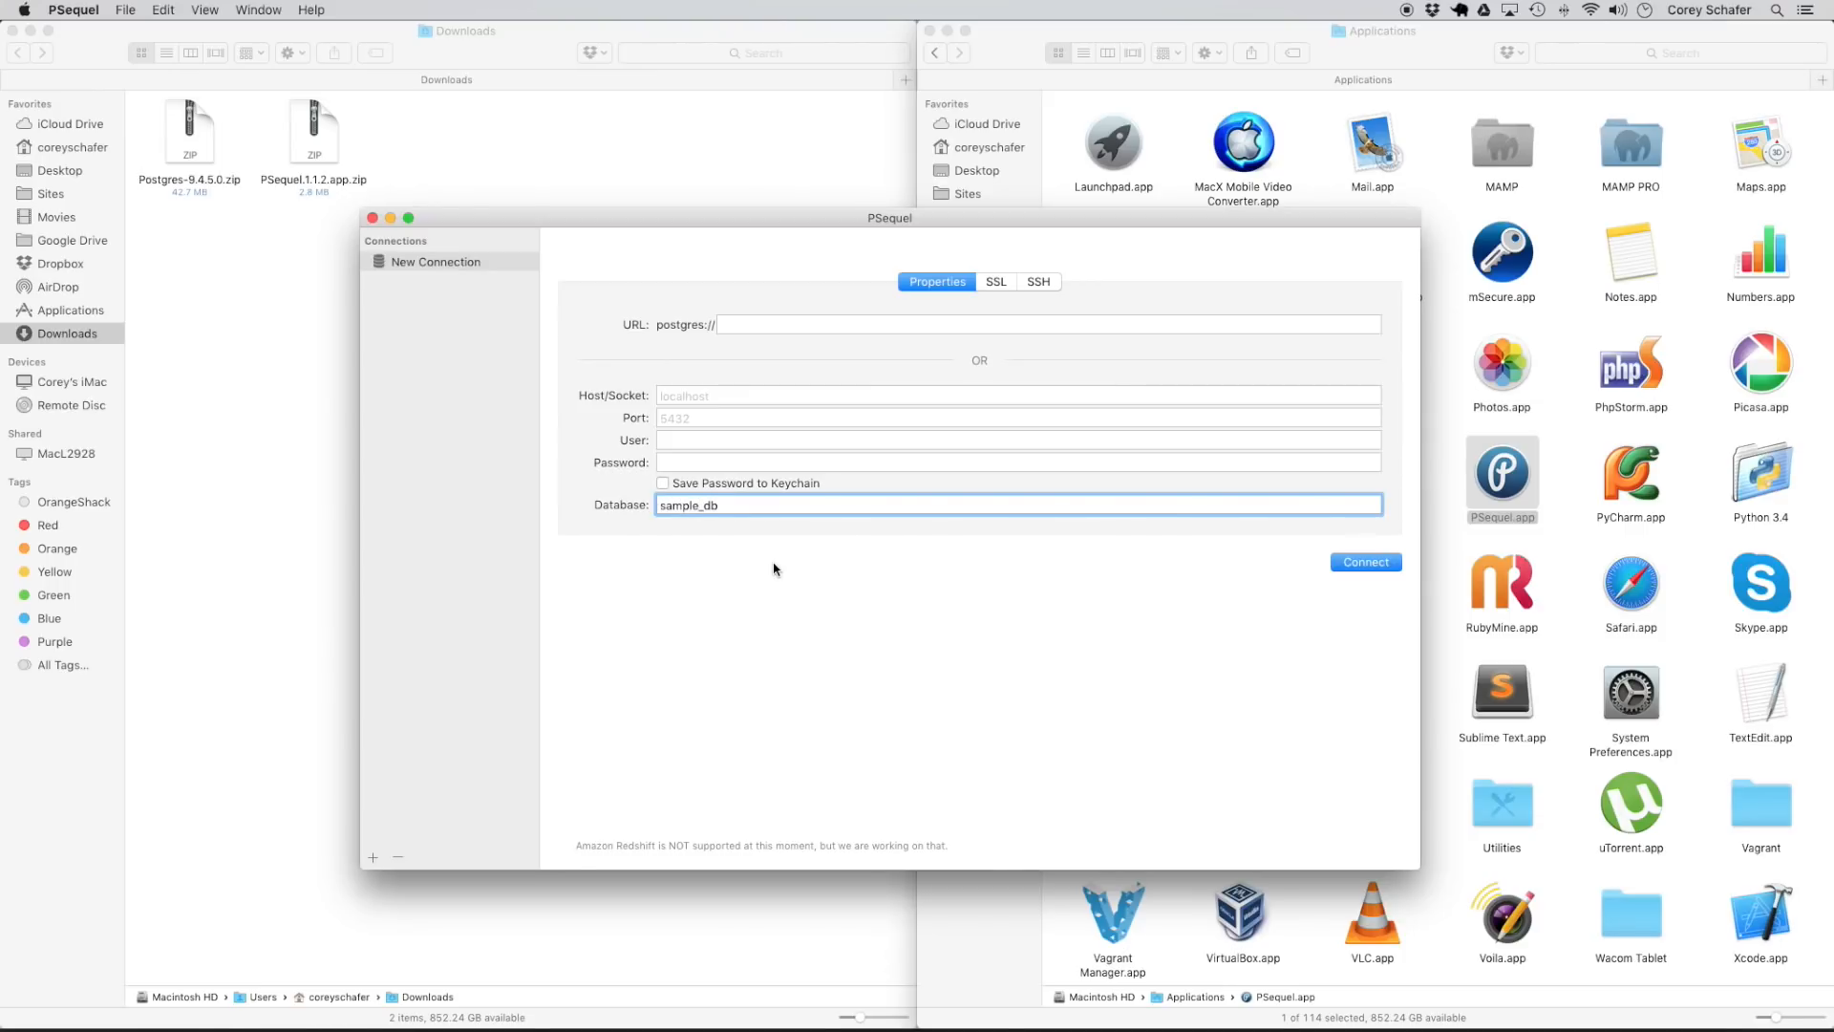
{"action": "mouse_move", "coordinate": [762, 590]}
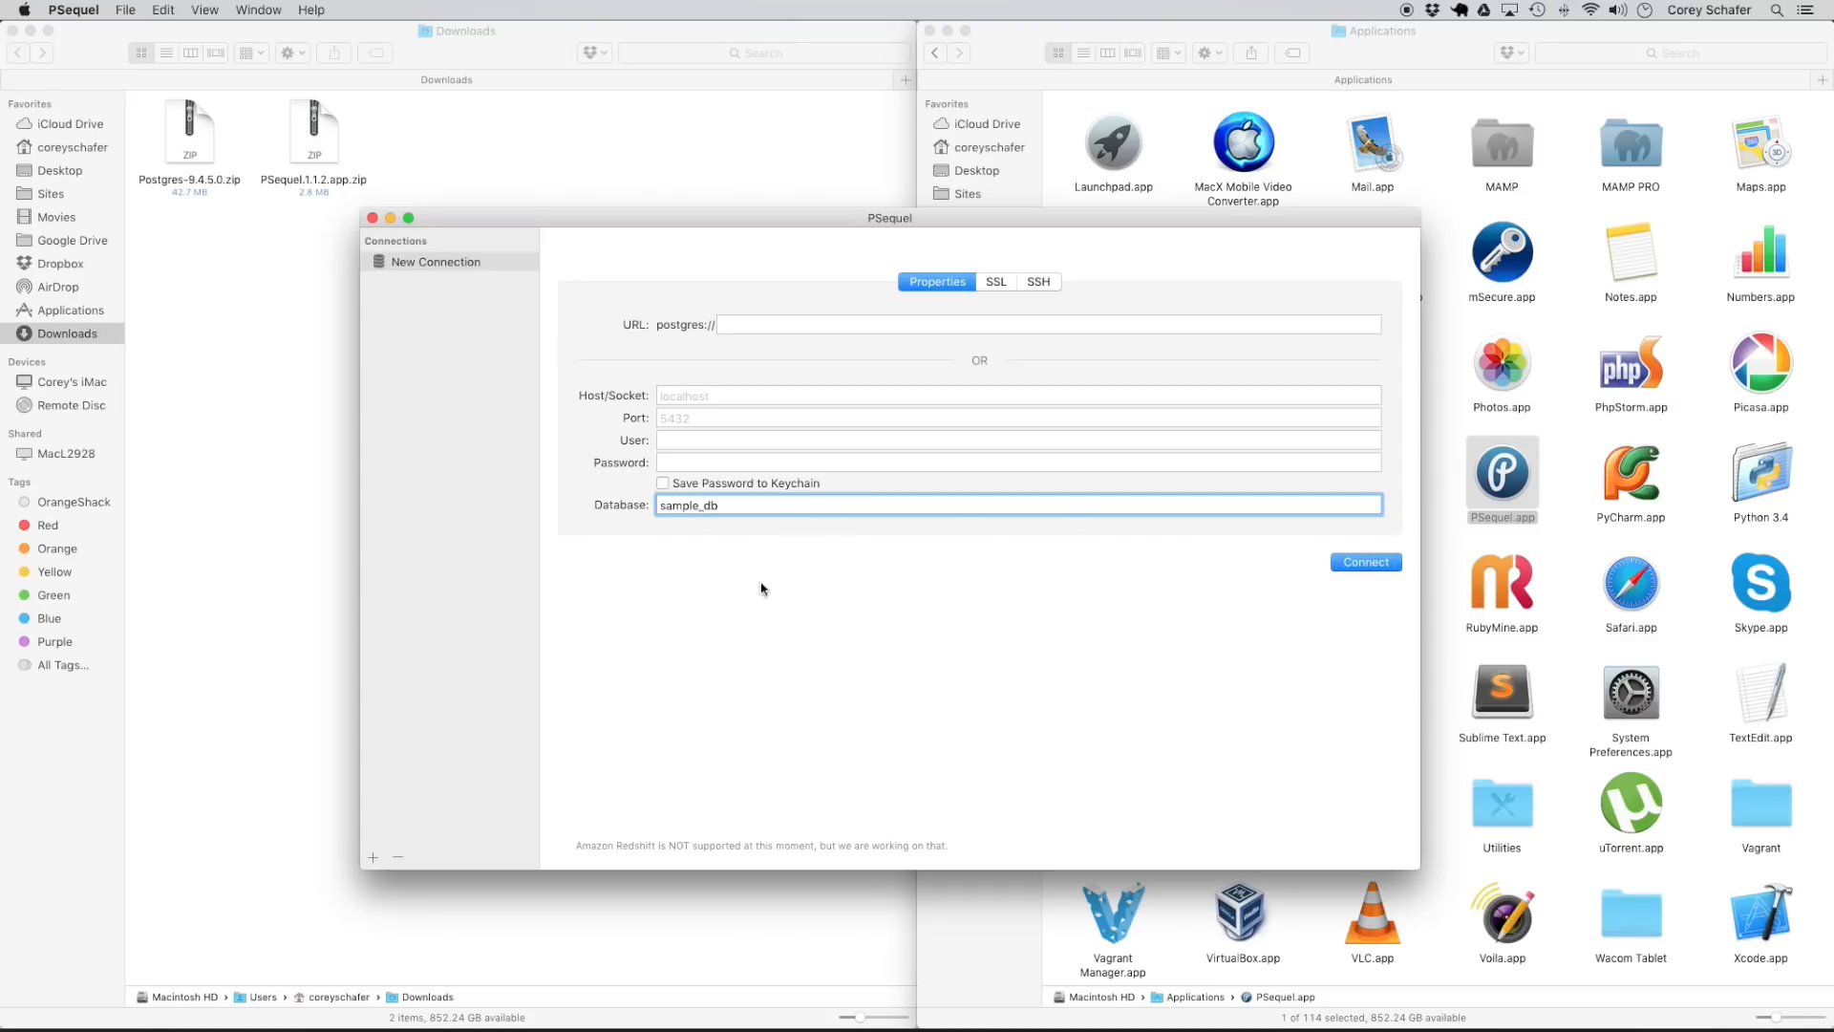
{"action": "left_click", "coordinate": [1366, 562]}
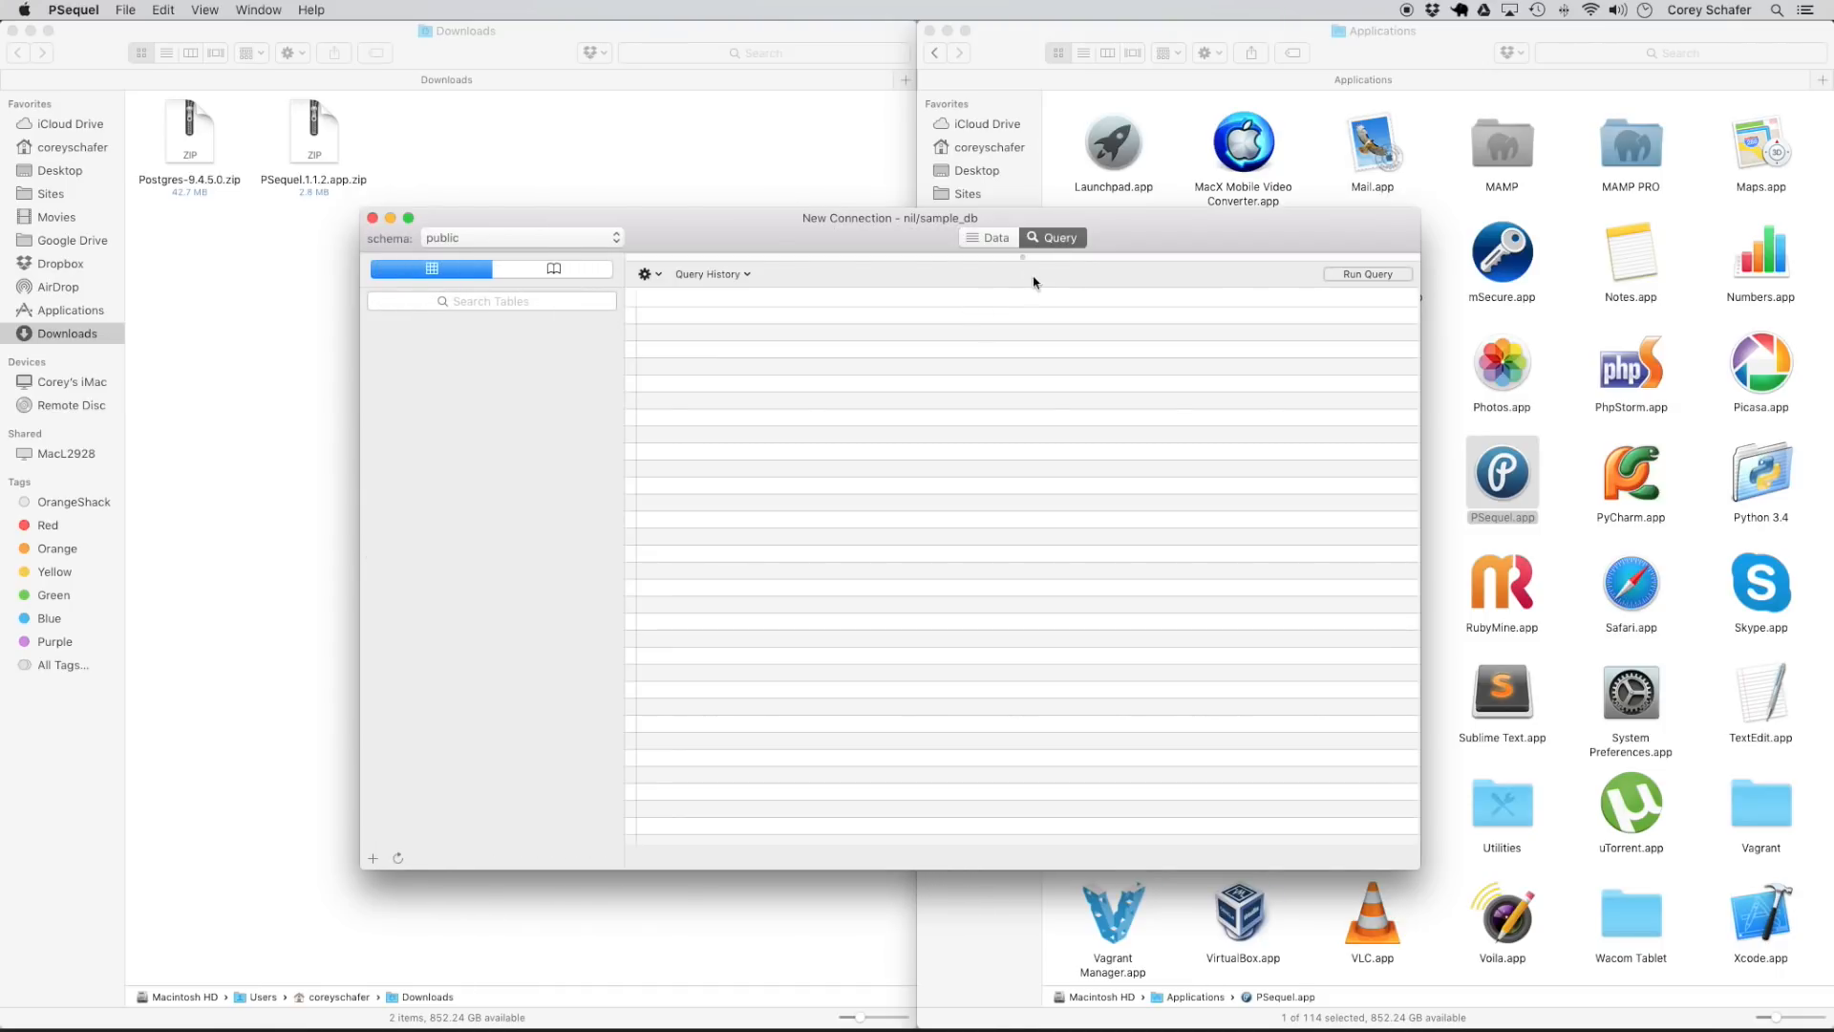
Run the query CREATE TABLE test_table ( a integer ).
{"action": "type", "text": "SELECT"}
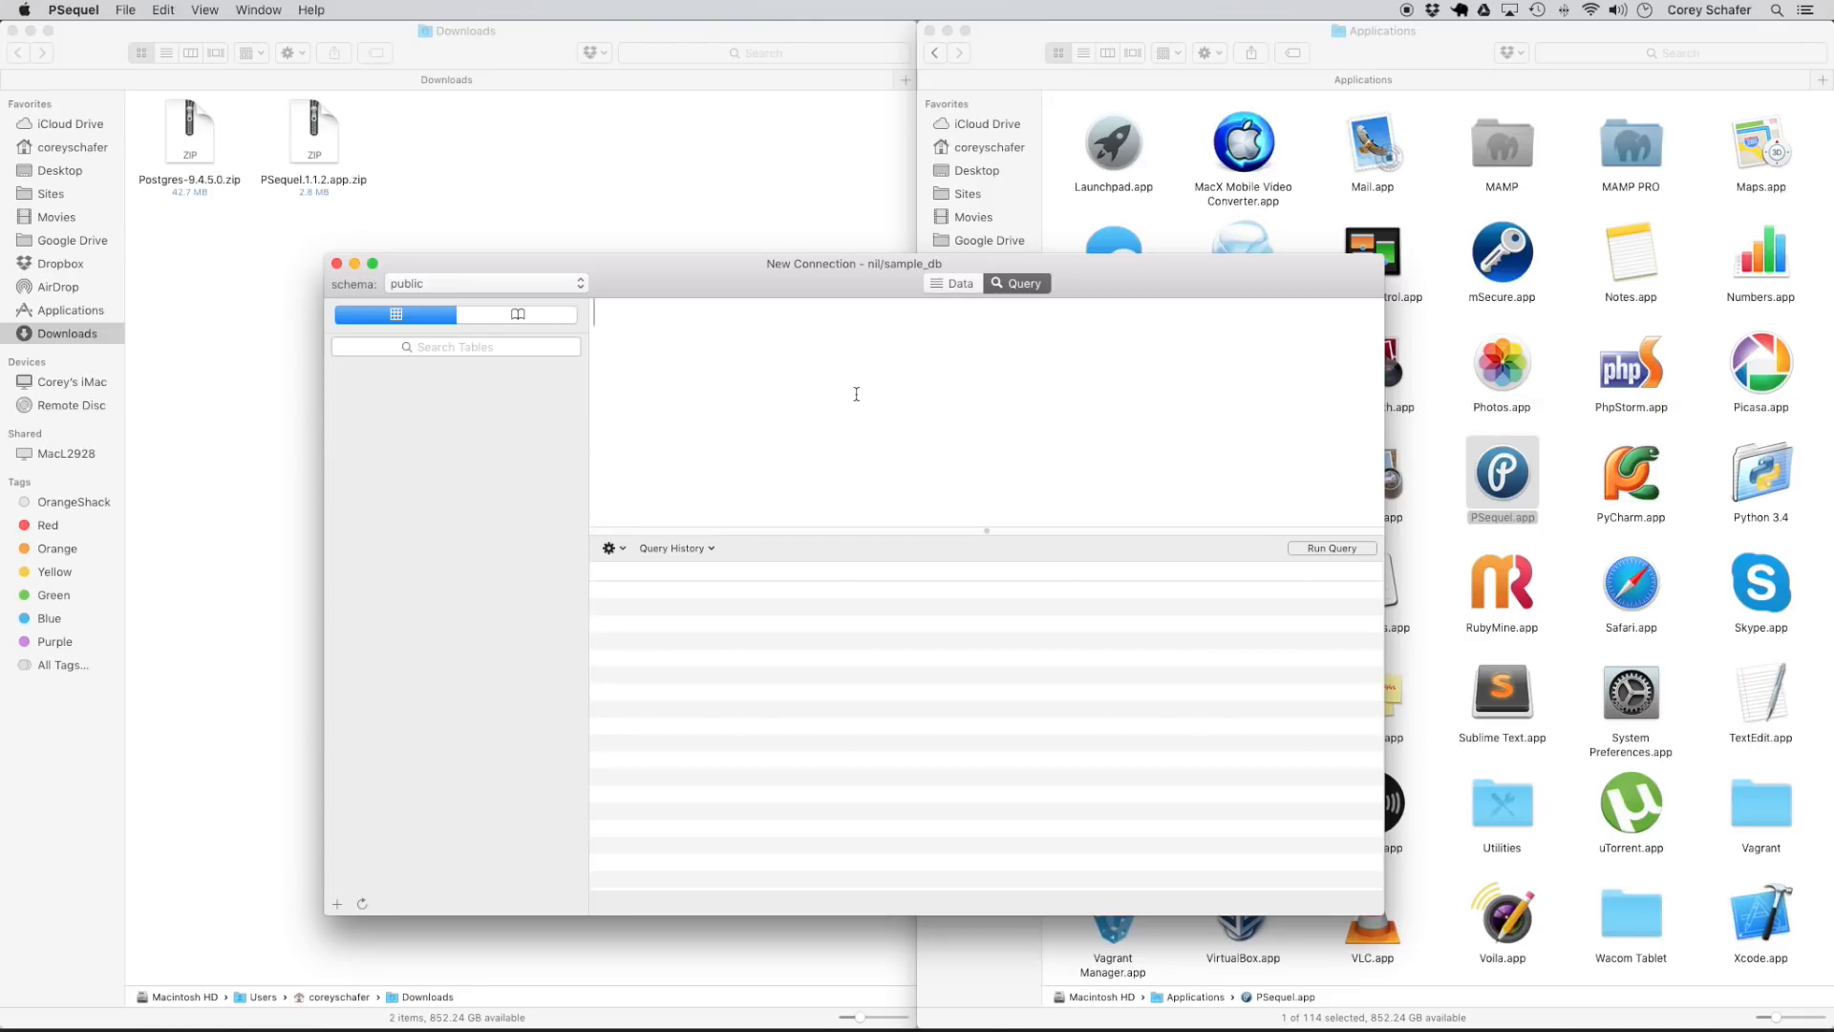
{"action": "type", "text": "CREATE T"}
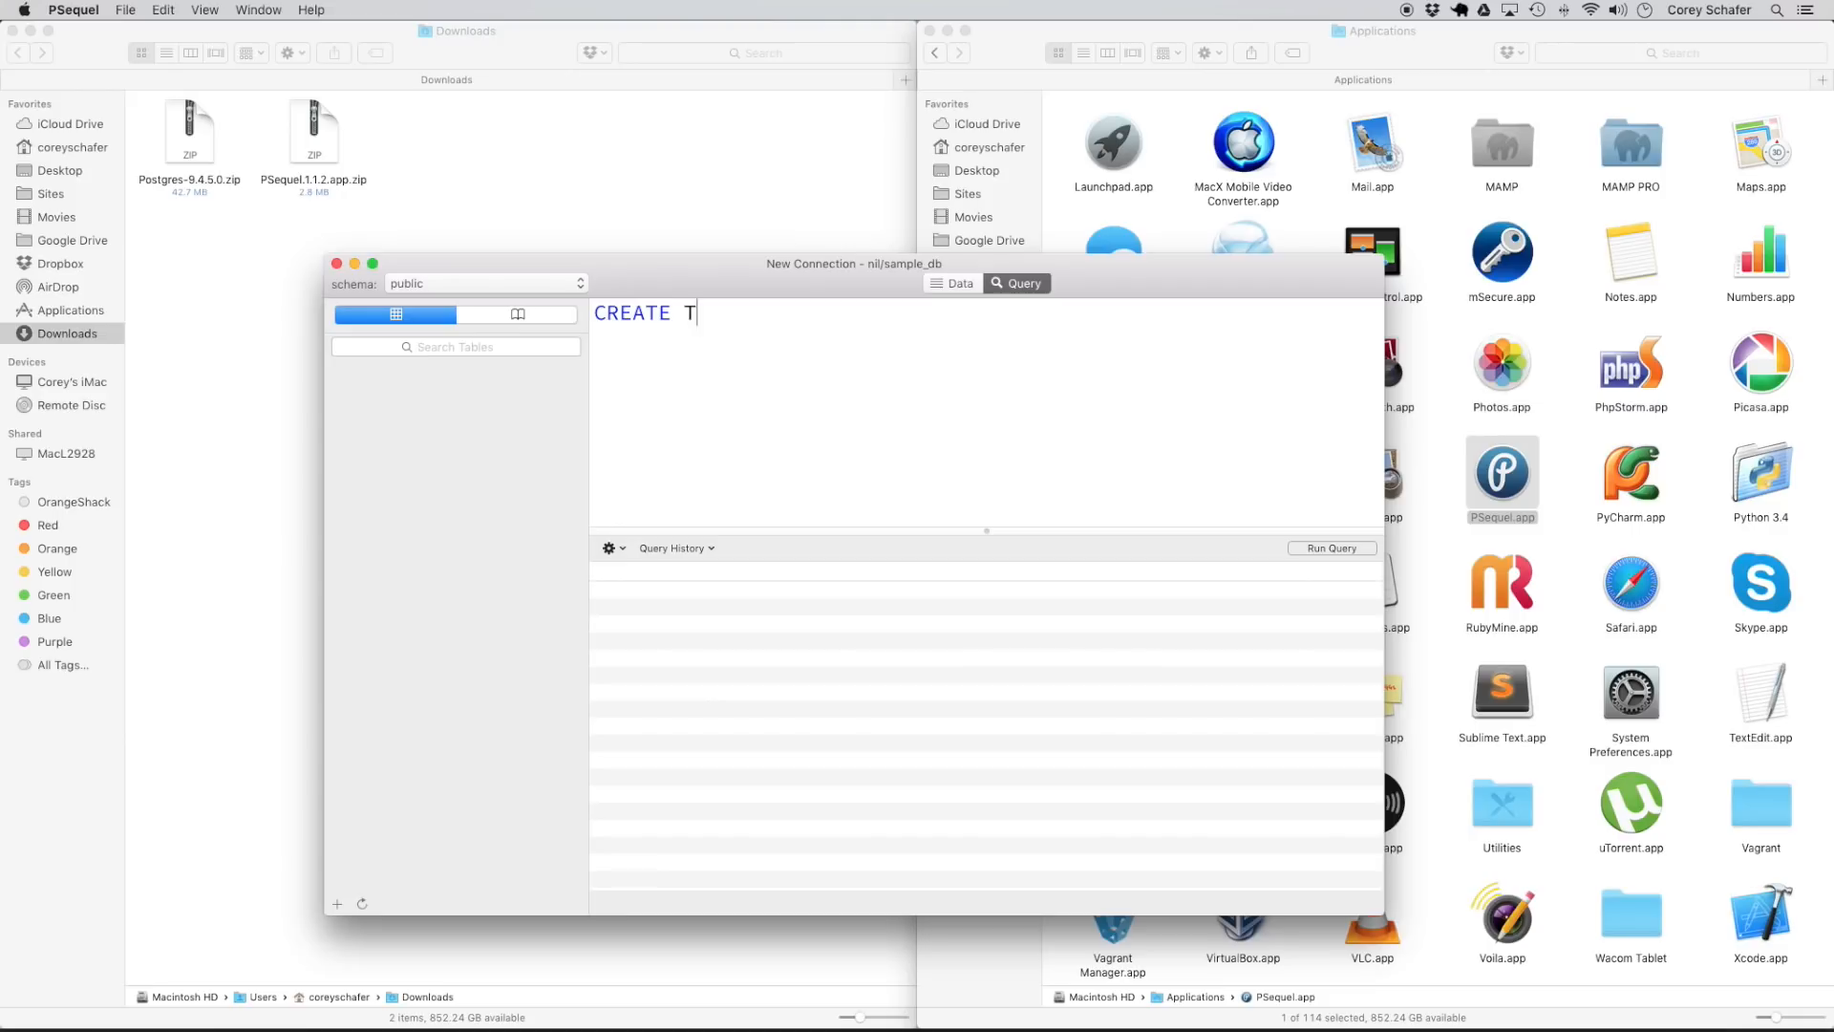
{"action": "type", "text": "ABLE"}
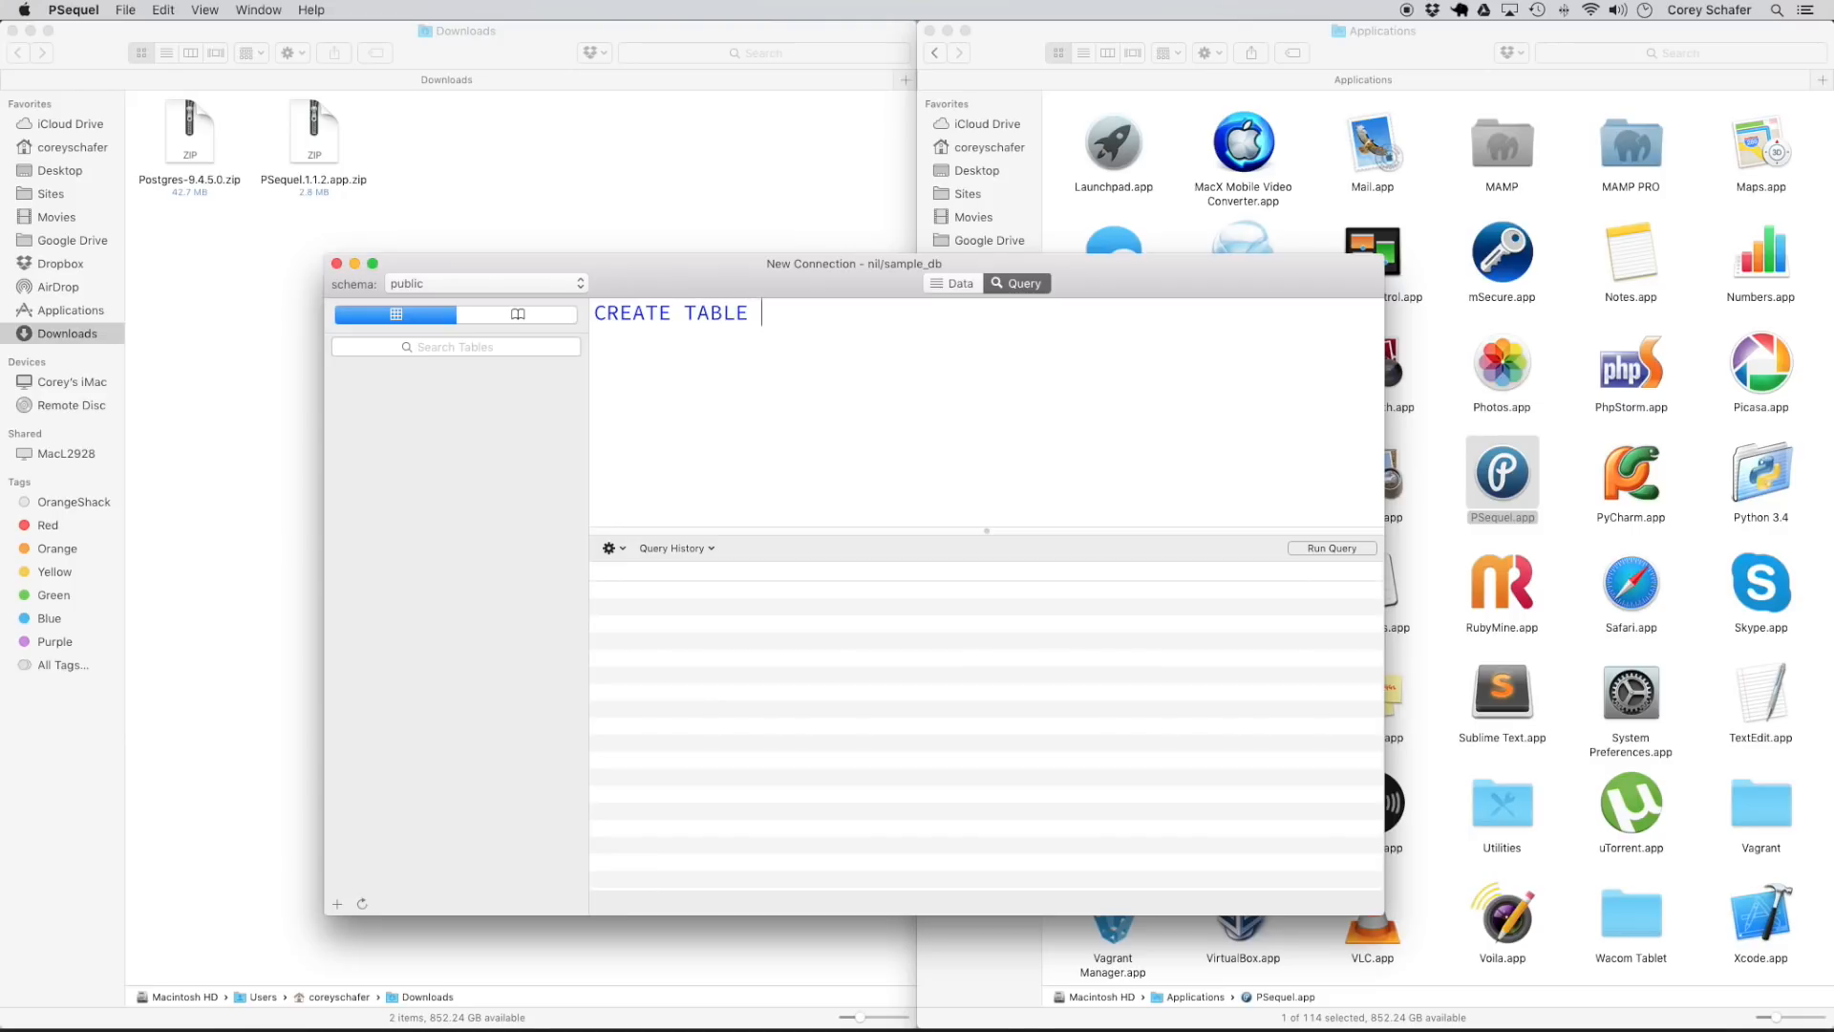
{"action": "type", "text": "test_"}
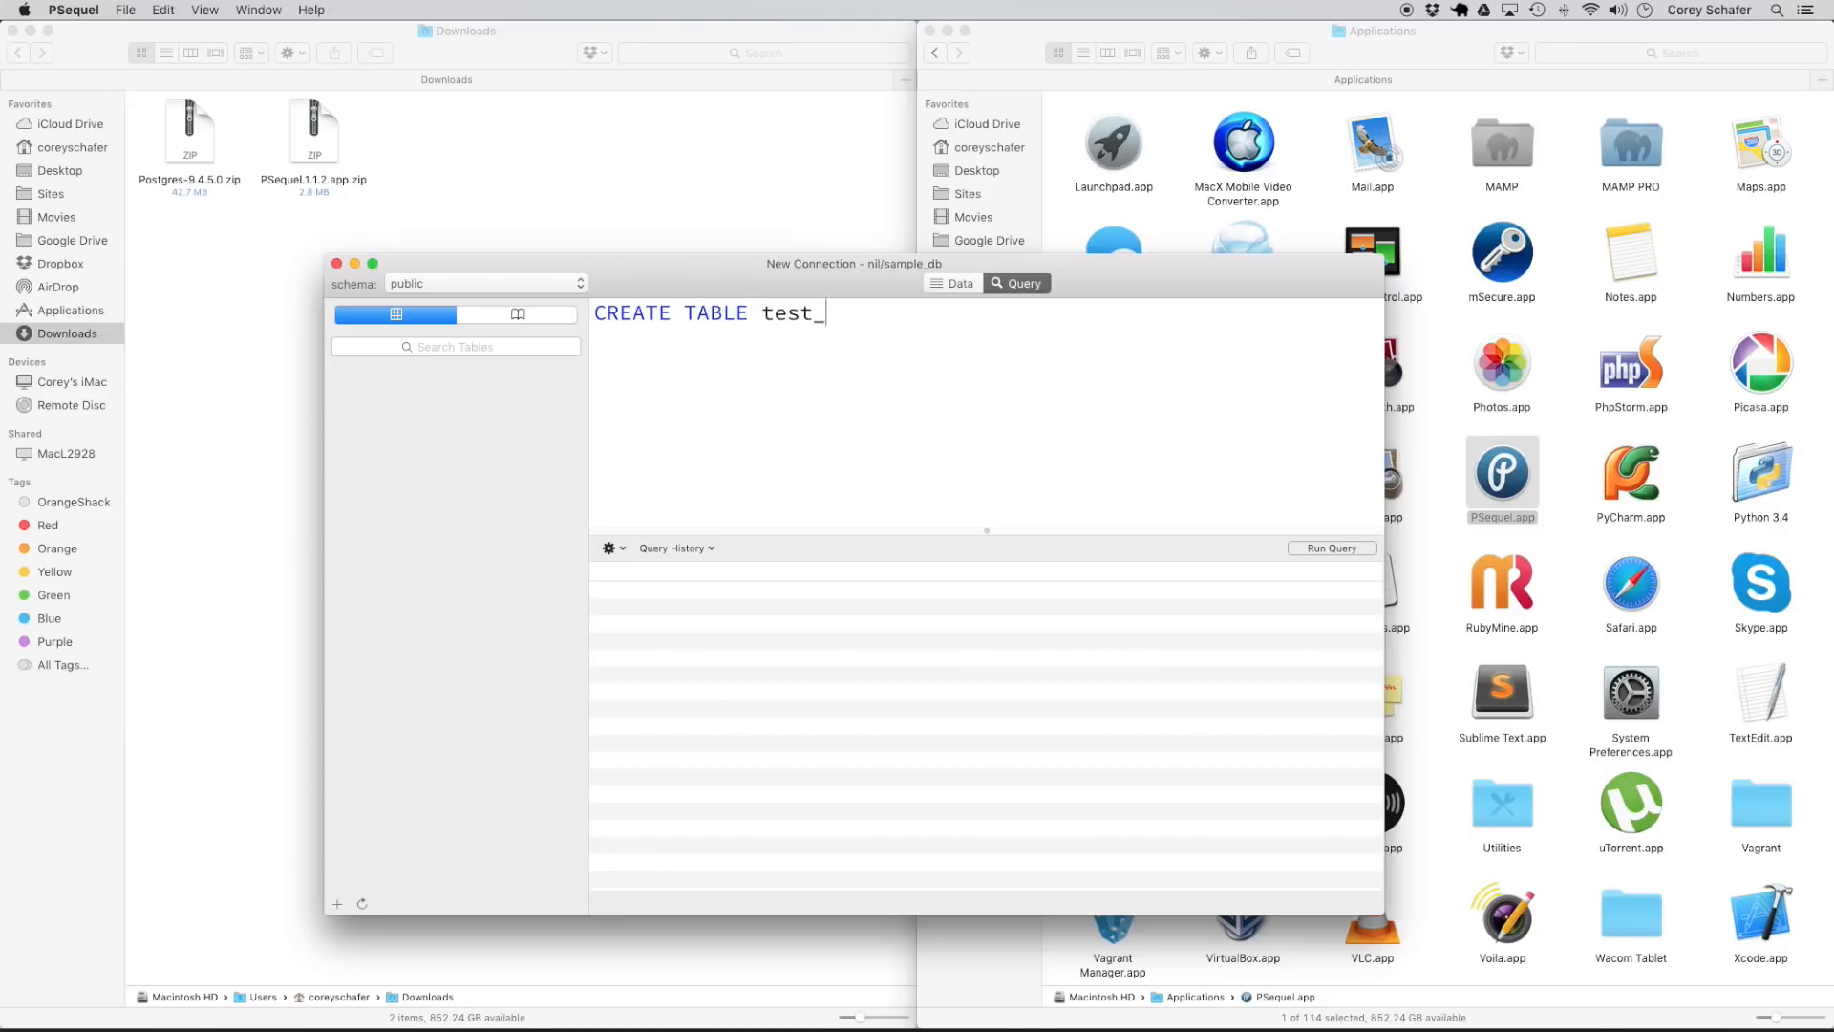
{"action": "type", "text": "table ("}
{"action": "type", "text": ")"}
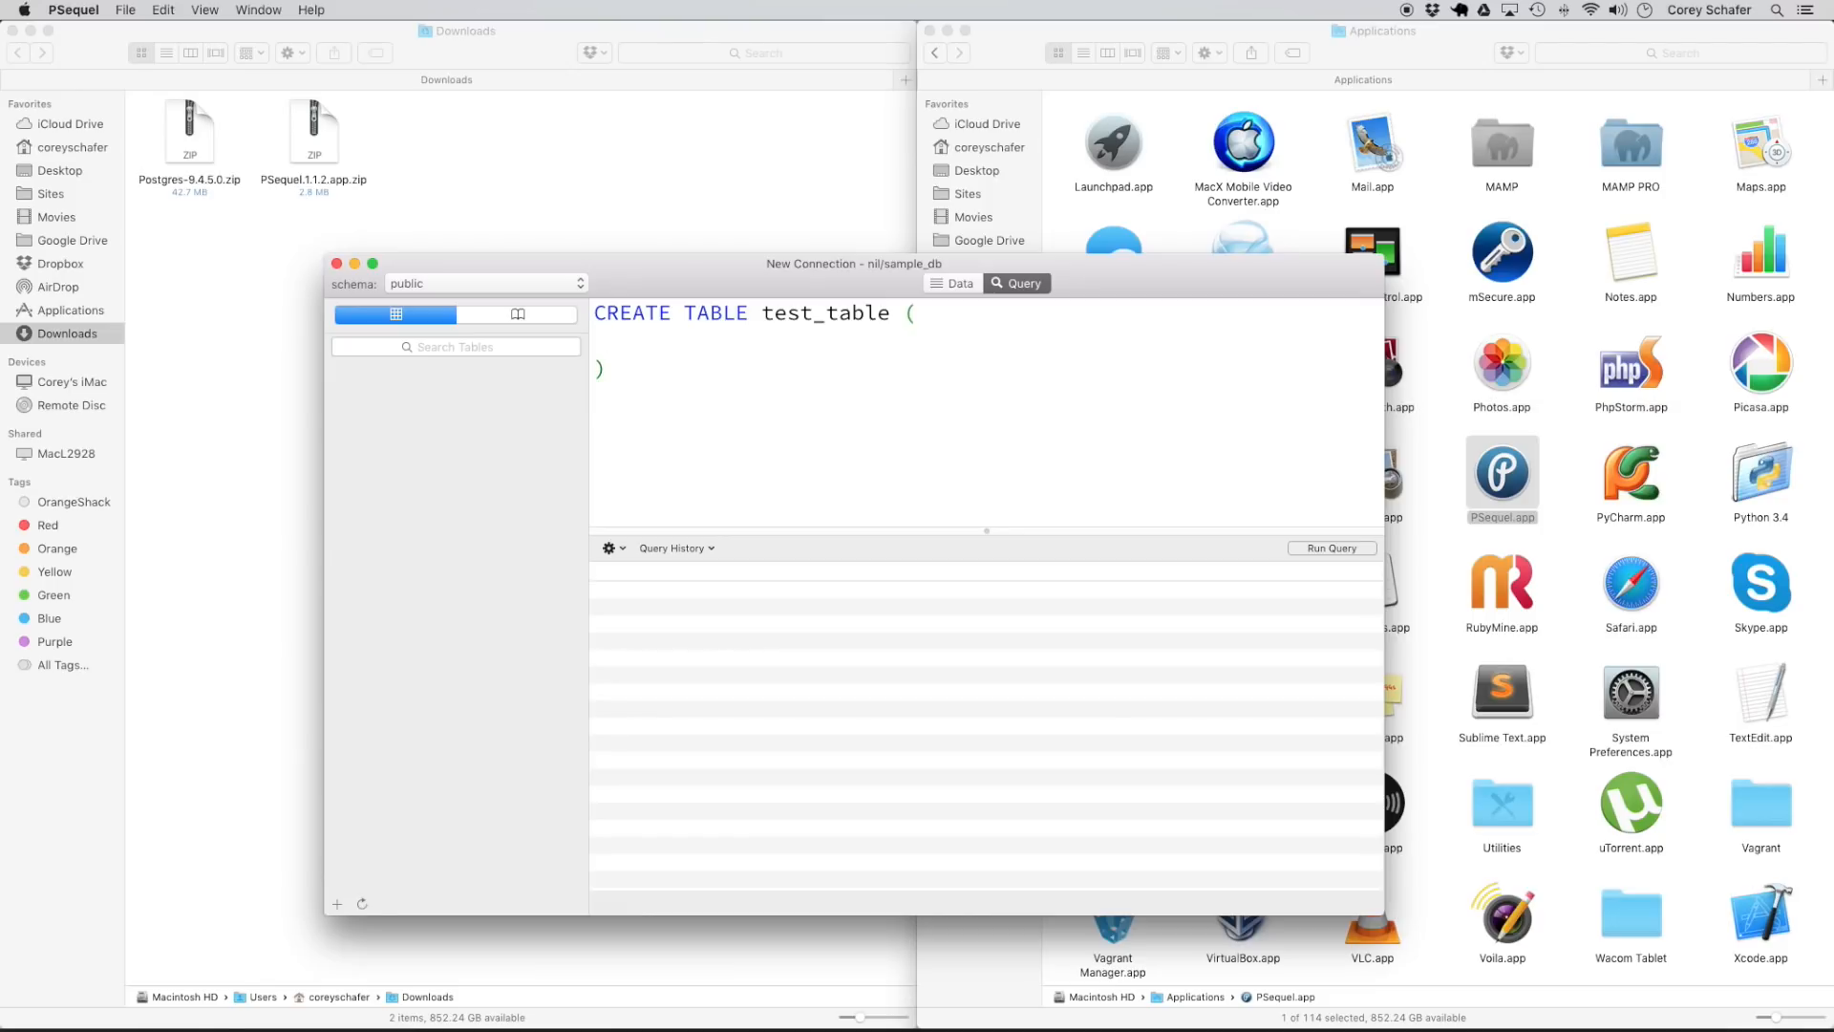
{"action": "type", "text": "a integer"}
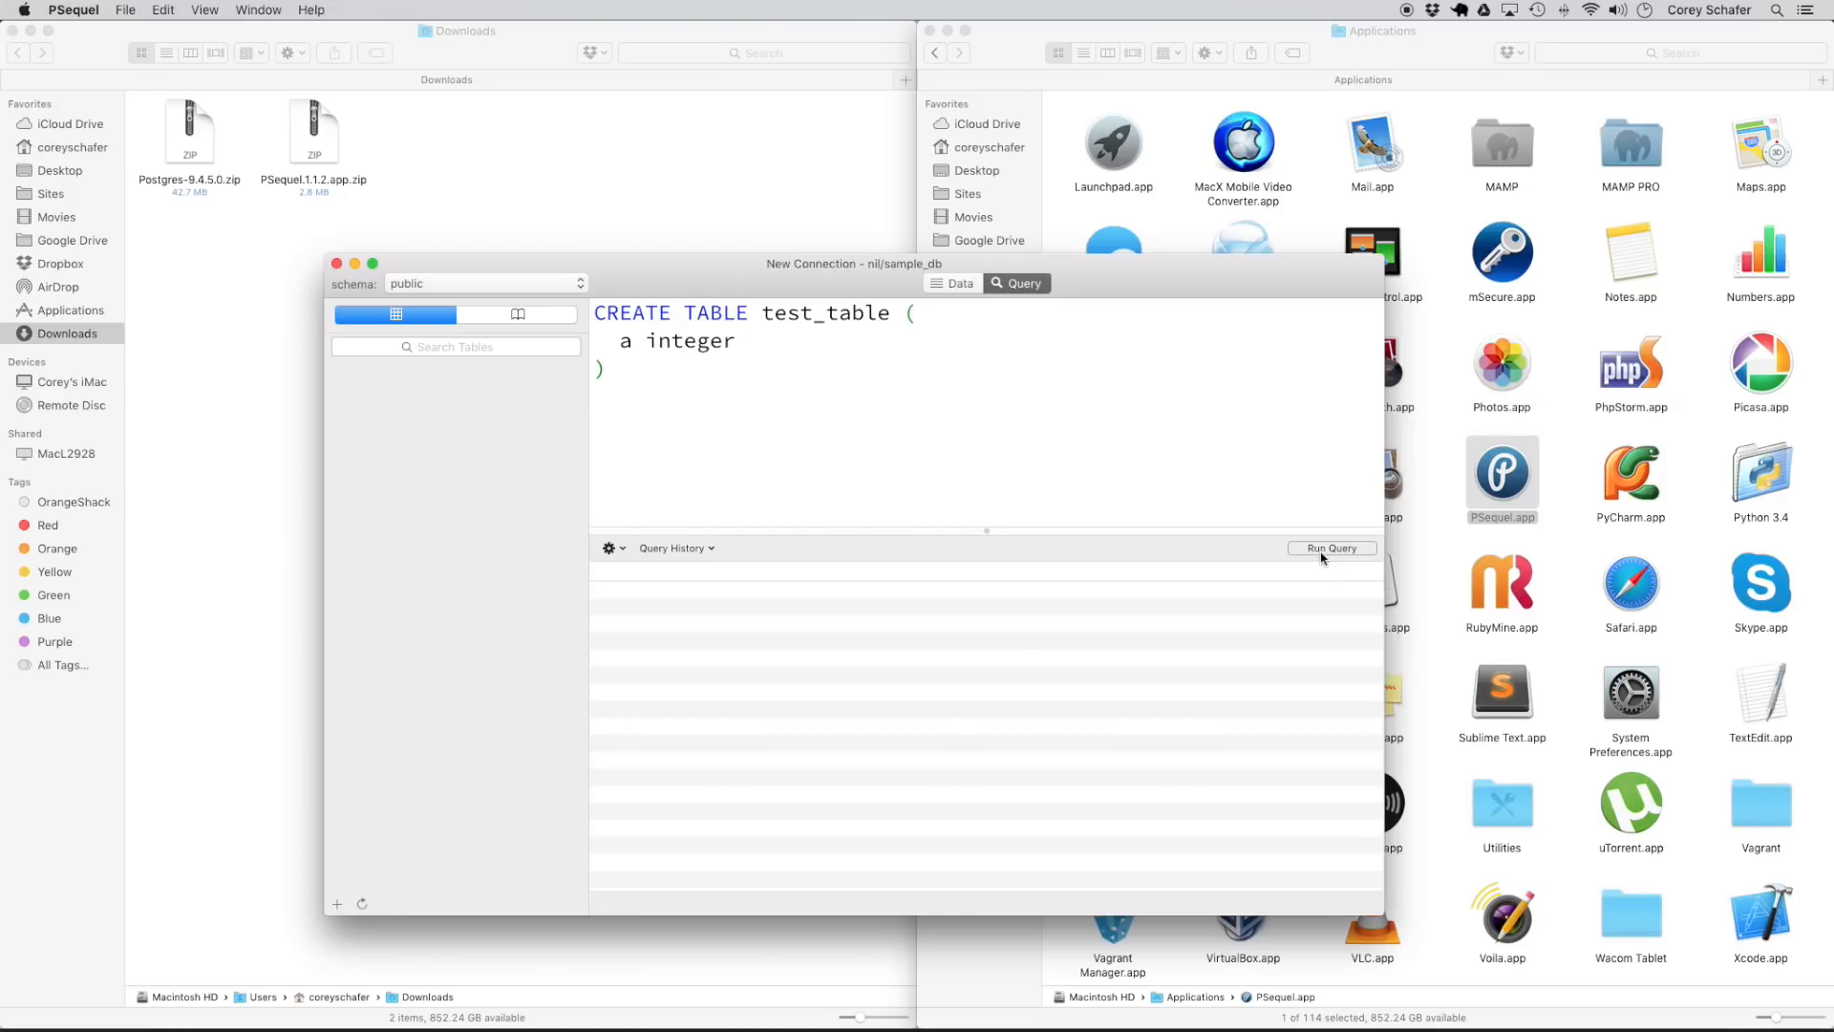
{"action": "left_click", "coordinate": [1333, 548]}
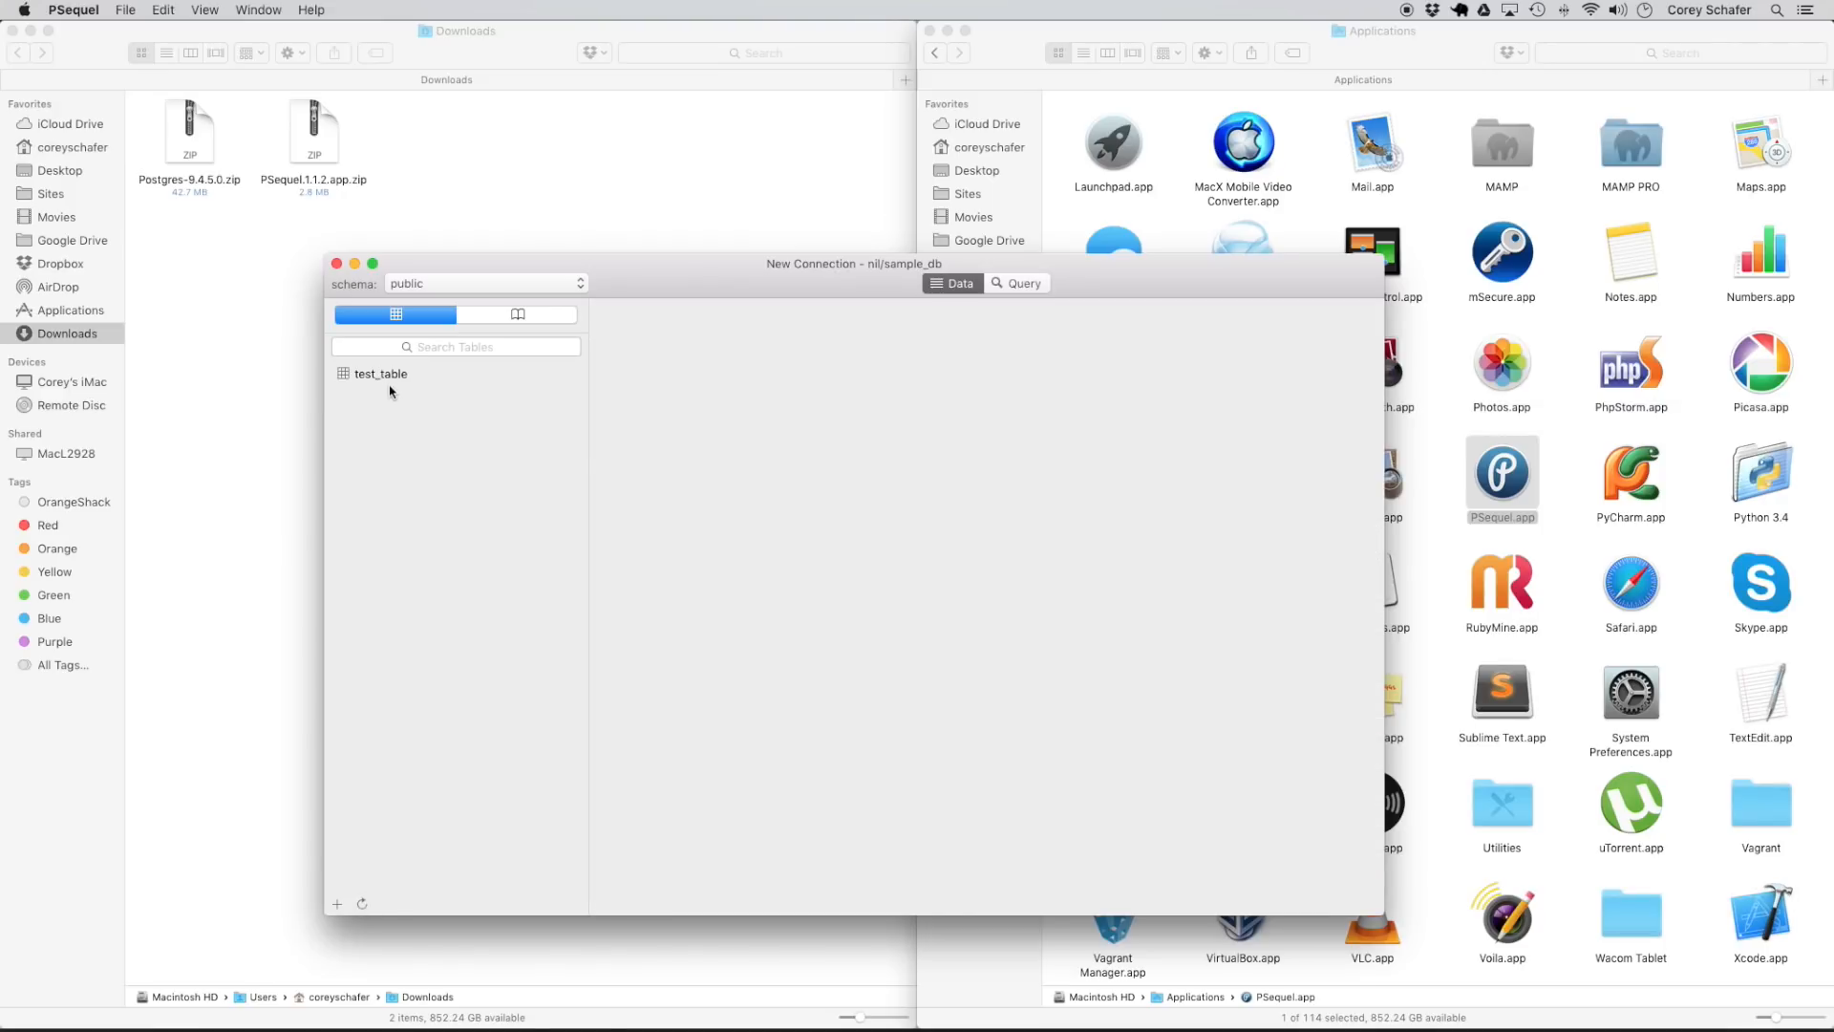
Browse test_table's data to confirm column a and zero rows, then return to the query.
{"action": "left_click", "coordinate": [379, 373]}
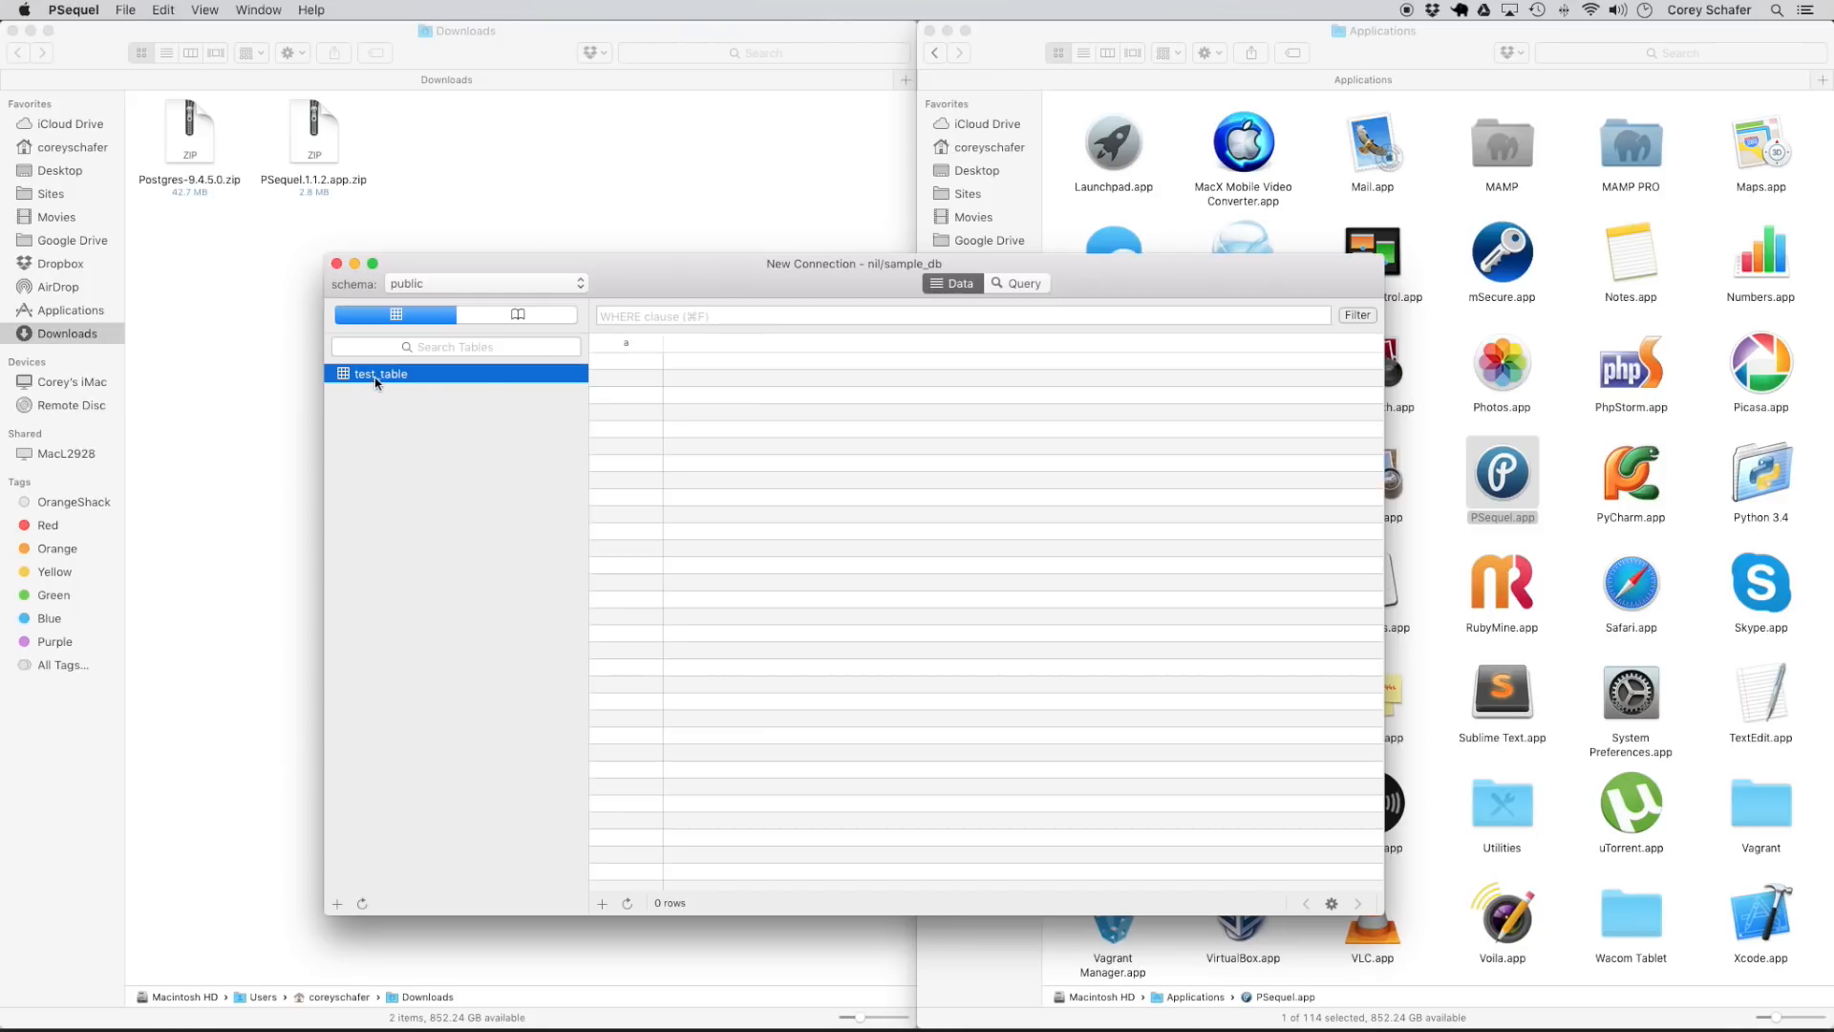
{"action": "left_click", "coordinate": [626, 342]}
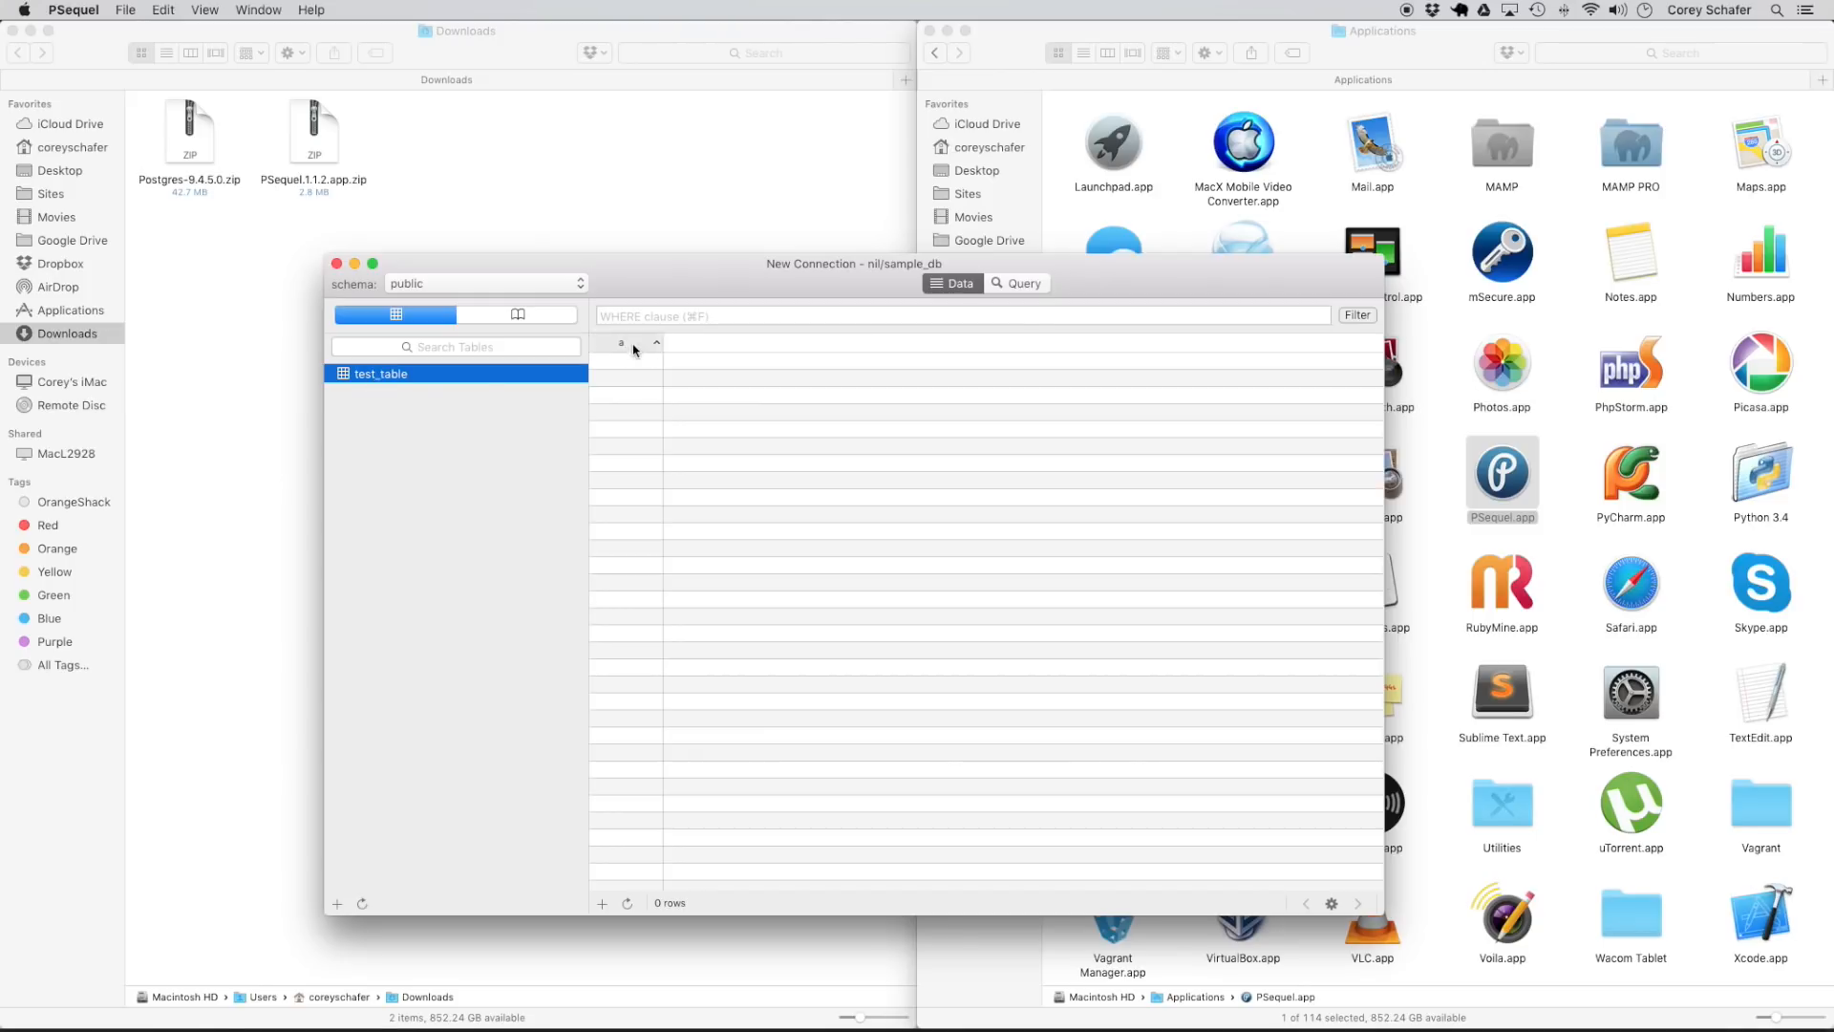
{"action": "left_click", "coordinate": [1016, 283]}
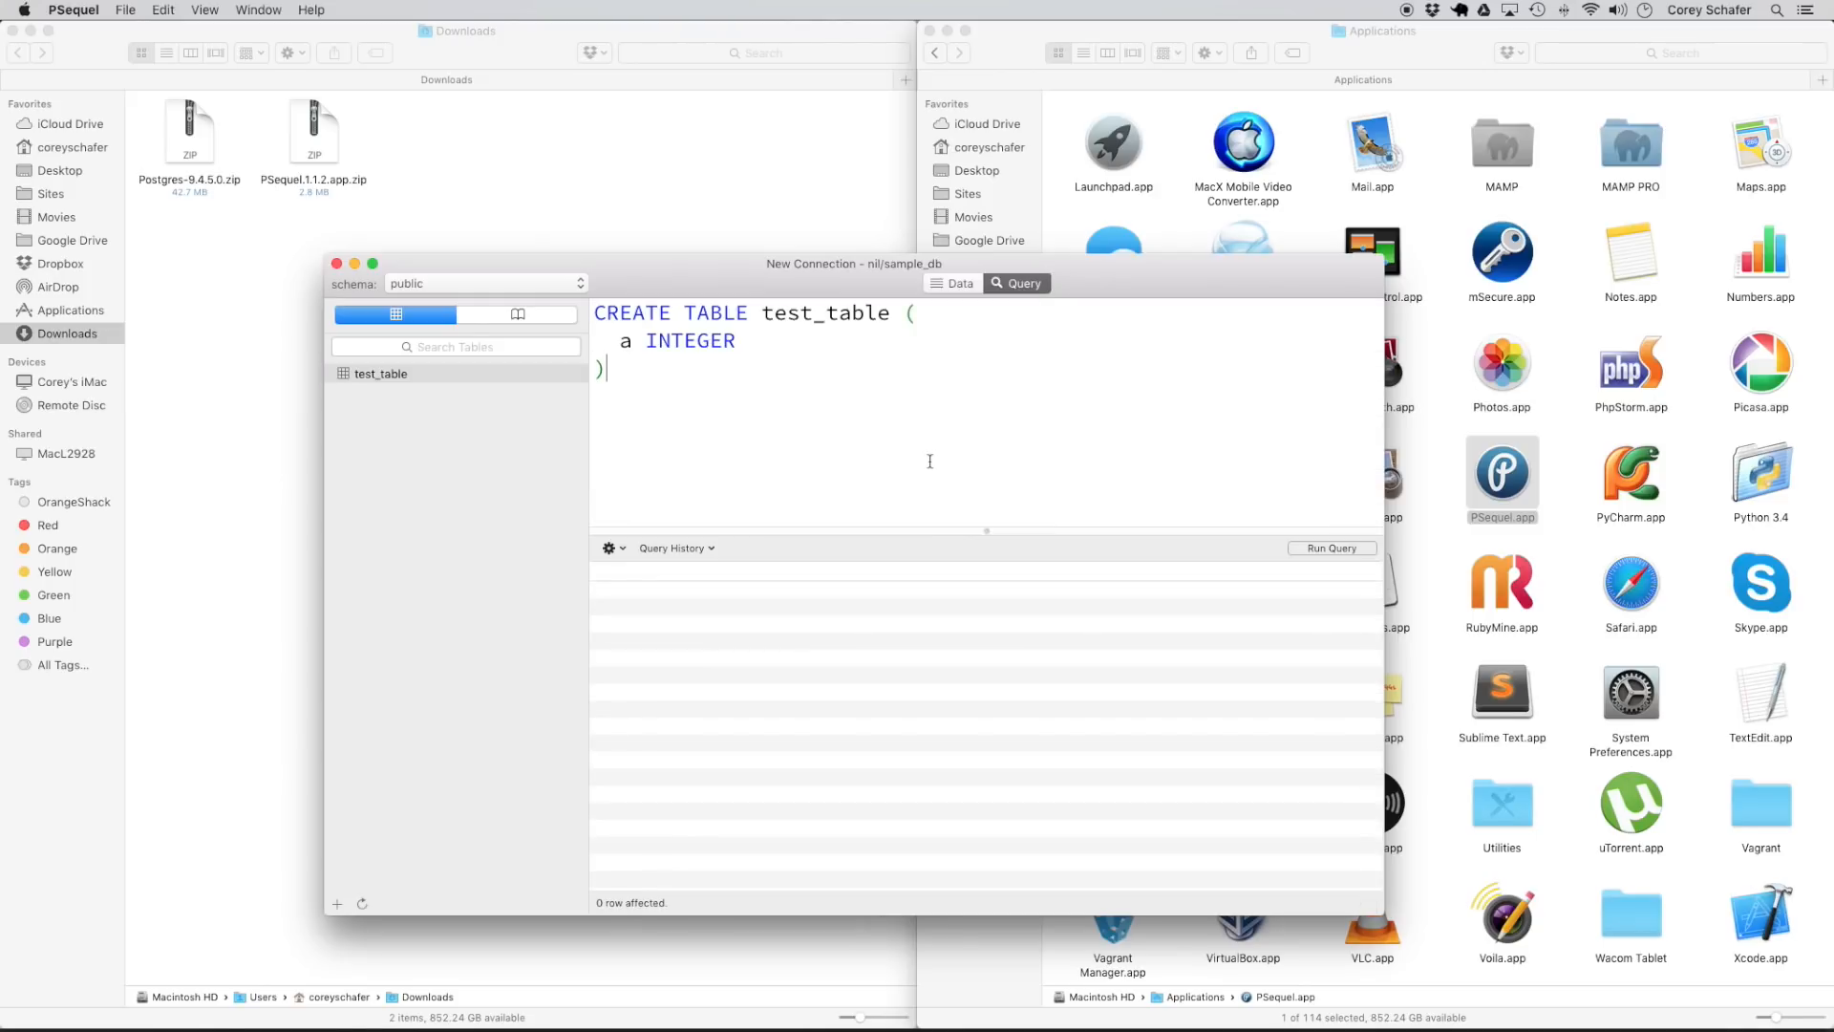